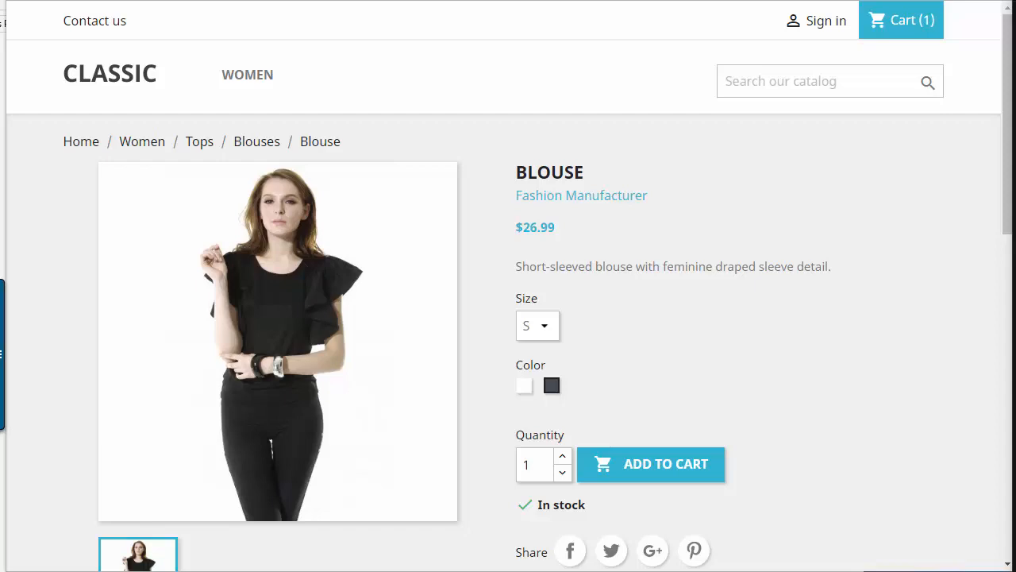
mouse_move(537, 196)
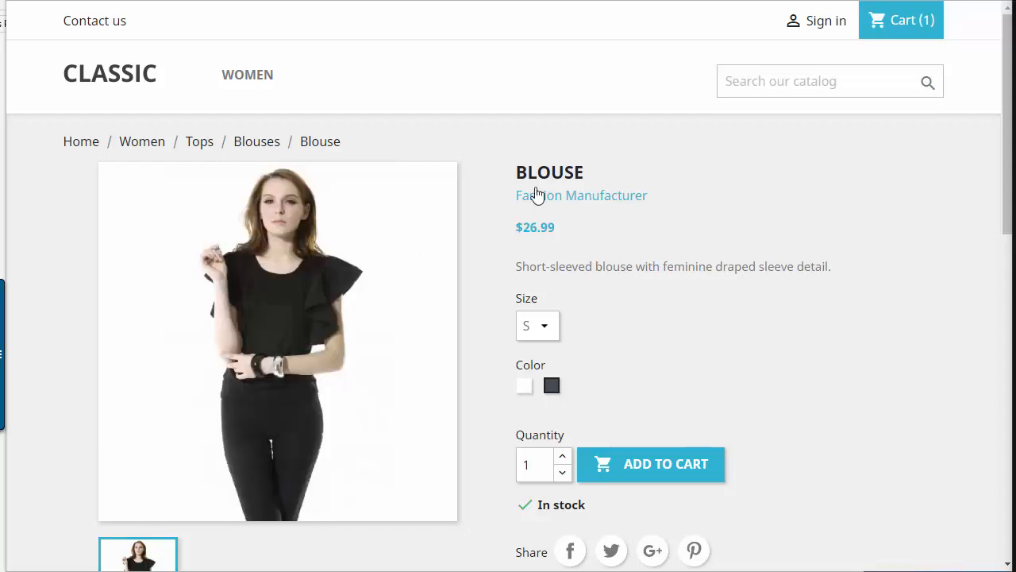
mouse_move(486, 108)
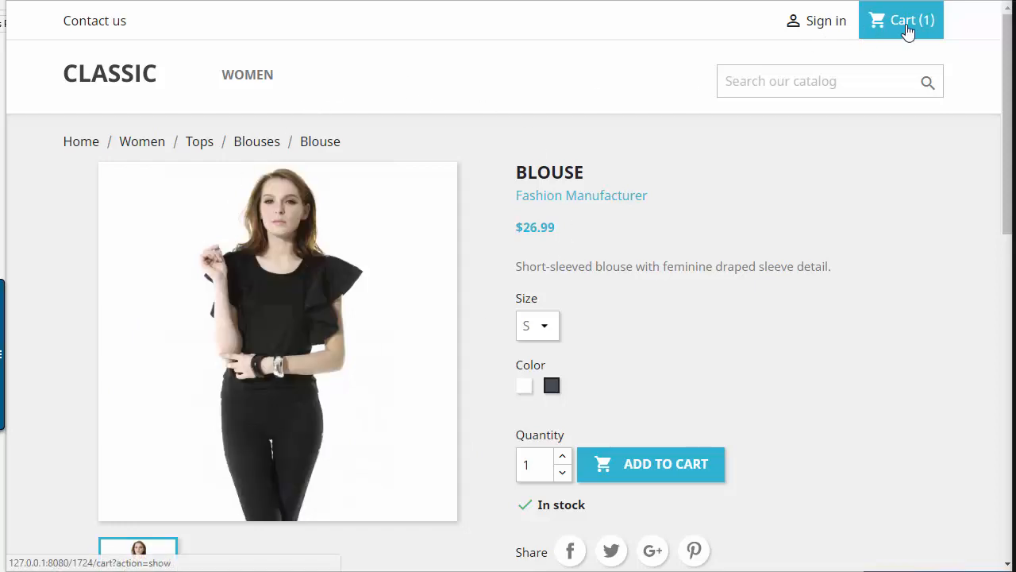
- Save zero quantity for the Size S Black blouse and view the storefront cart still holding it
left_click(901, 19)
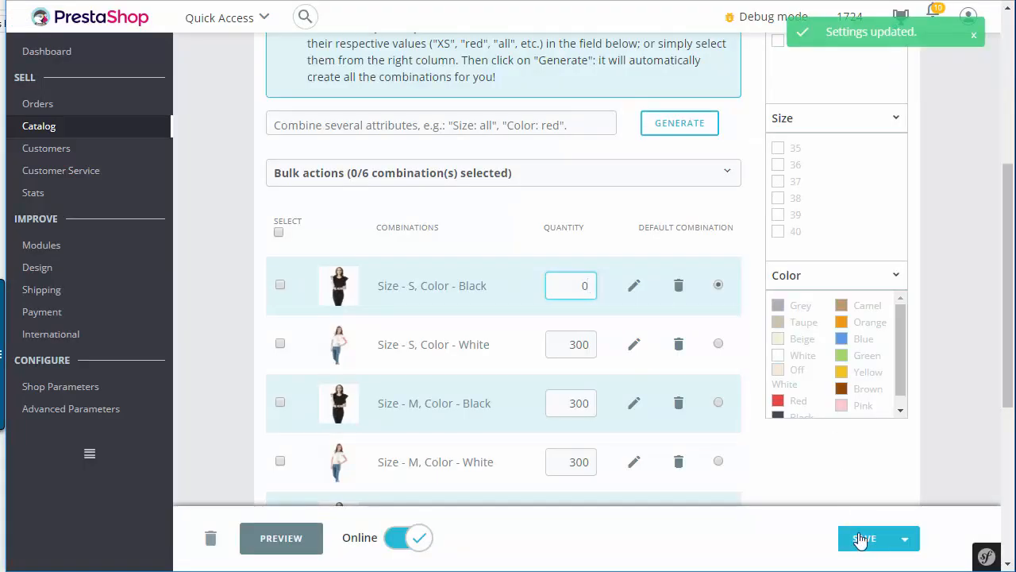
left_click(864, 537)
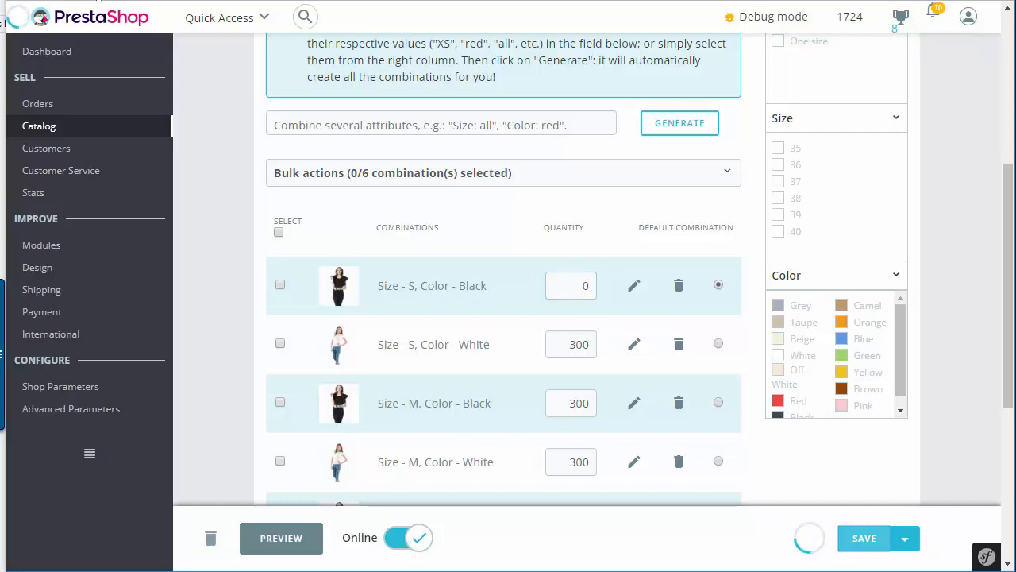
left_click(864, 537)
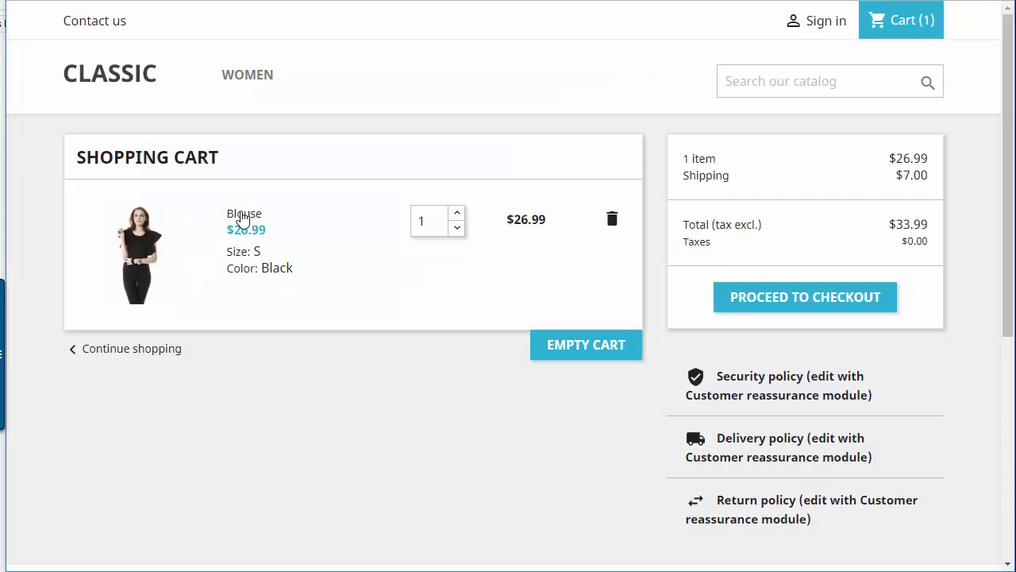
left_click(244, 213)
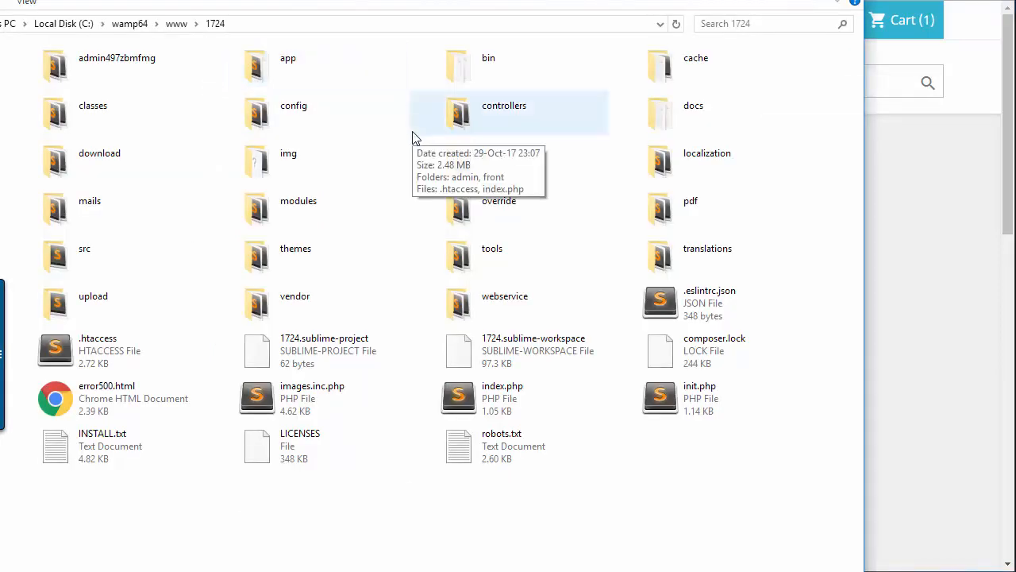
- Navigate into src/Adapter/Cart and open CartPresenter.php for editing
double_click(84, 248)
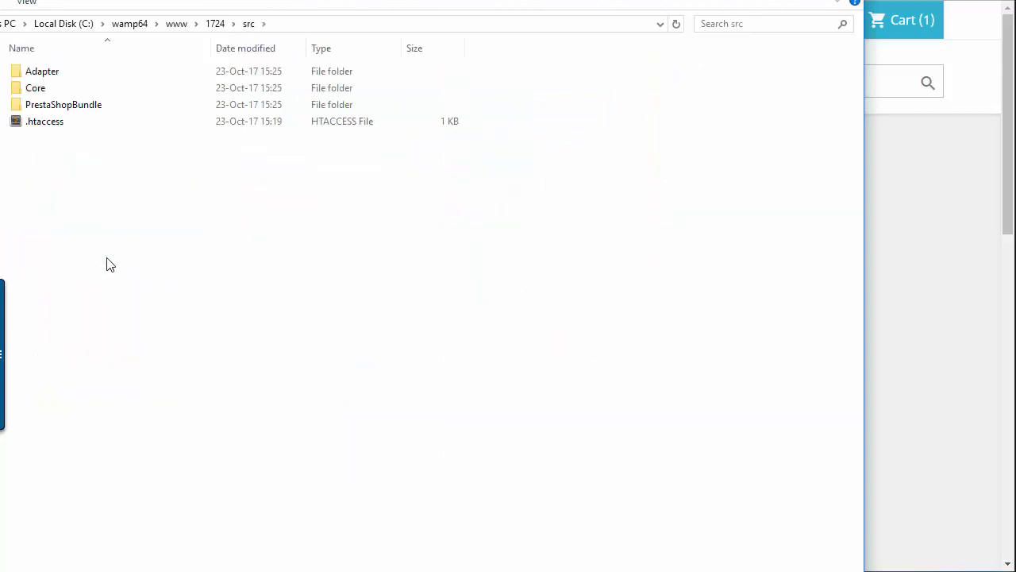
double_click(42, 70)
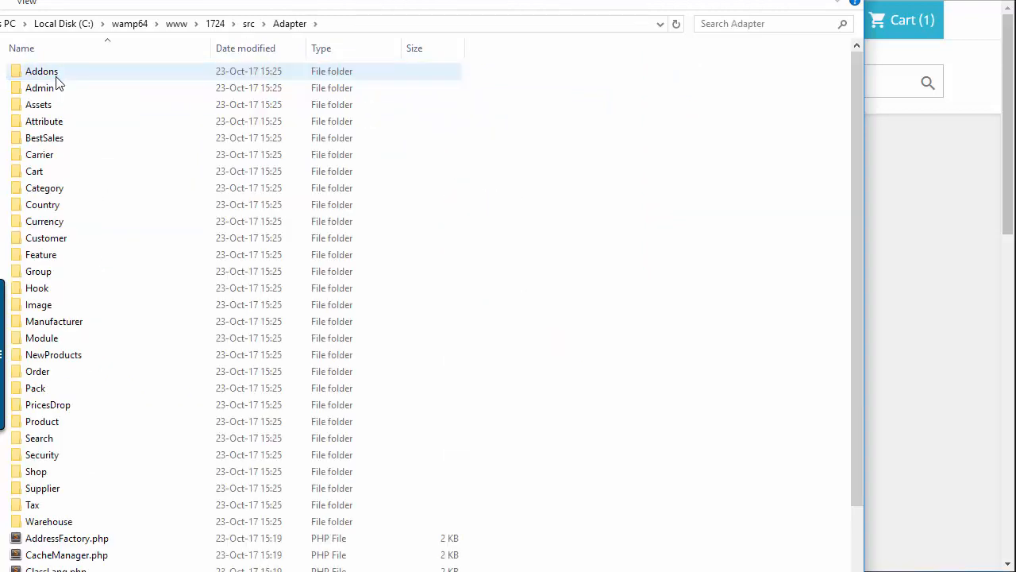
double_click(35, 172)
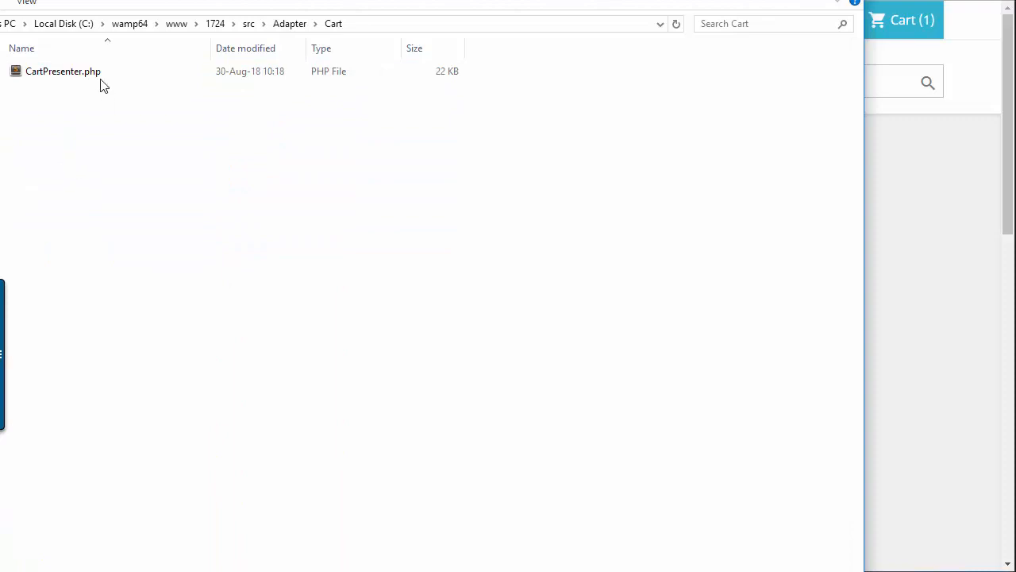
left_click(63, 70)
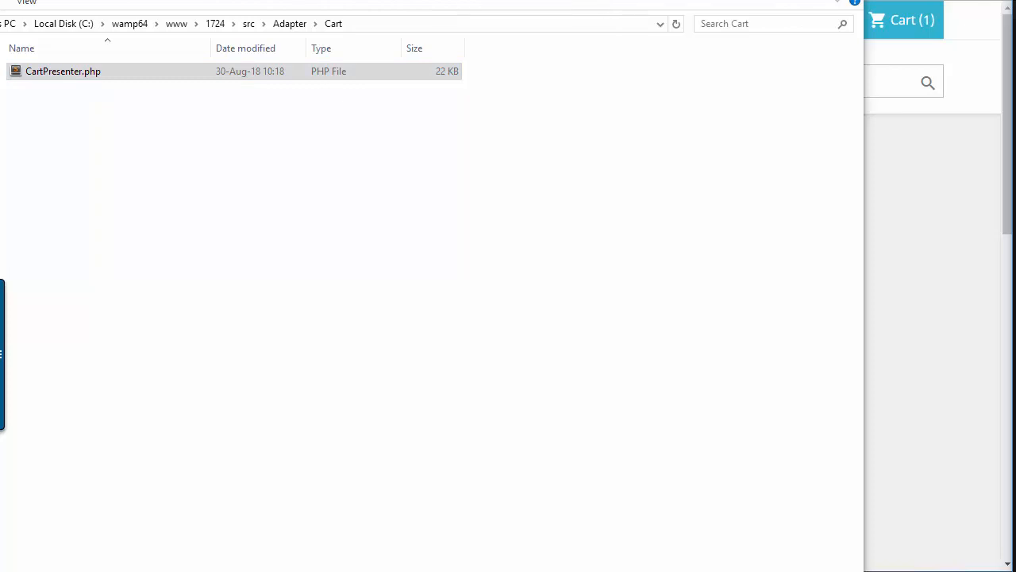
double_click(63, 70)
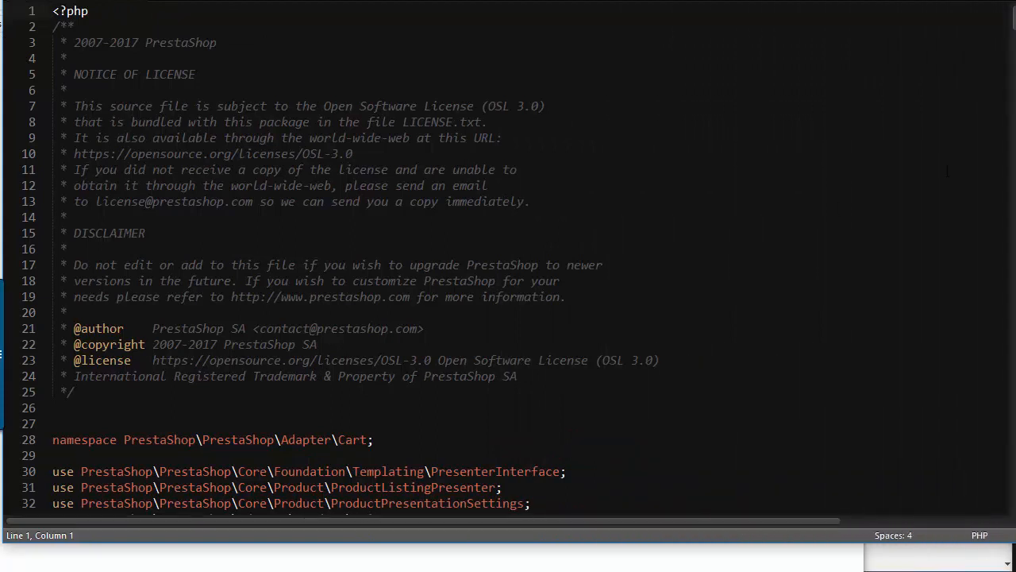
- Declare private static $removedProducts = [] below $taxConfiguration, with a // nemo comment
scroll("down", 3)
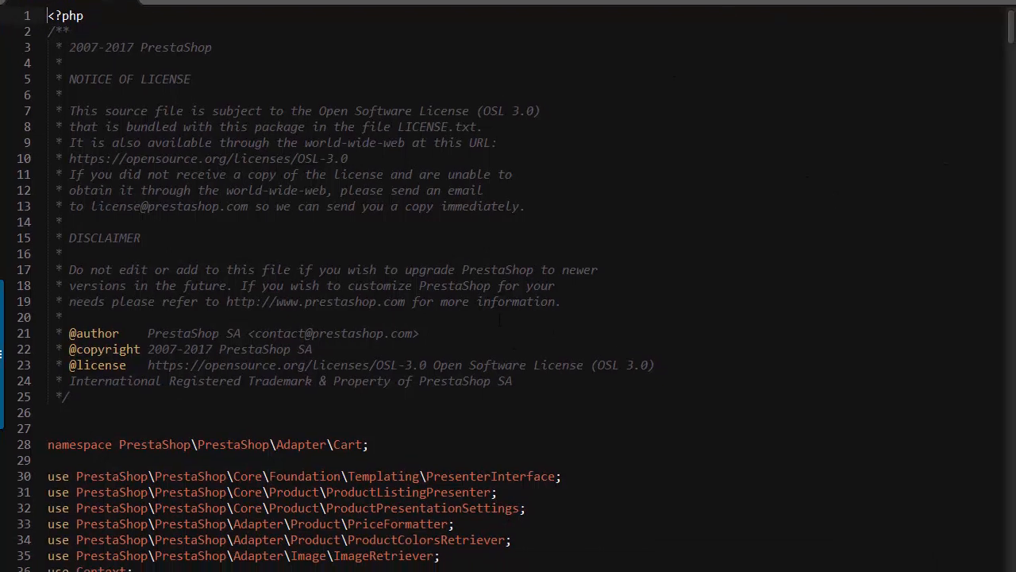
scroll("down", 3)
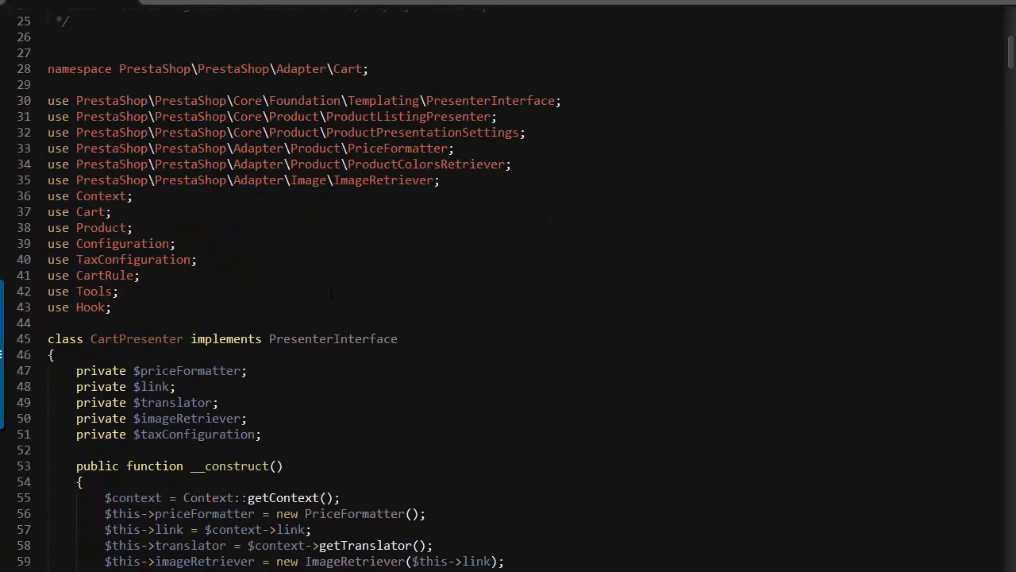
scroll("down", 3)
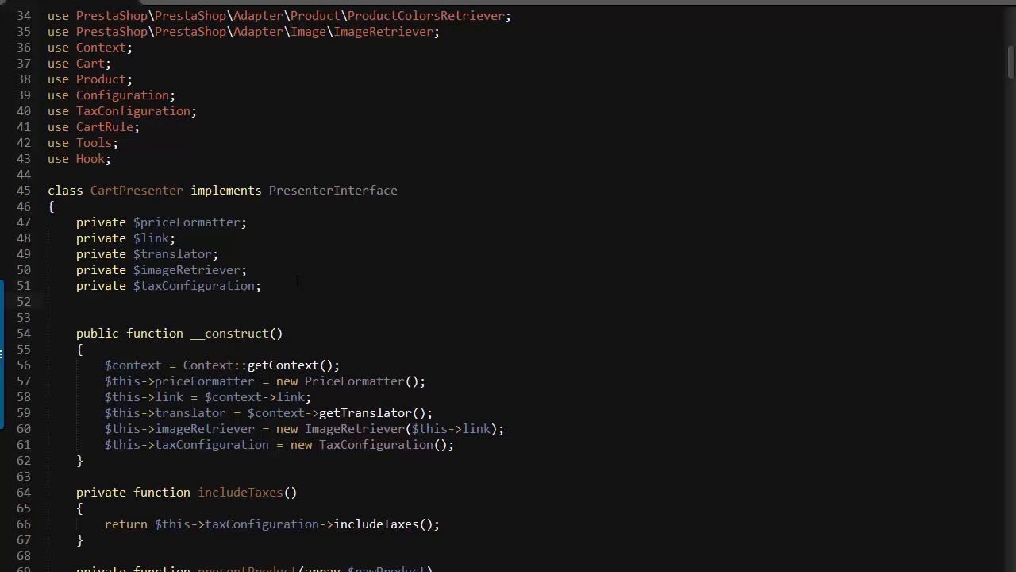
left_click(76, 302)
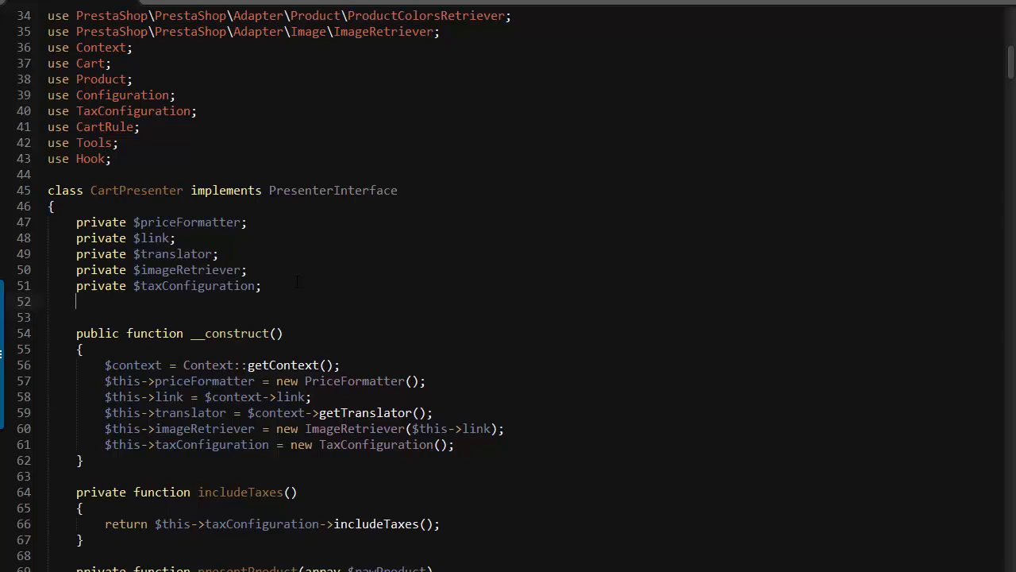
type("pr")
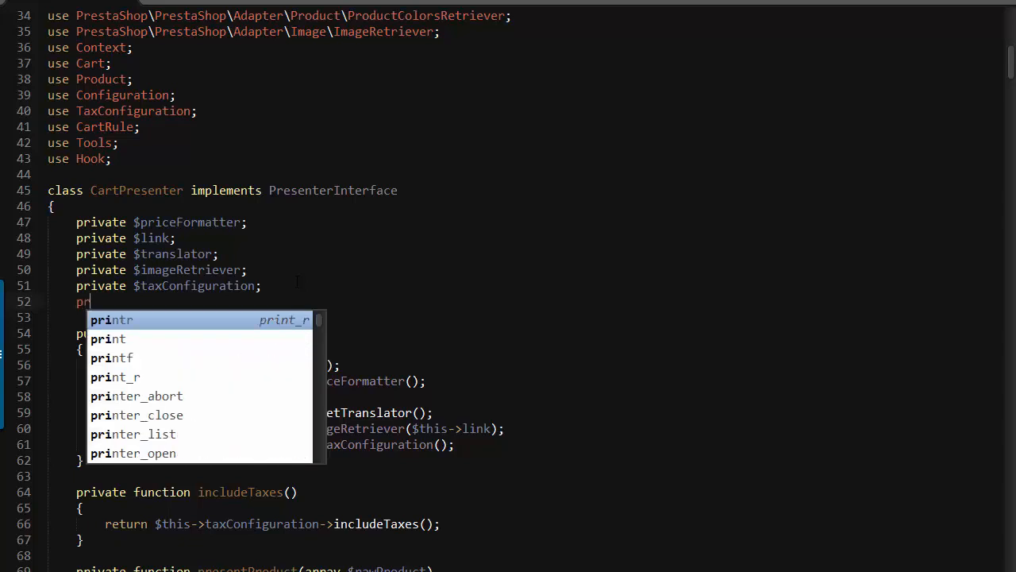
type("static")
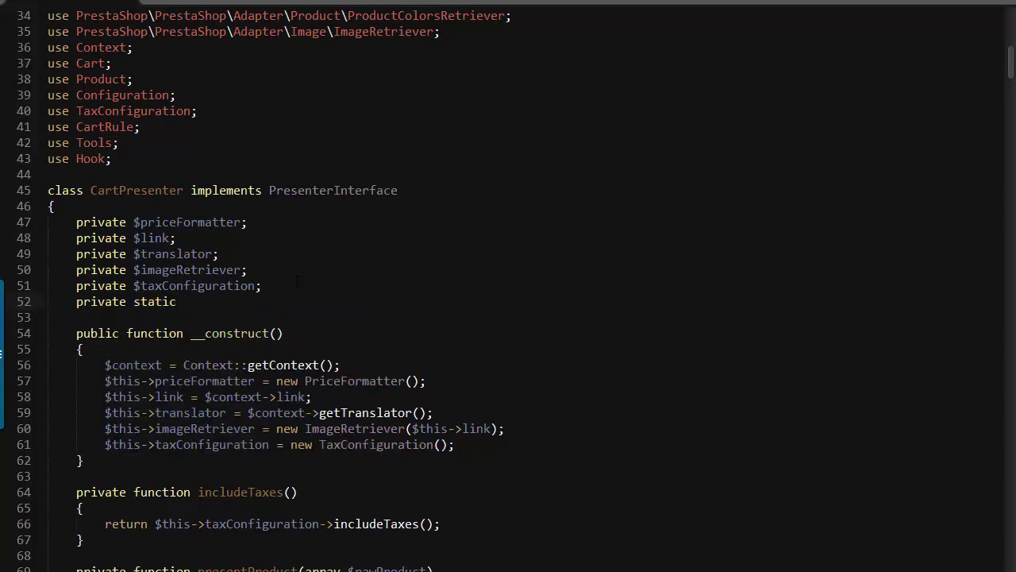
type("$removedPro")
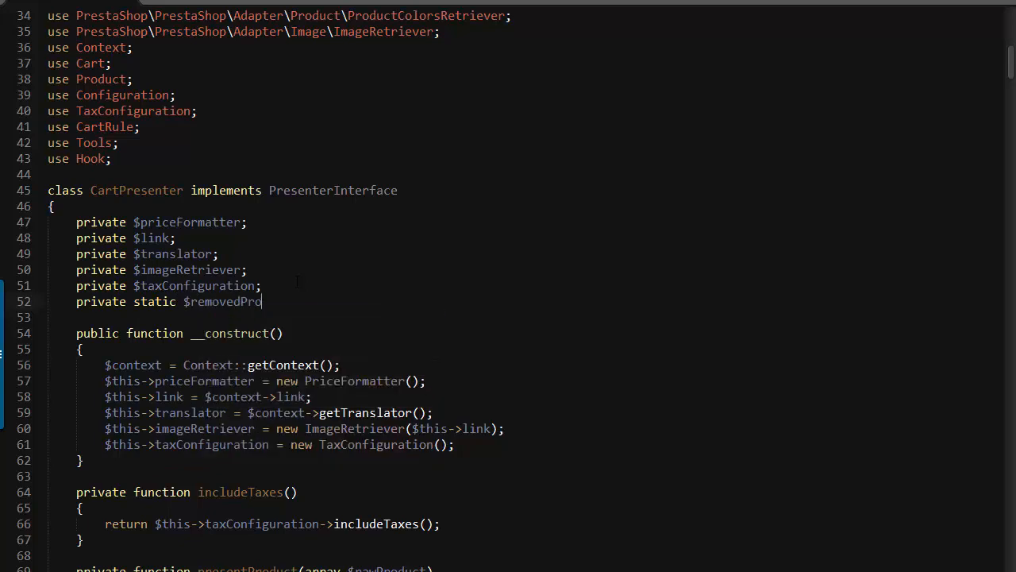
type("ducts = []")
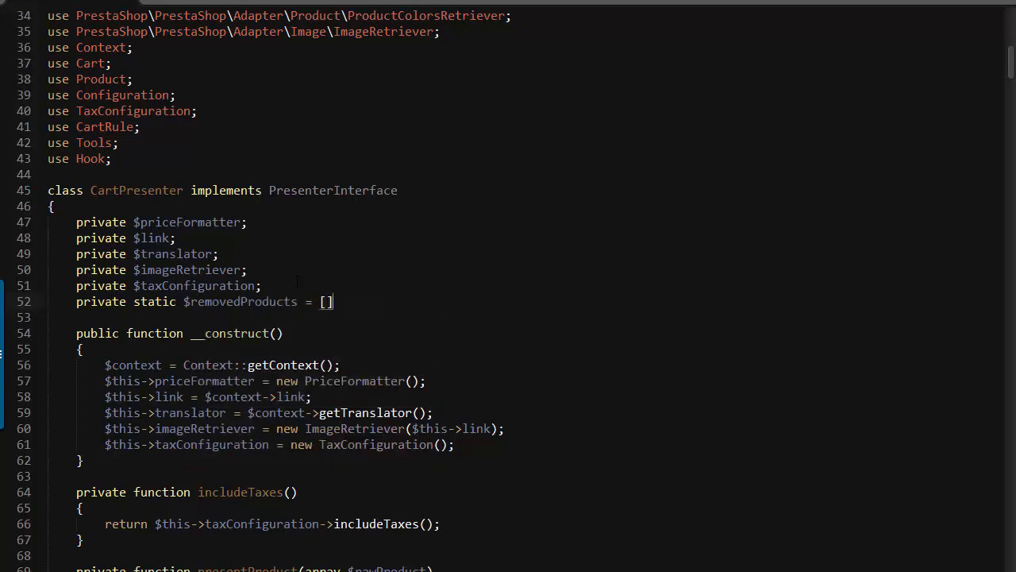
type("// nemo << It's missing a semicolon, fixing in a second")
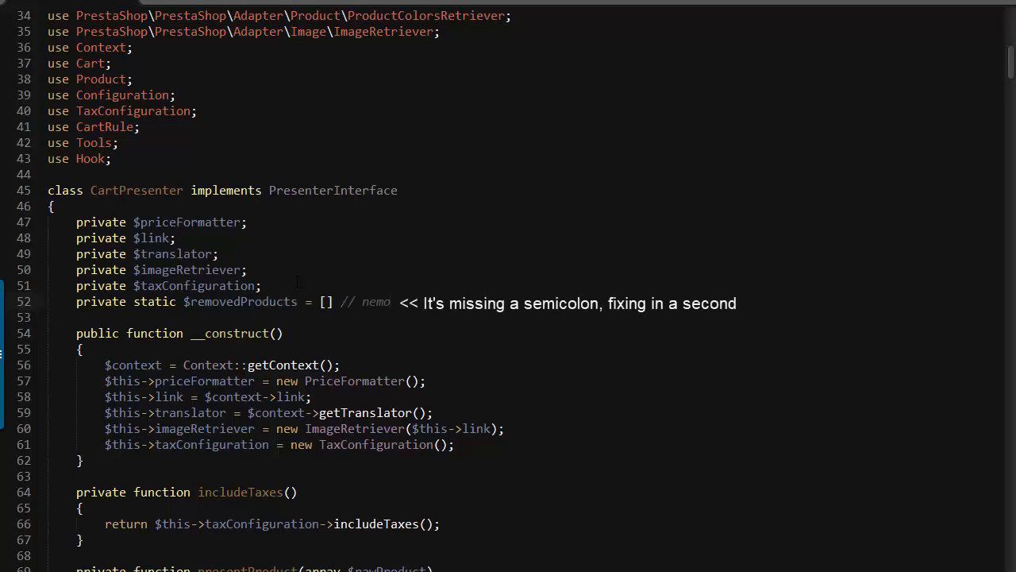
- Add an empty line in present() right after the raw products are fetched
scroll("down", 3)
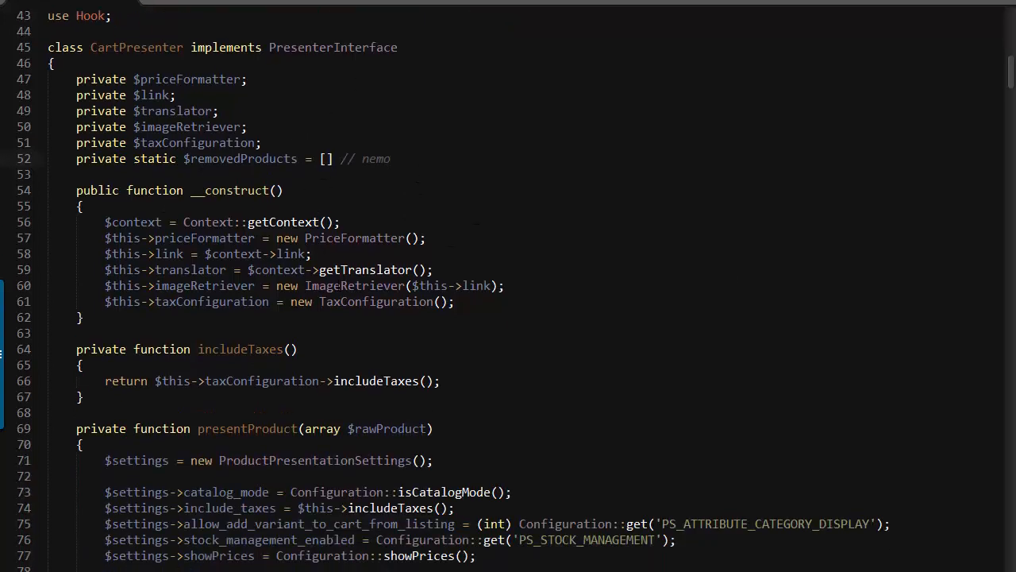
scroll("down", 3)
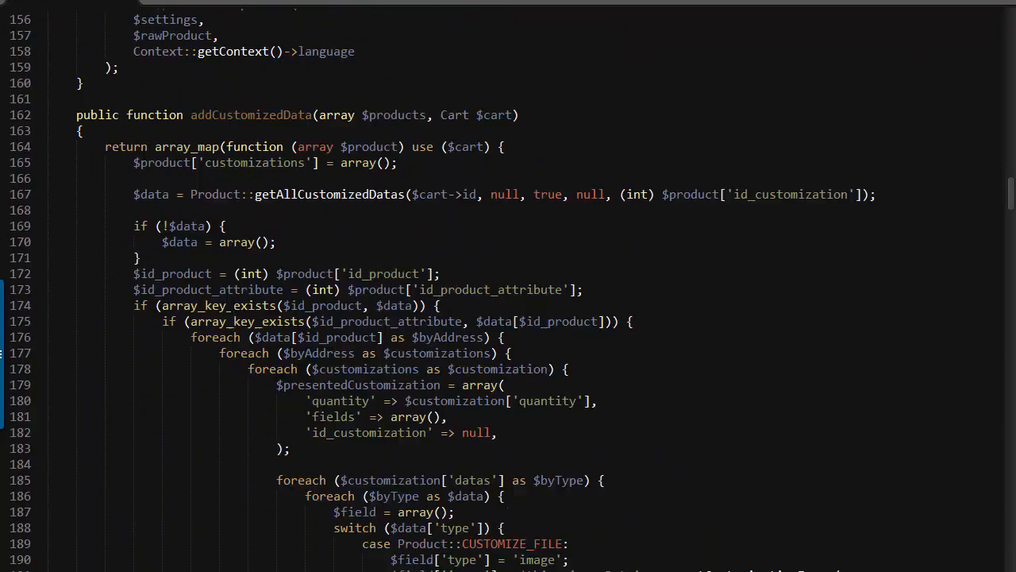
scroll("down", 3)
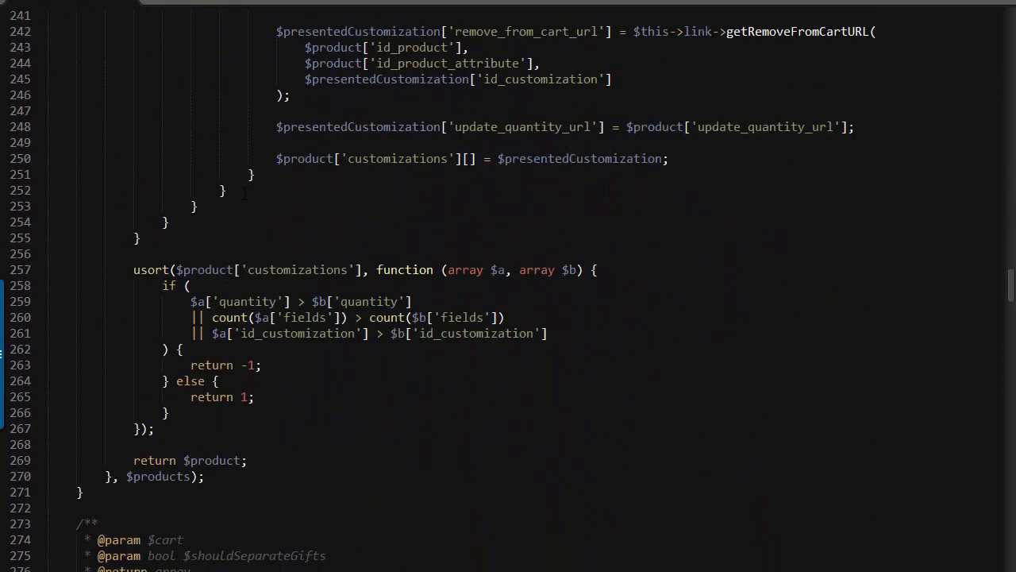
scroll("down", 3)
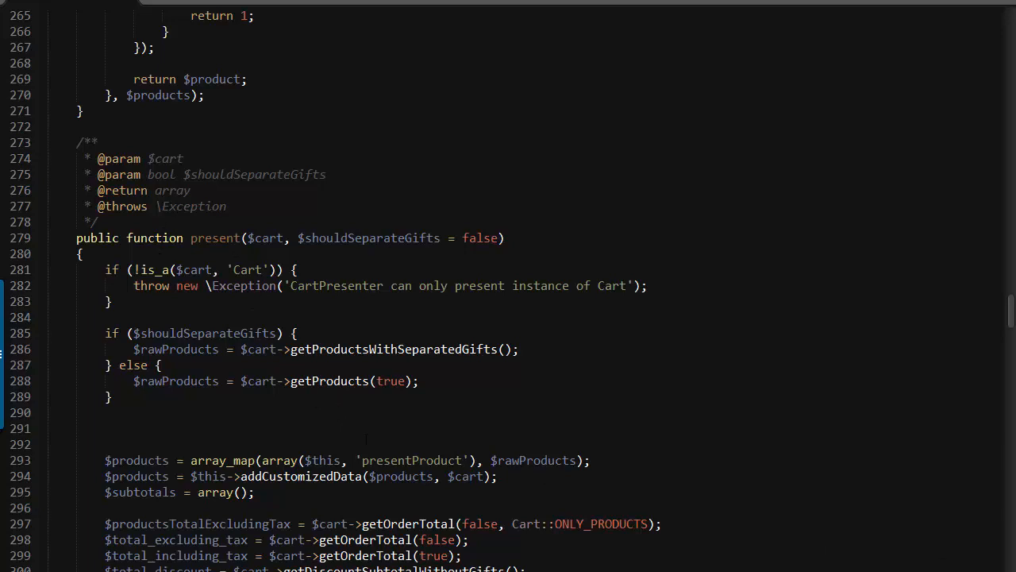
scroll("down", 3)
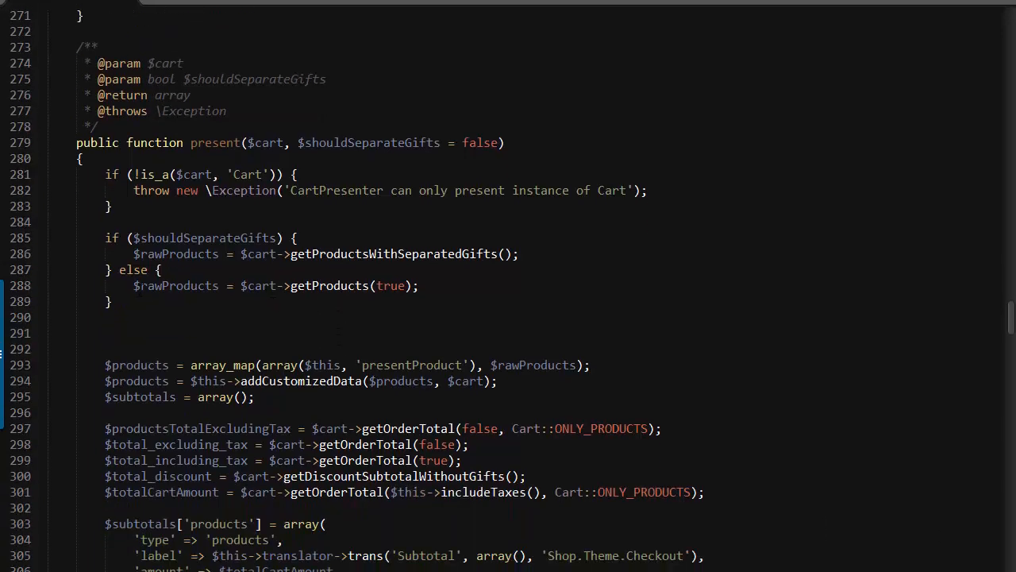
key("Enter")
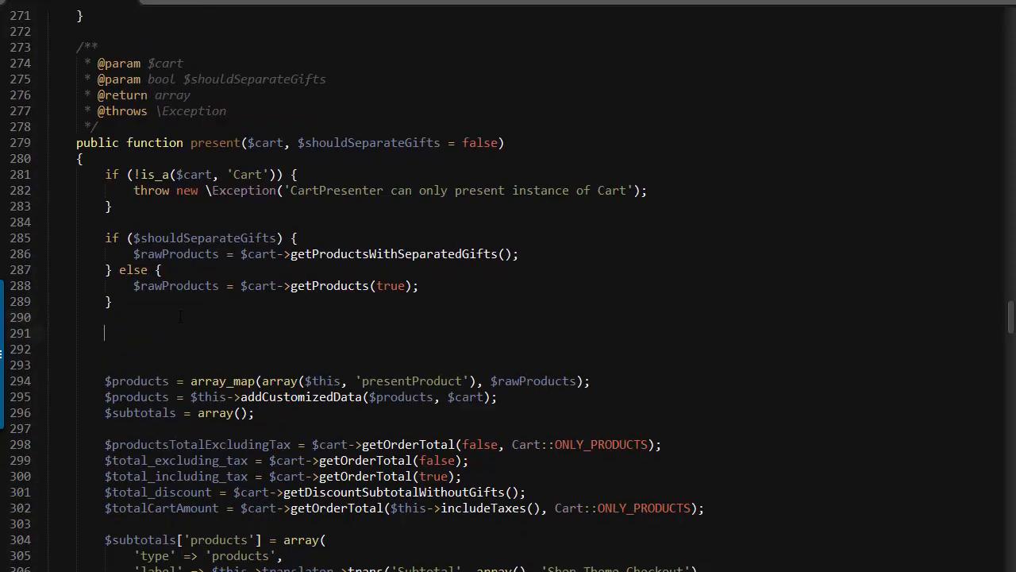
- Write if(!self::$removedProducts) wrapping foreach($rawProducts as $pk => $product)
type("if(!")
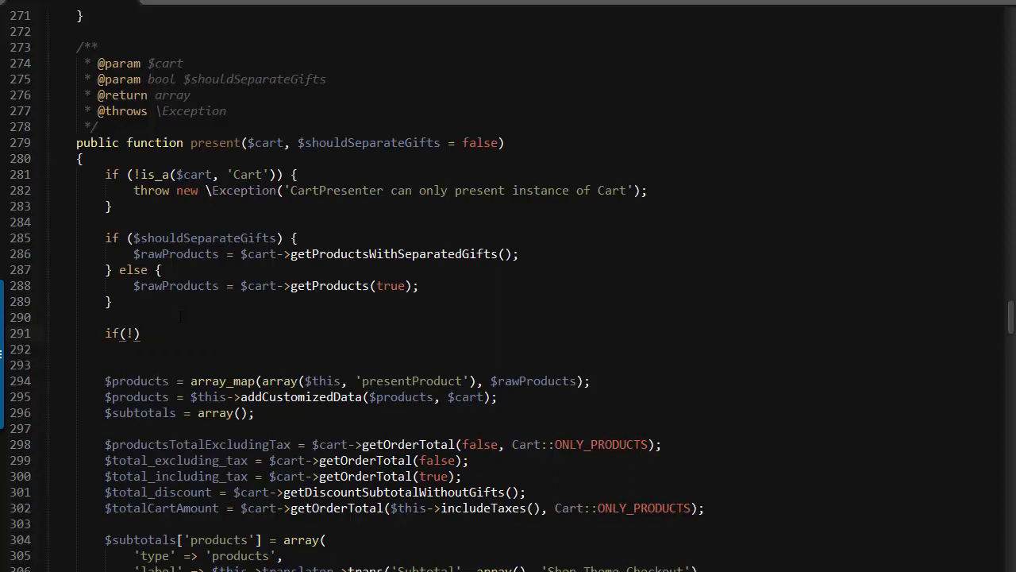
type("self::$r")
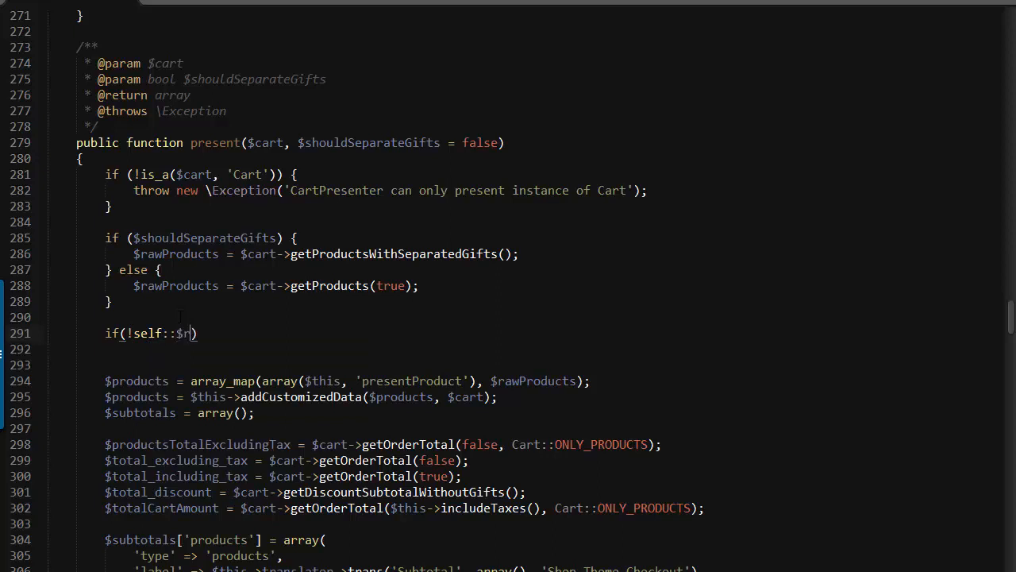
type("emovedProruc")
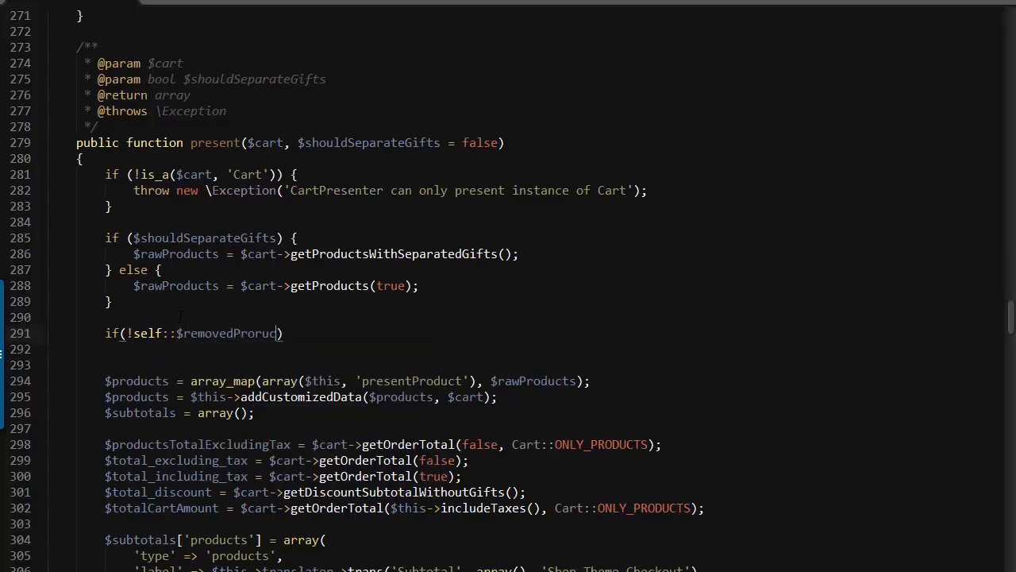
type("ts")
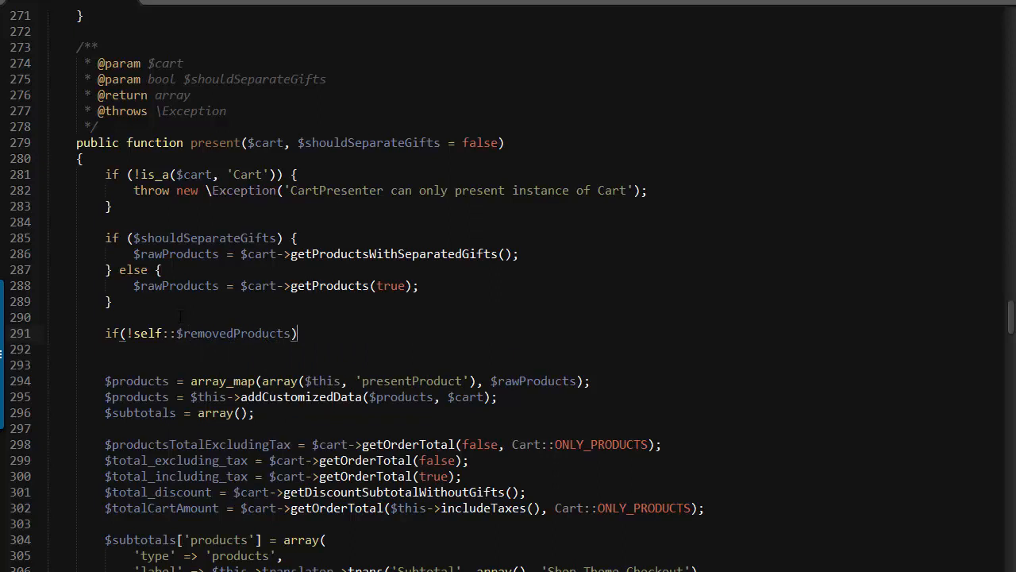
key("Enter")
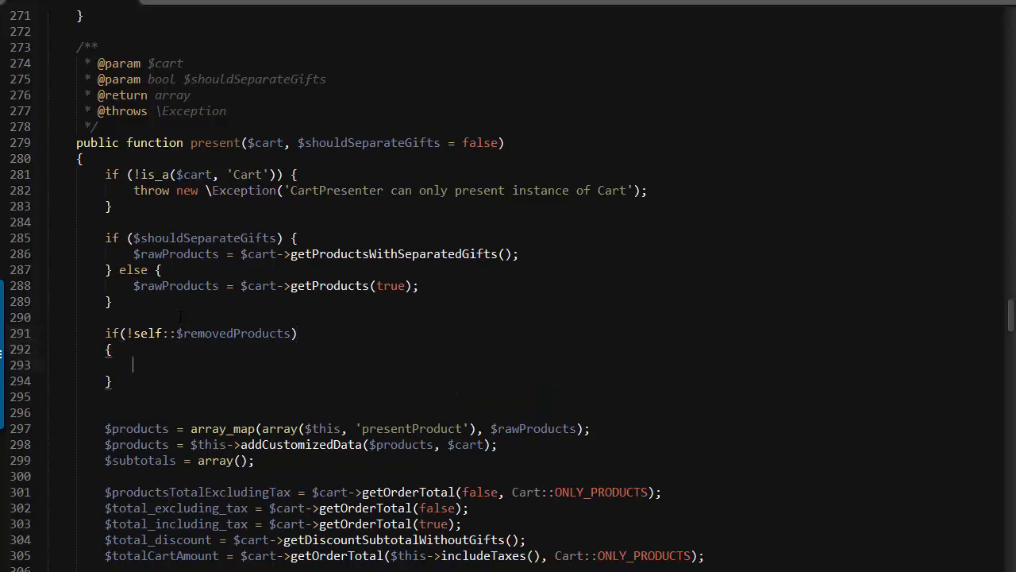
type("foreach(")
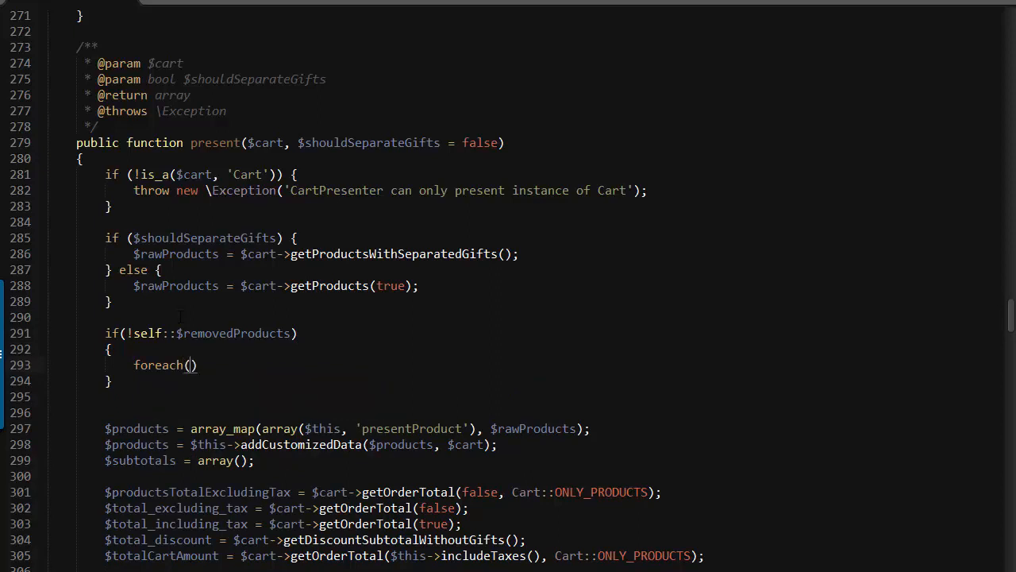
type("$rawProu")
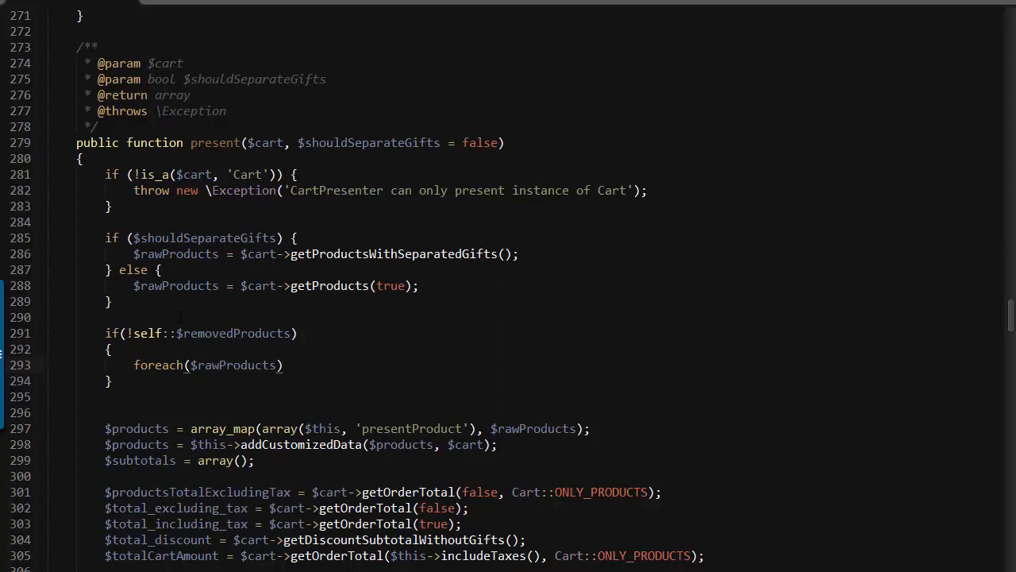
type("as $pk => $product")
type("//")
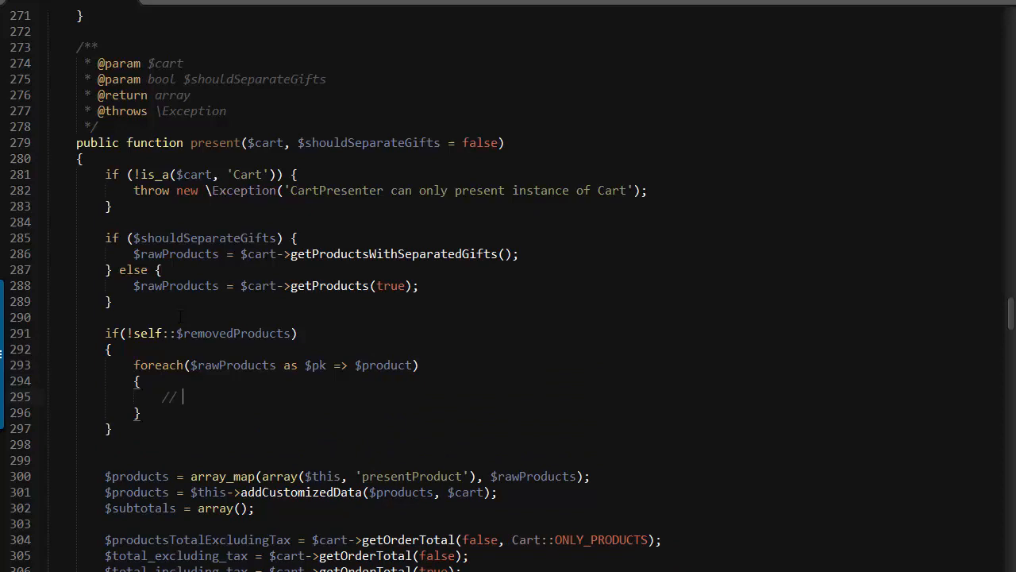
- Add the removal comment and start if($product['quantity_availalbe'] <= 0 inside the loop
type("we want to remove the pro")
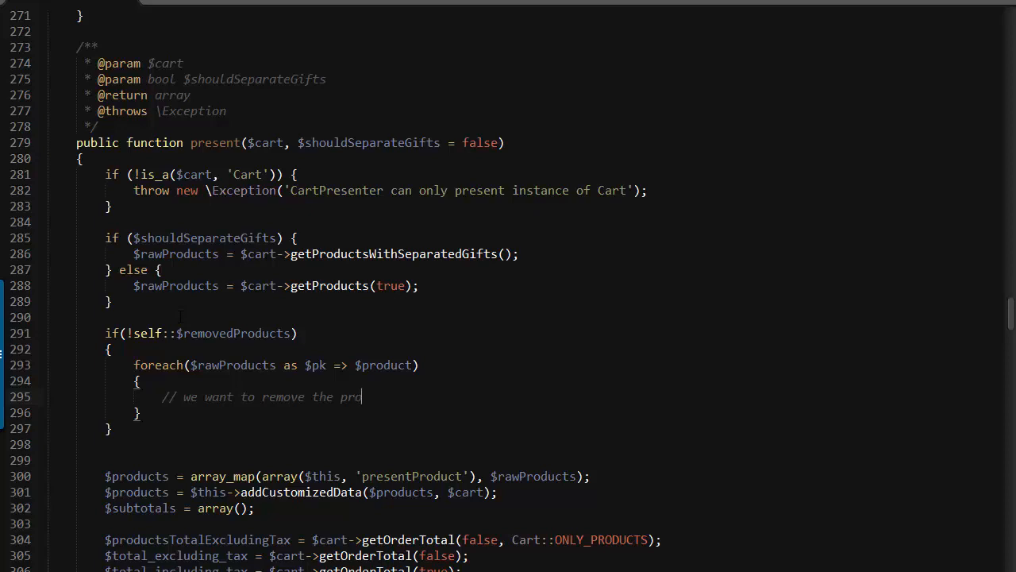
type("duct in case it's nat ava")
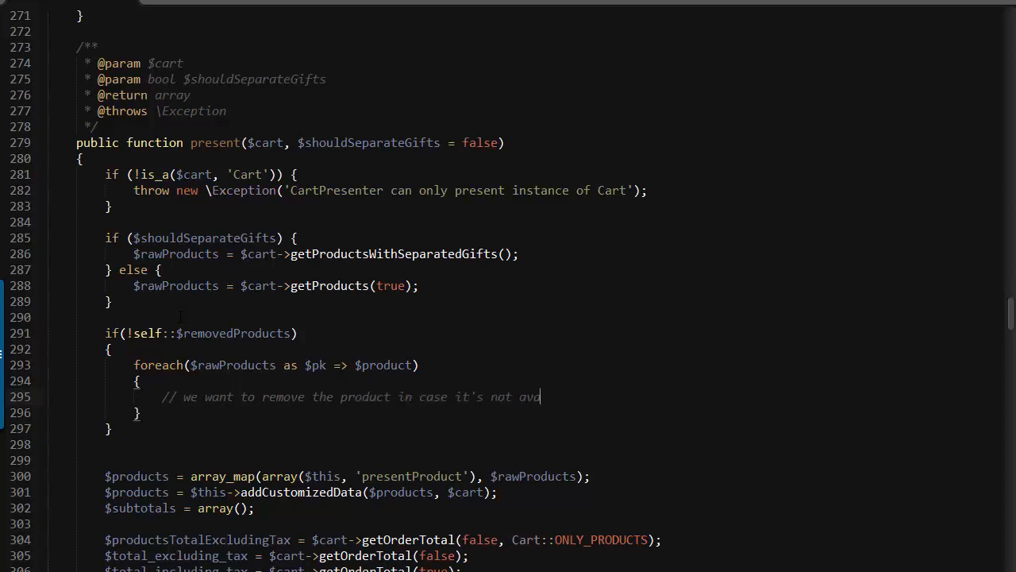
type("ilable")
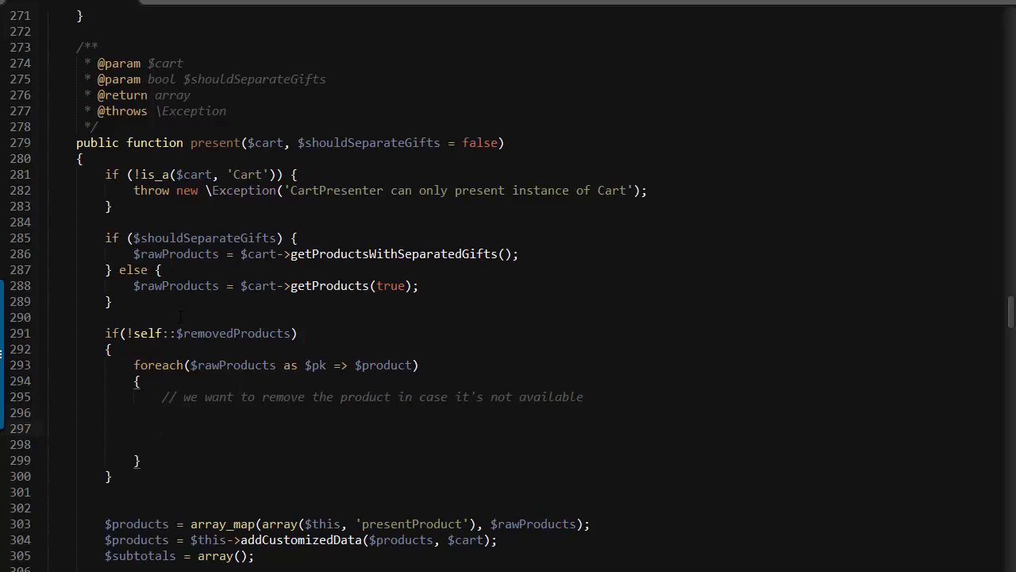
type("if()")
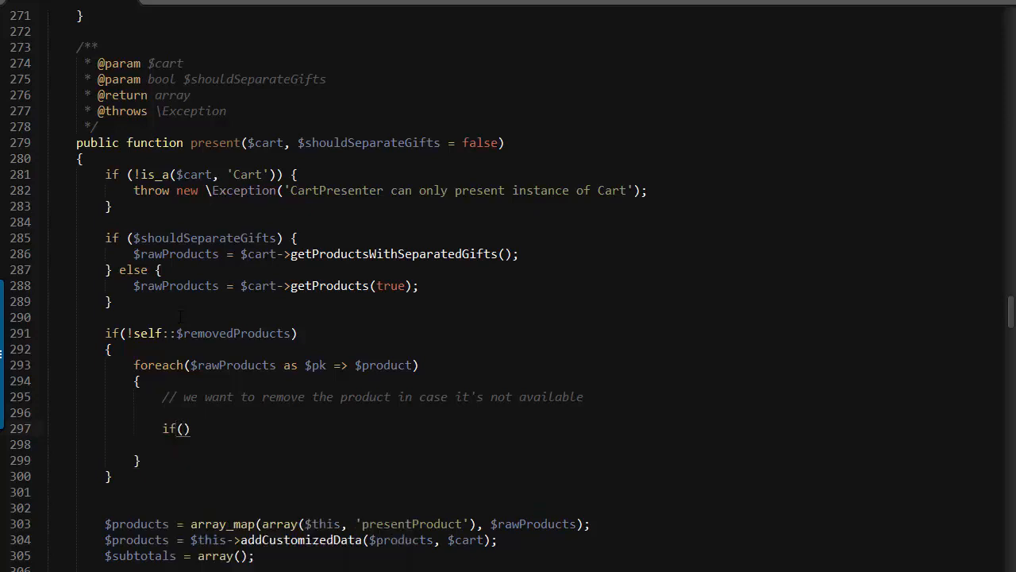
type("$produxc")
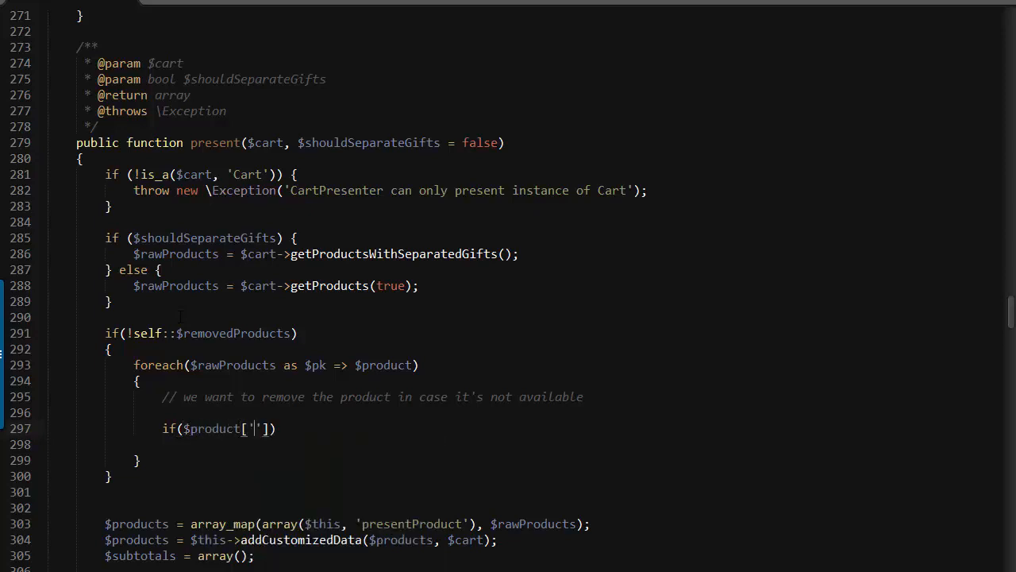
type("quantity_availalbe")
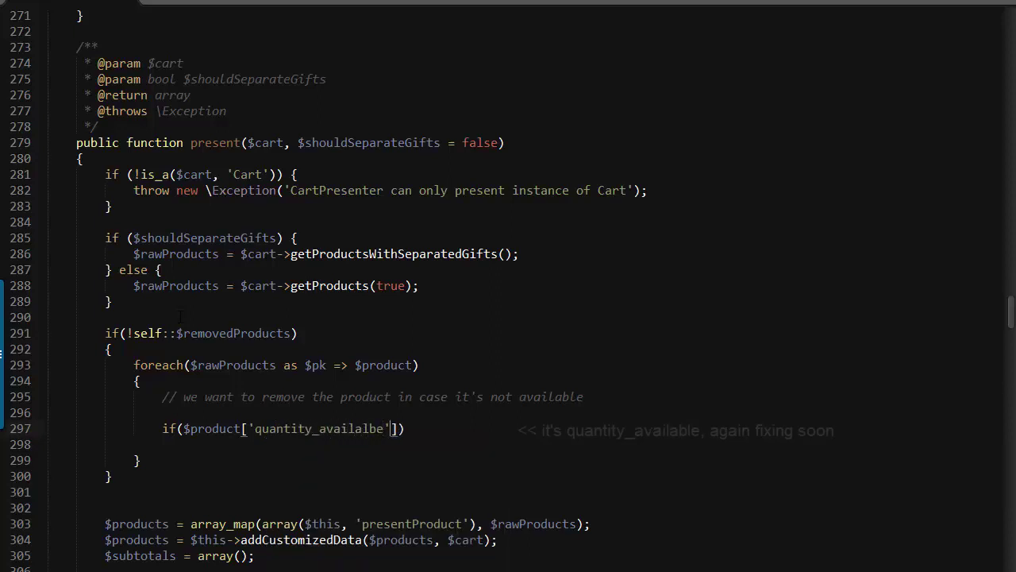
type("<=")
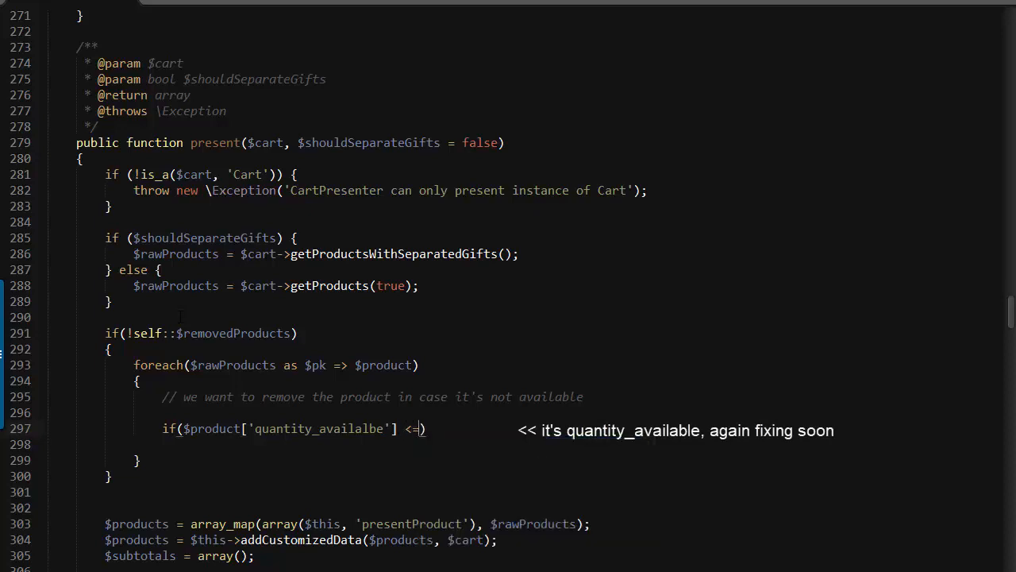
type("0")
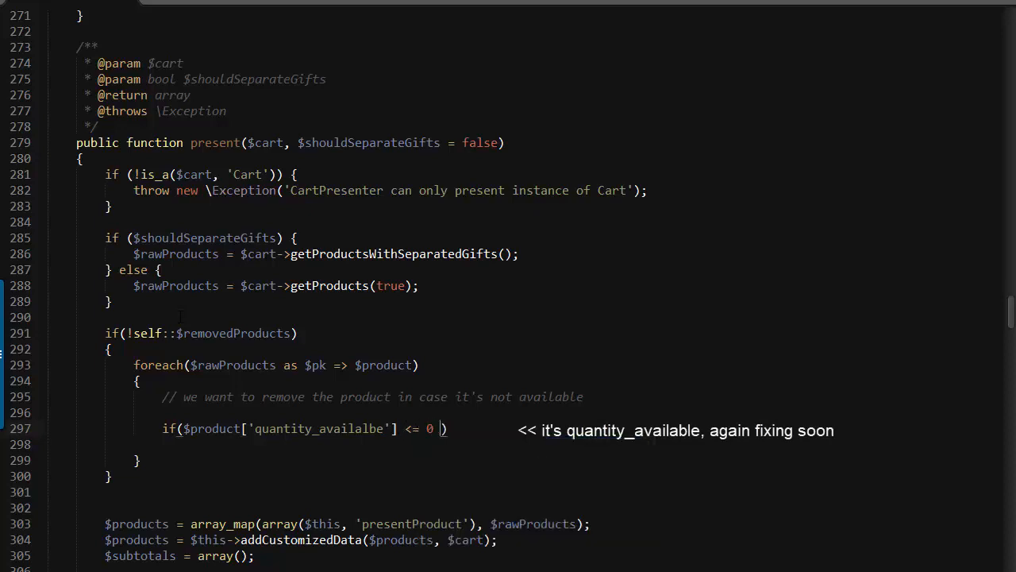
- Complete the condition with && !Product::isAvailableWhenOutOfStock($product['out_of_stock']) and open its block
type("&& !")
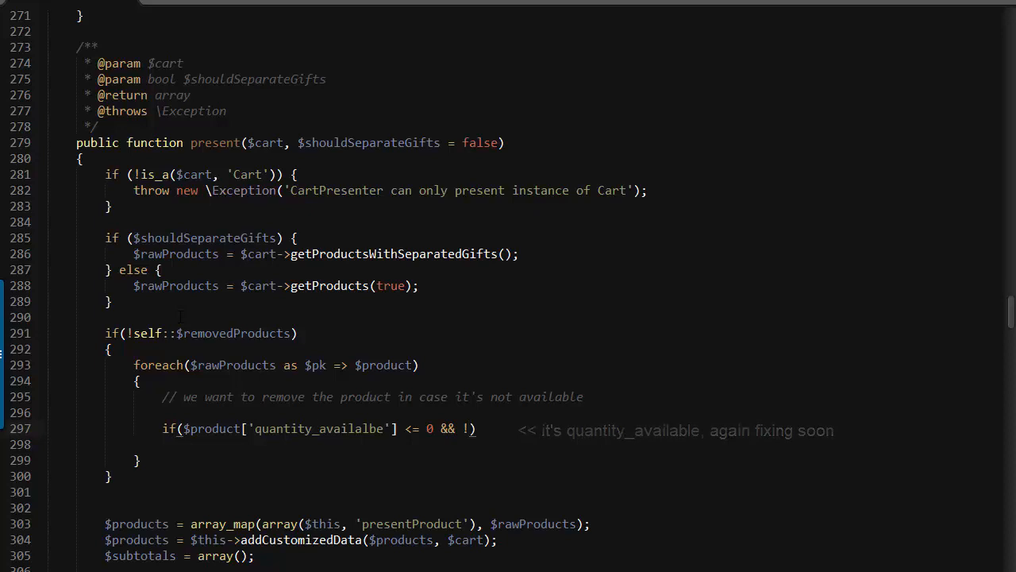
type("Product")
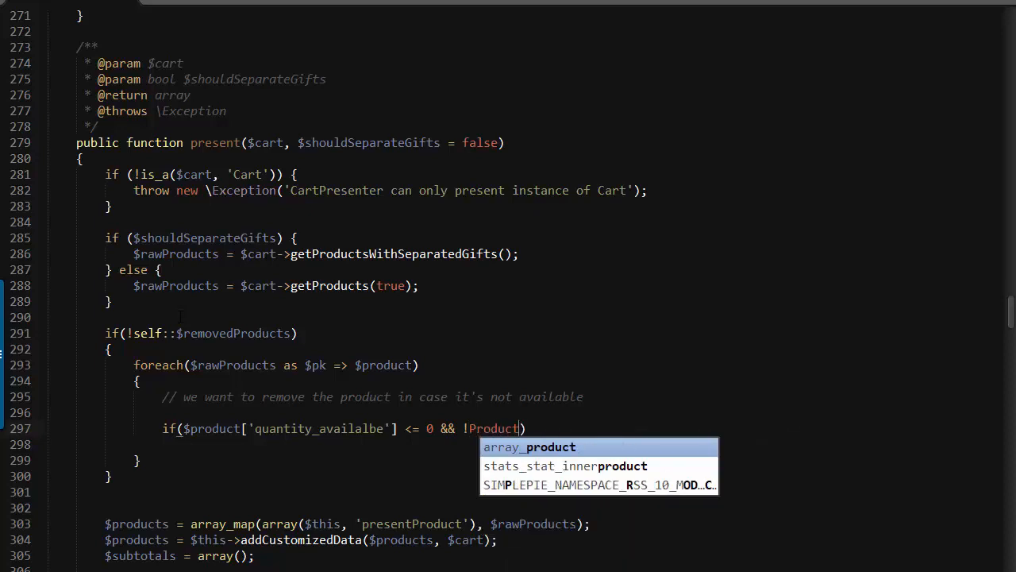
type("::isA)")
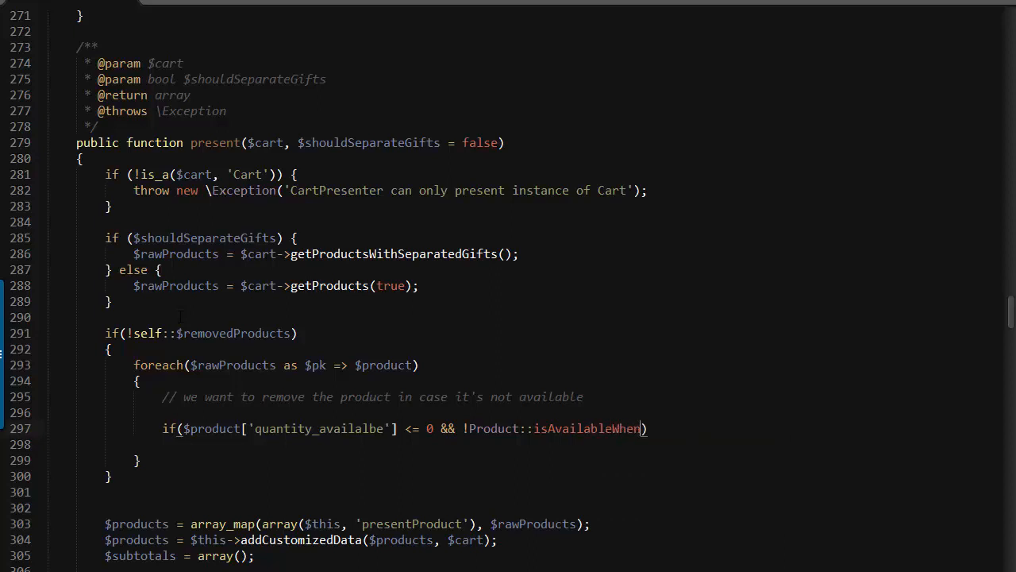
type("OutOfS")
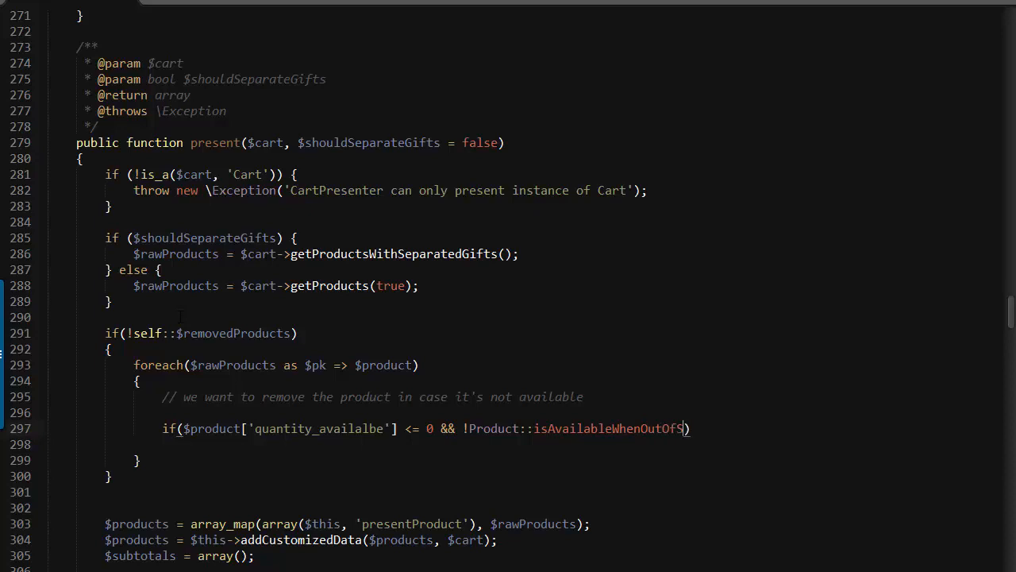
type("tock")
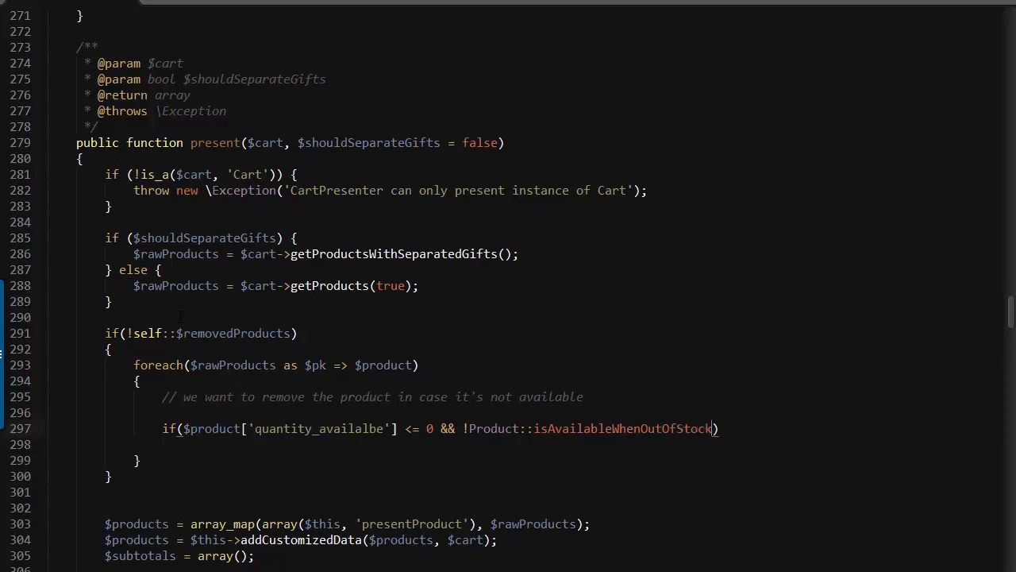
type("($product['")
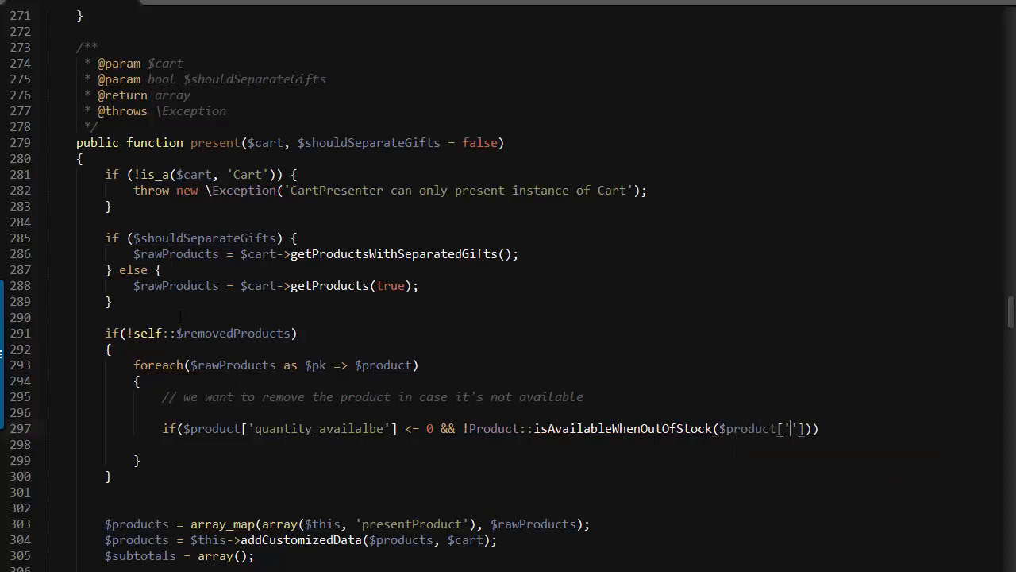
type("out_)of_st")
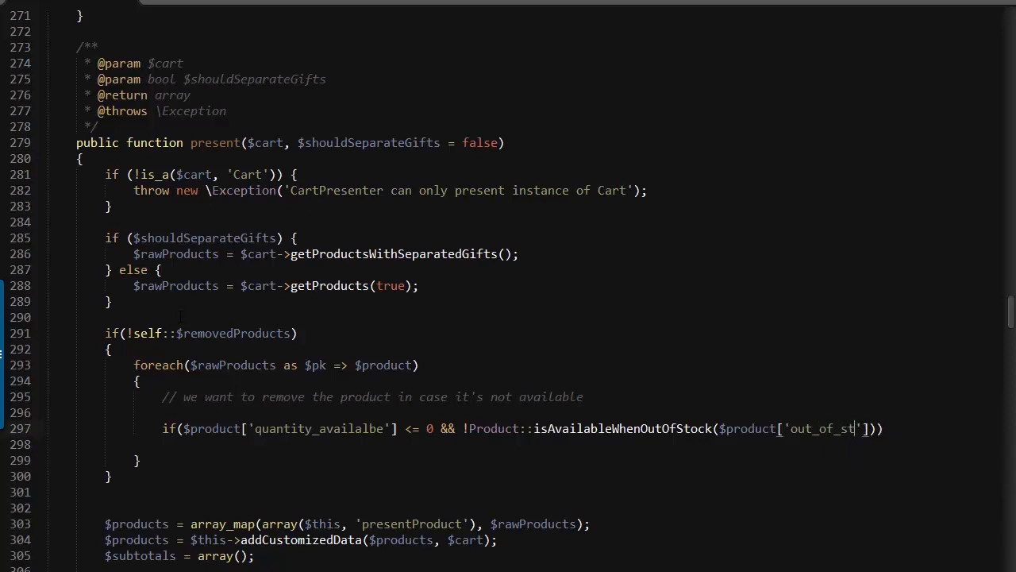
type("ock")
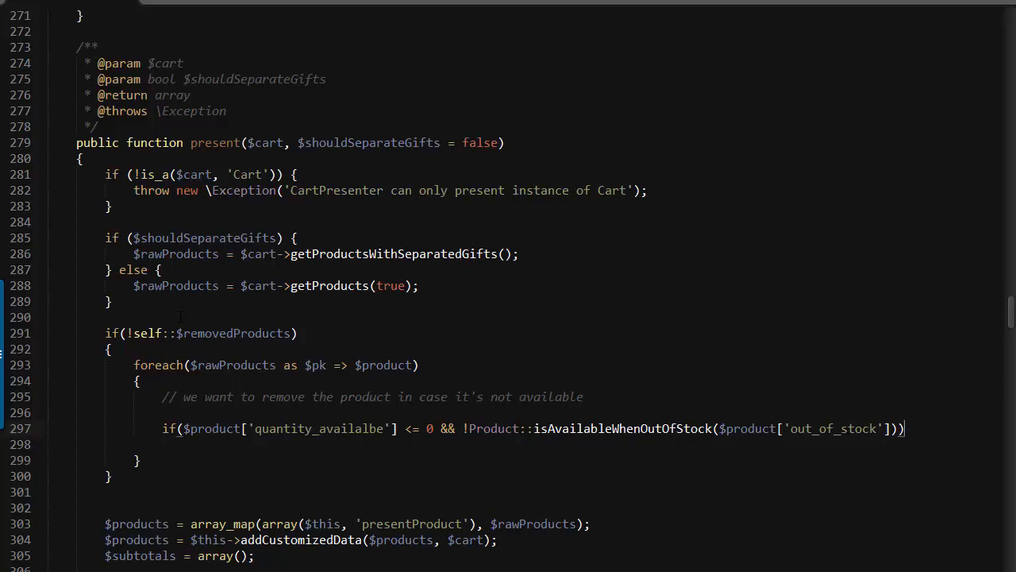
key("enter")
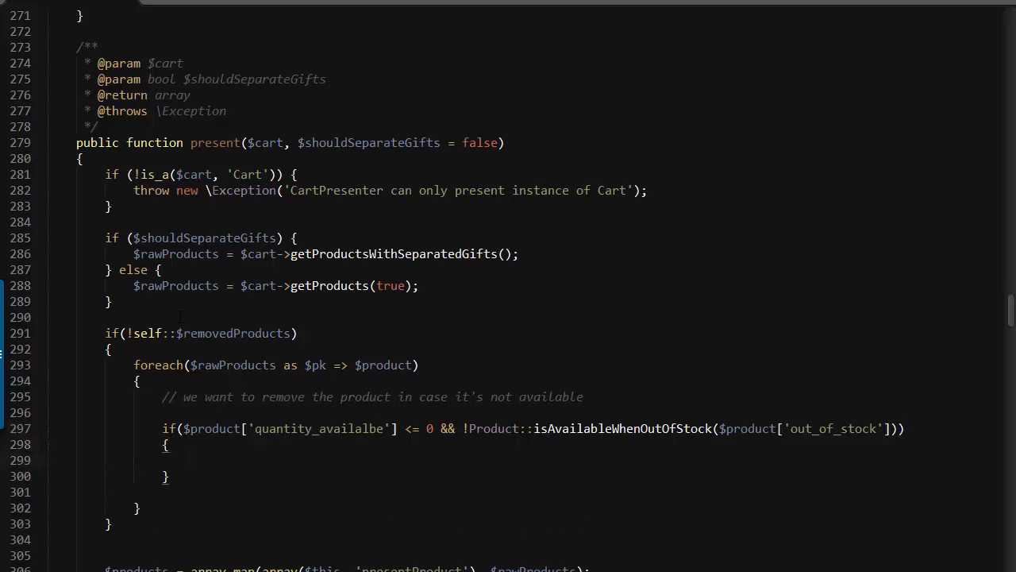
- Fill the out-of-stock block to delete the product, record its name in removedProducts, unset it and continue
type("Context")
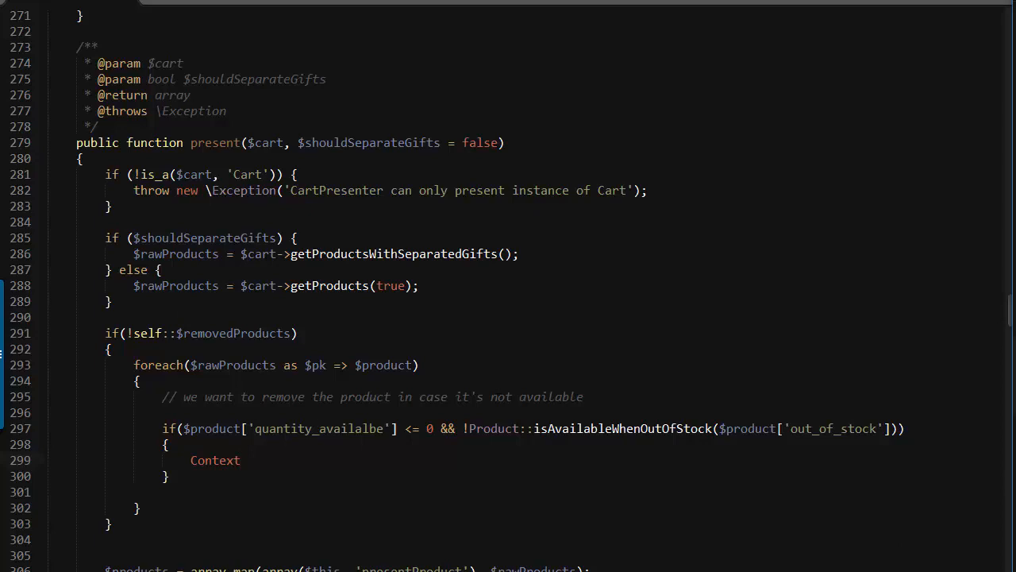
double_click(214, 460)
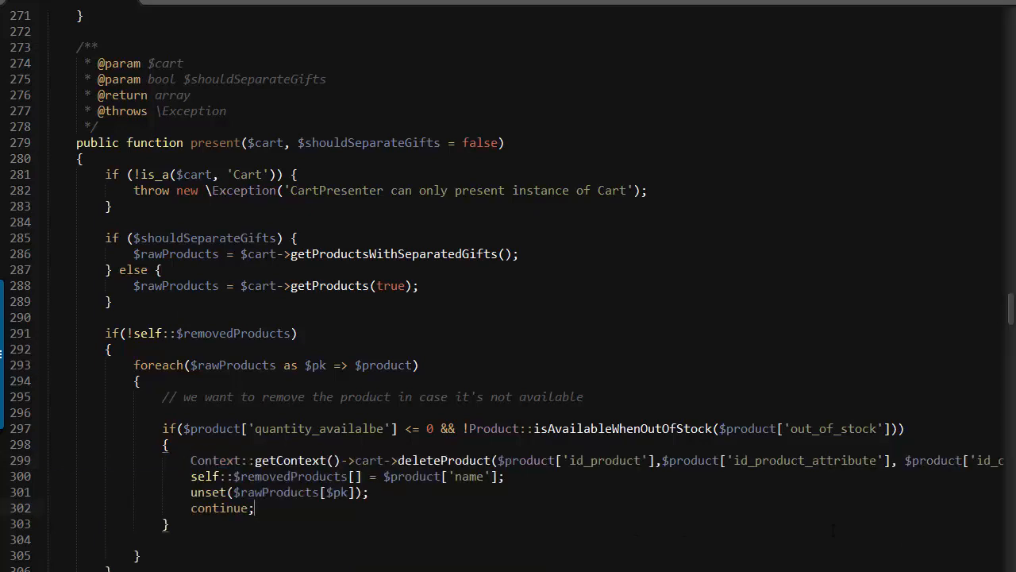
mouse_move(281, 460)
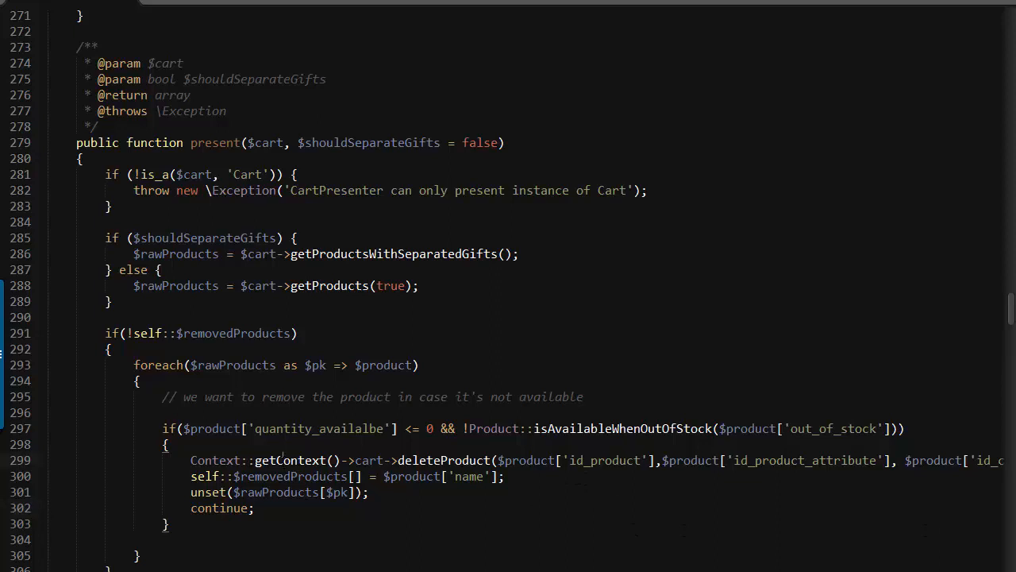
double_click(298, 460)
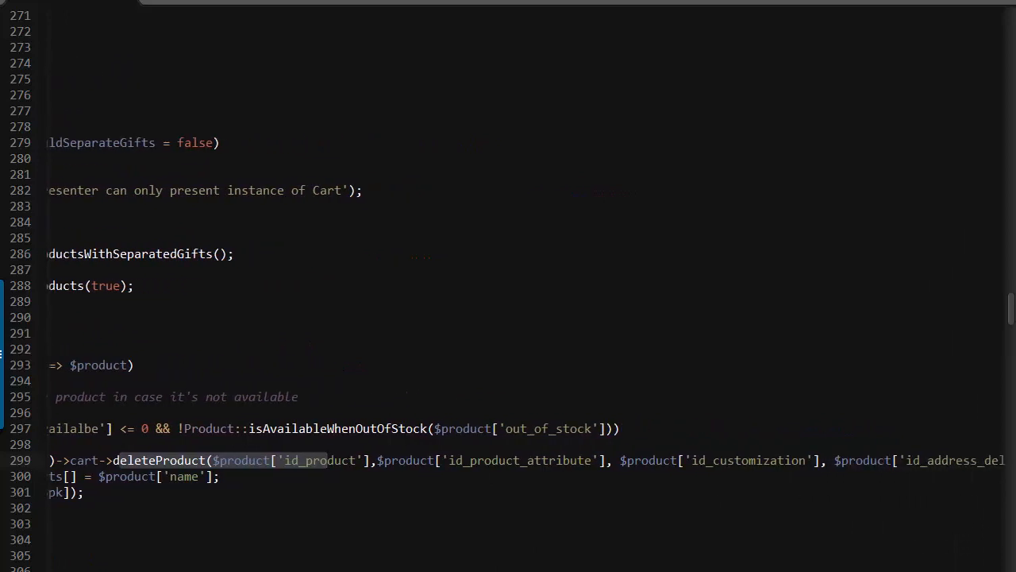
scroll("right", 3)
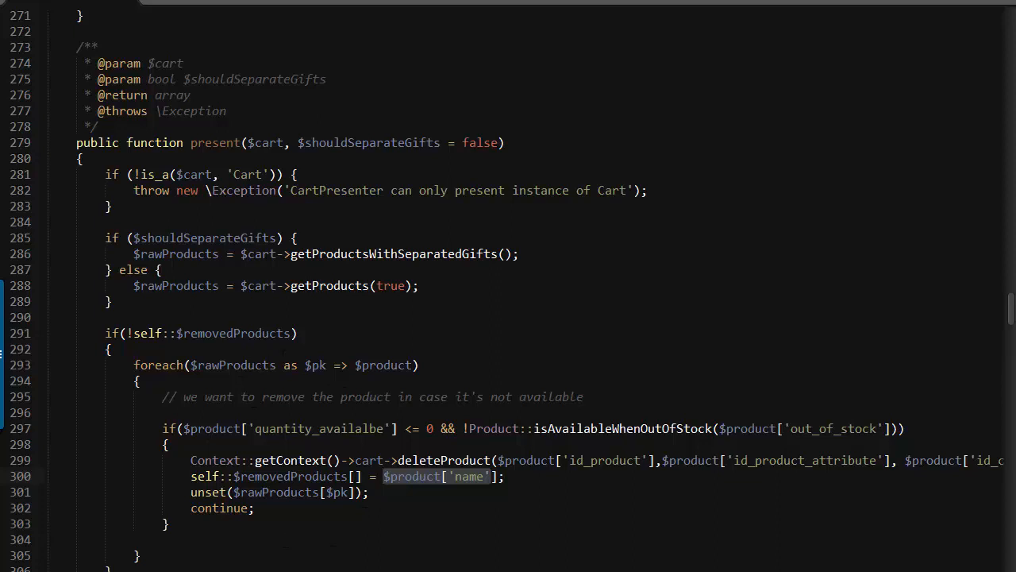
scroll("down", 3)
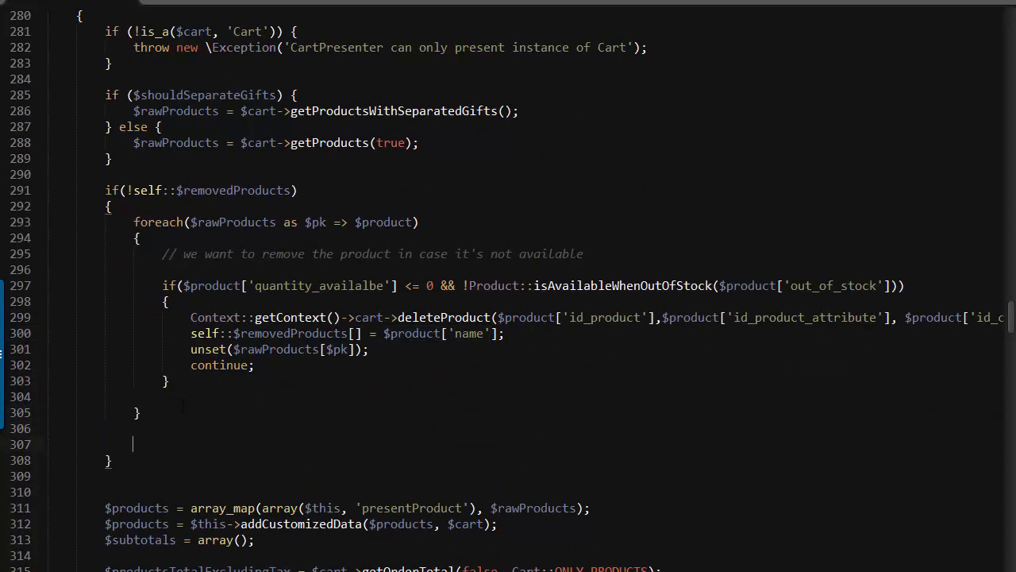
- Assign ['removed_products' => self::$removedProducts] to Smarty via Context::getContext(), under an explanatory comment
type("// assign")
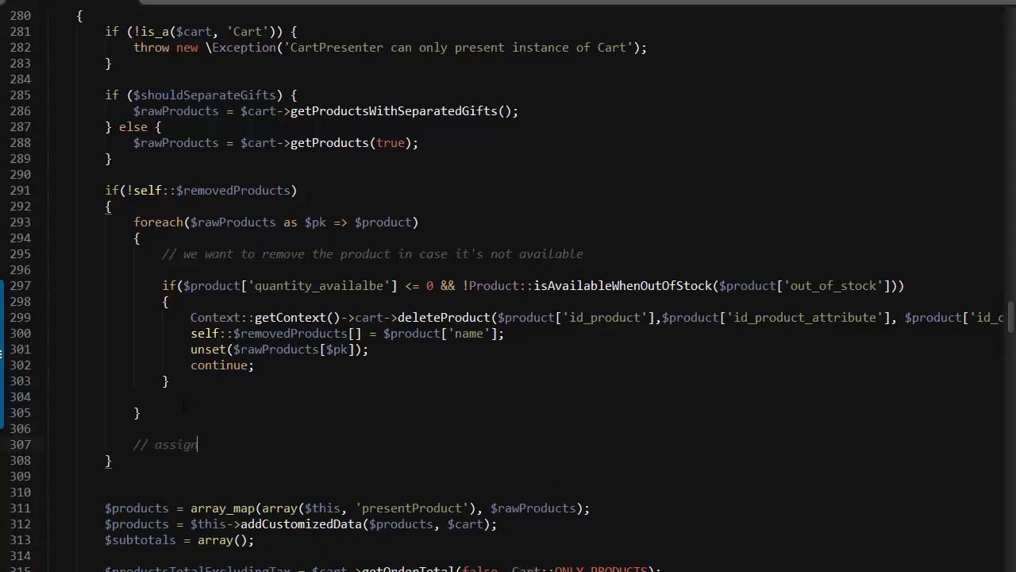
type("the variable")
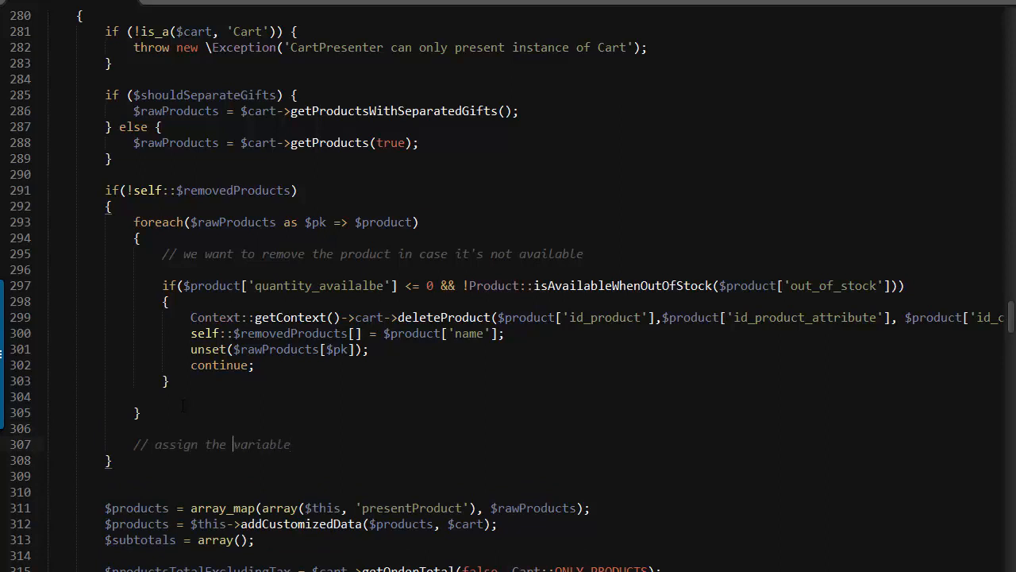
type("removed por")
type("//")
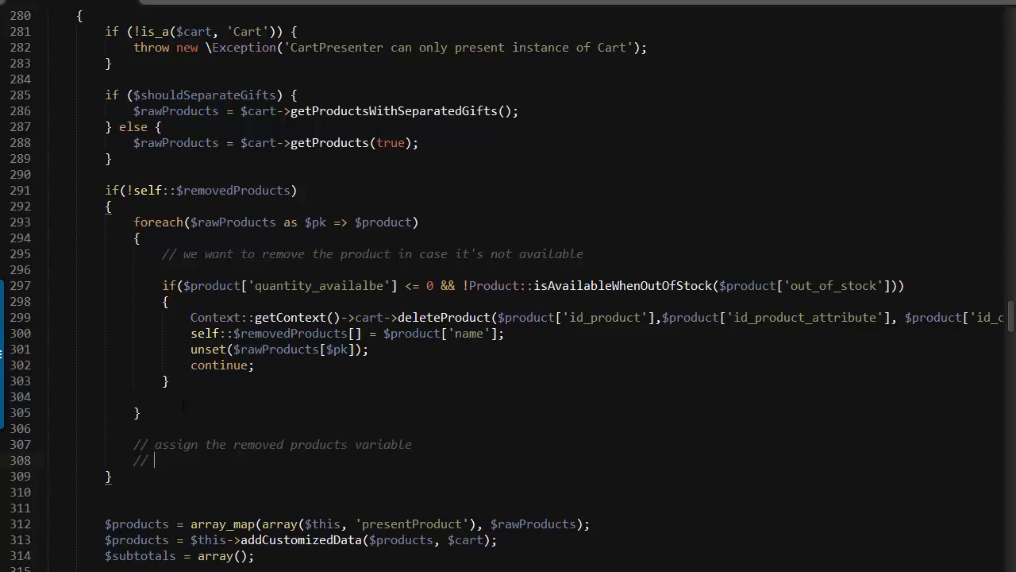
type("Context::getContext(")
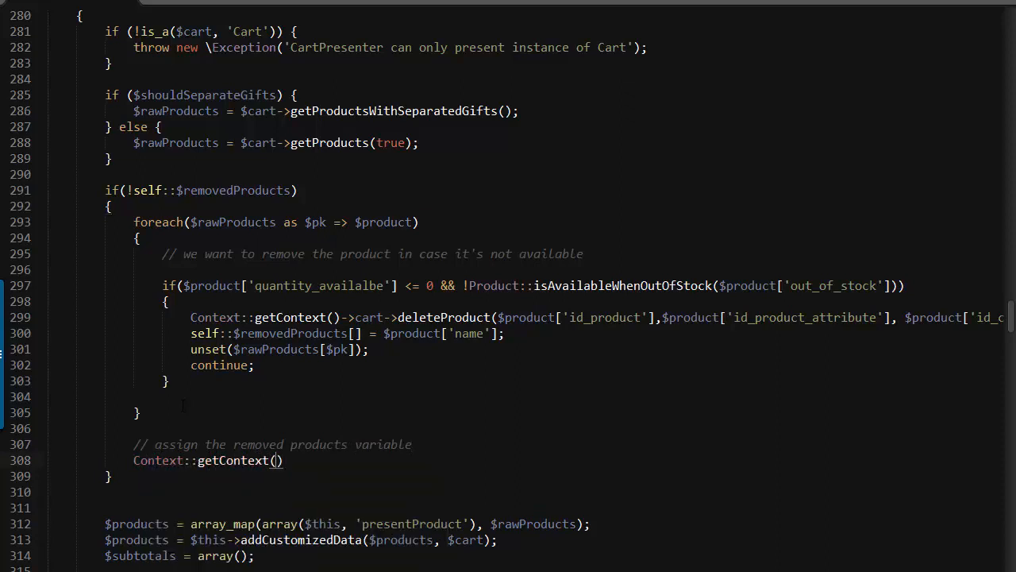
type("->smarty->assign(")
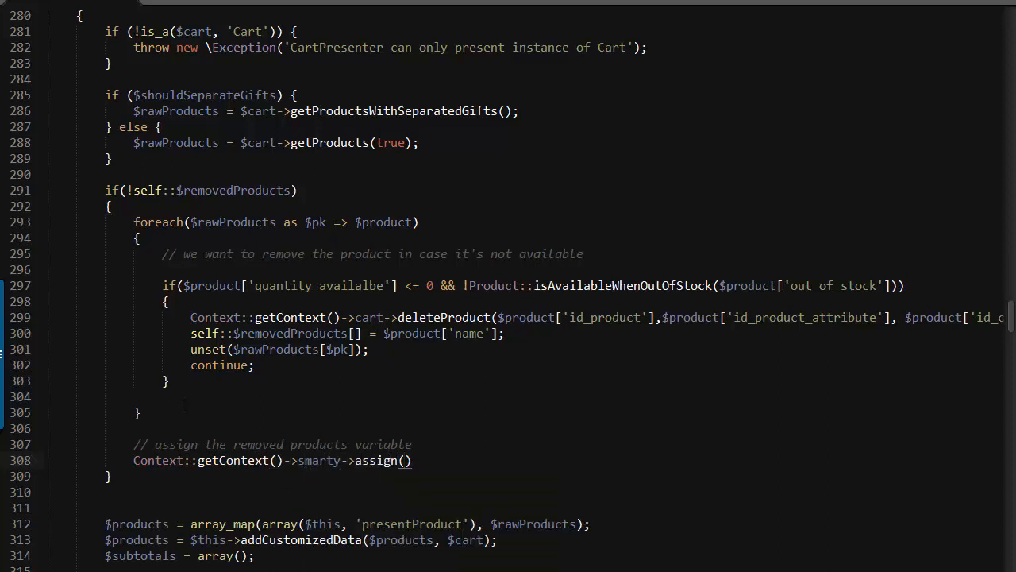
type("[]")
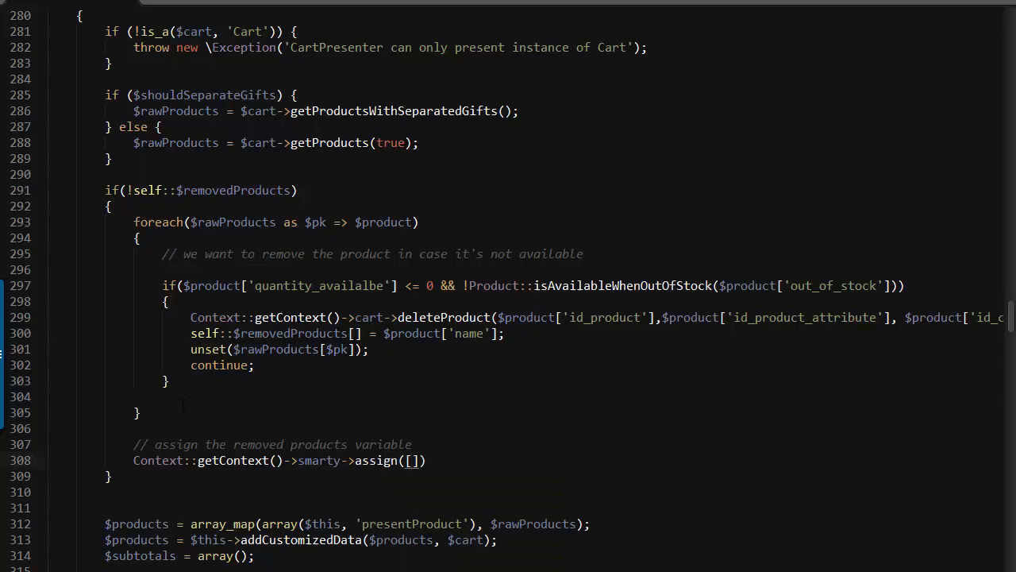
type("removed_products' => self::")
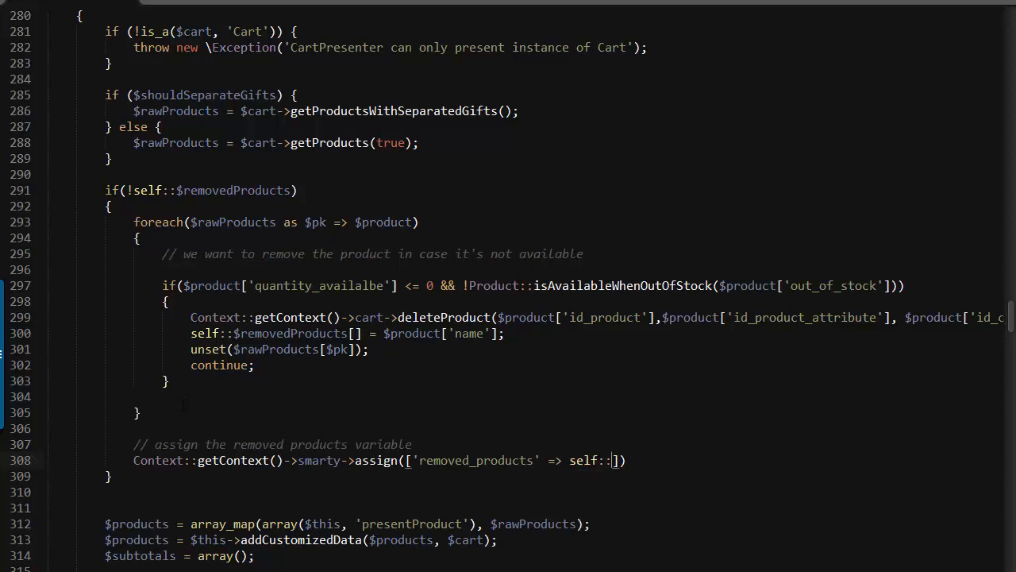
type("removedProducts")
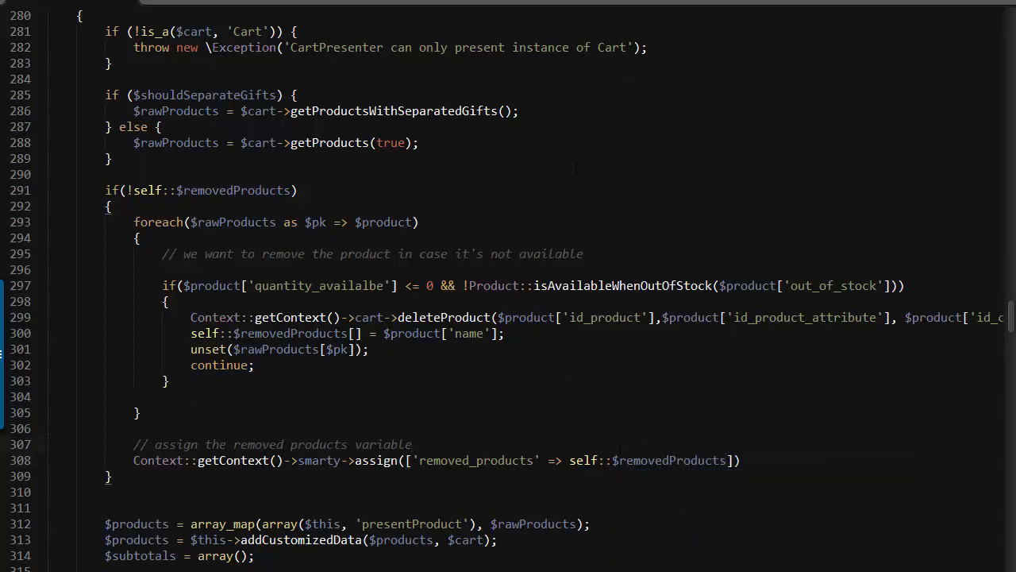
scroll("up", 3)
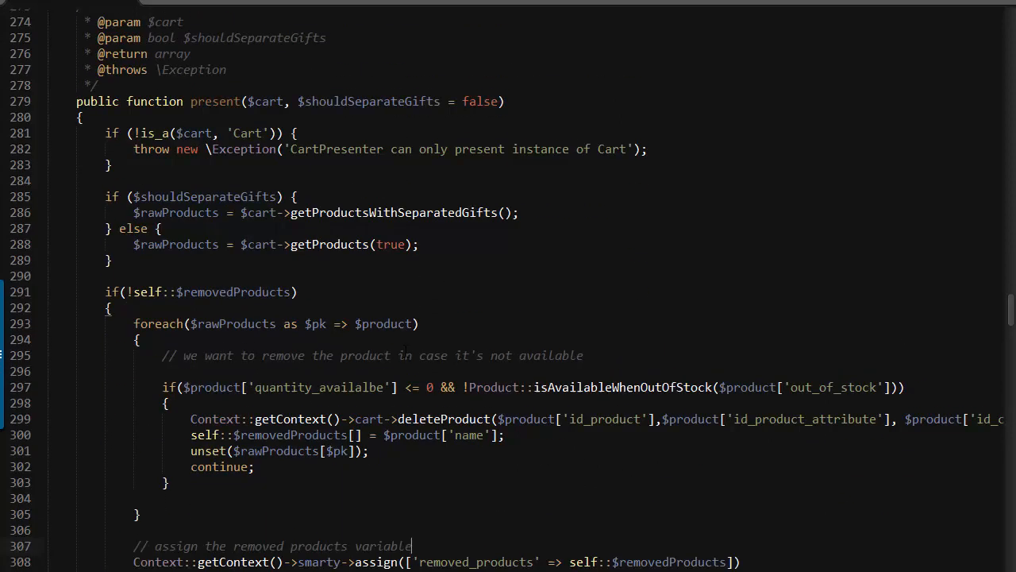
scroll("down", 3)
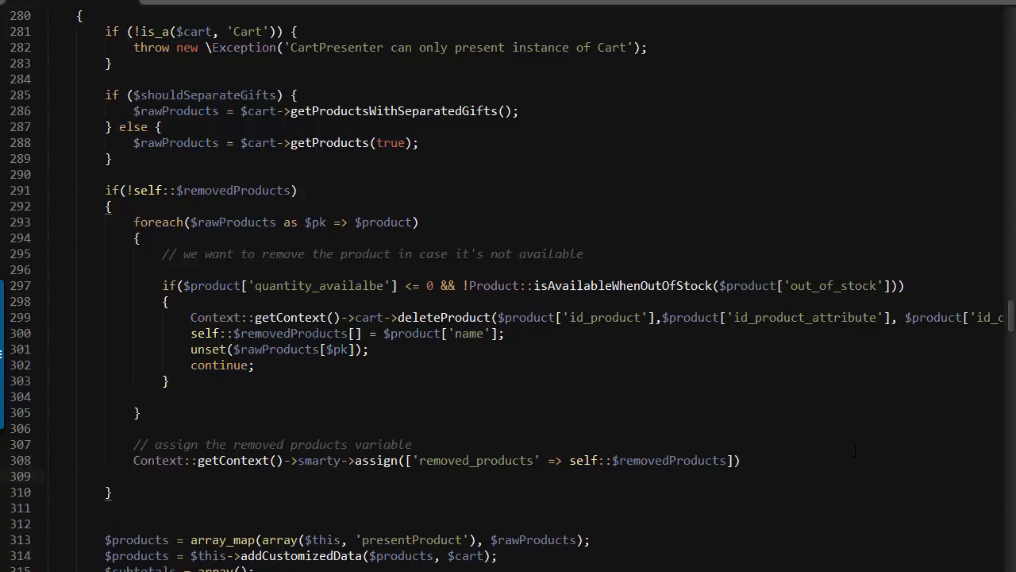
- Add a \Media::addJsDef([]) call below the Smarty assignment, selecting the assignment to reuse
type("\\M")
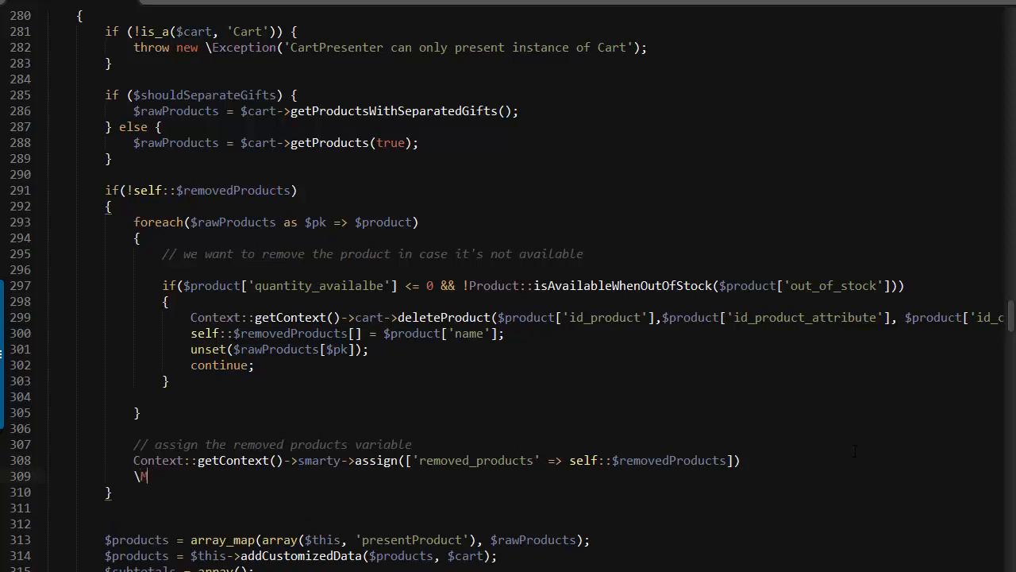
type("edia::addJsDer")
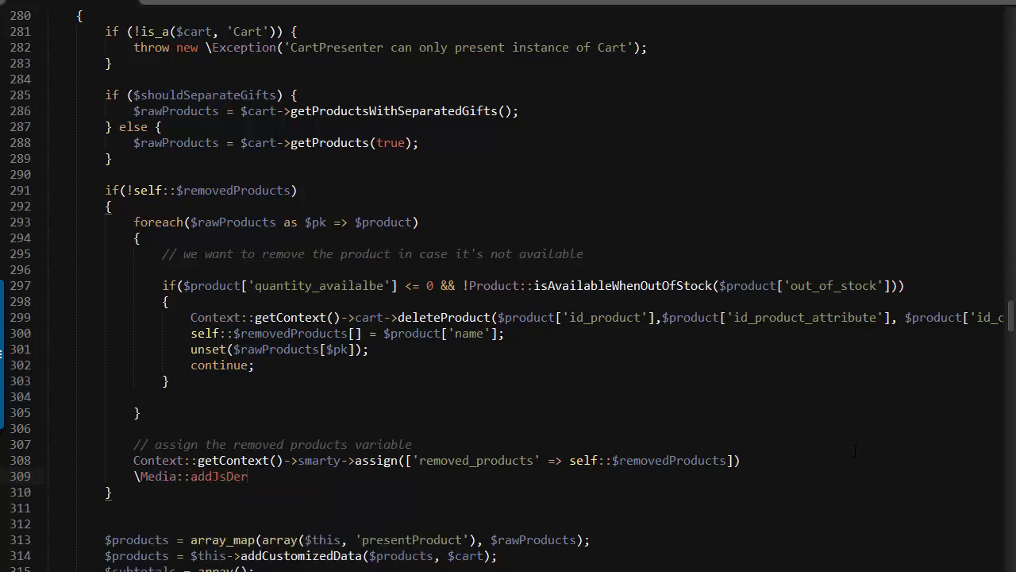
type("ef()")
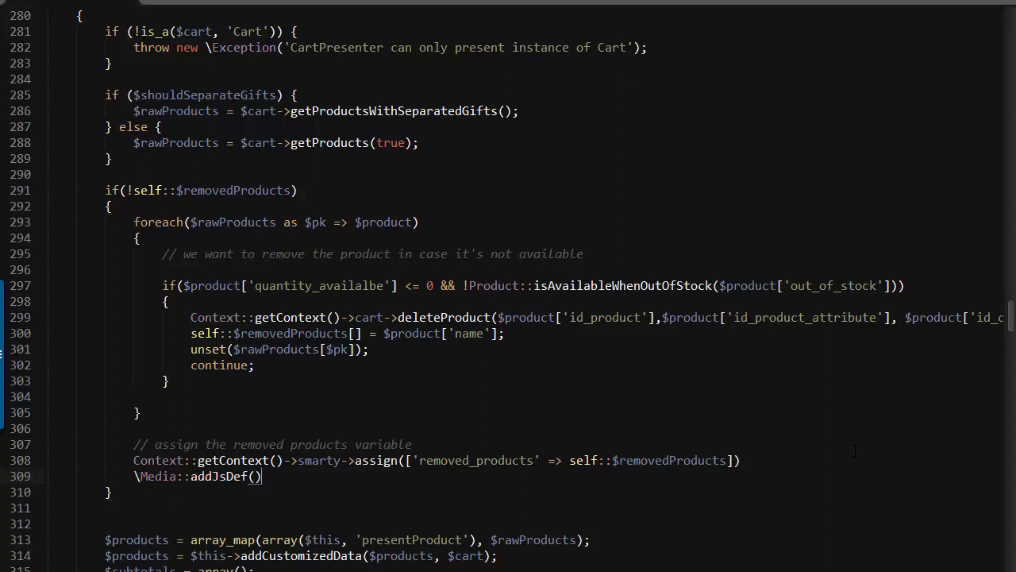
type("[]")
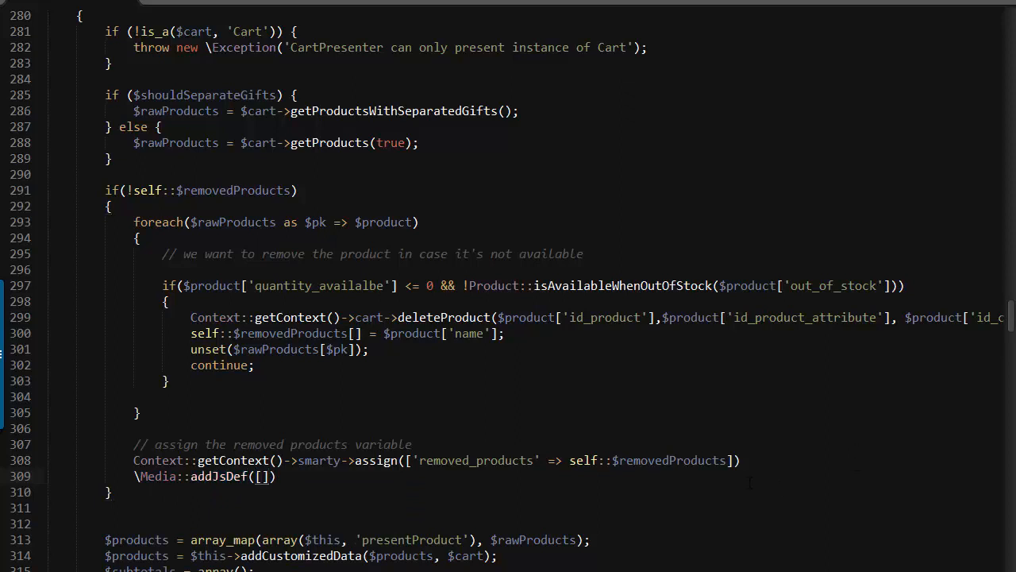
double_click(570, 460)
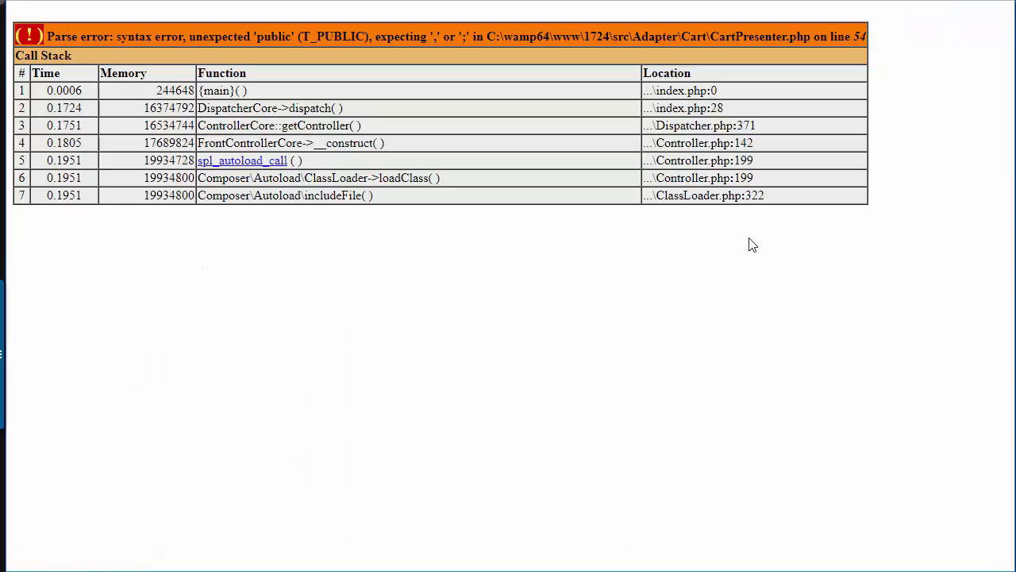
mouse_move(640, 236)
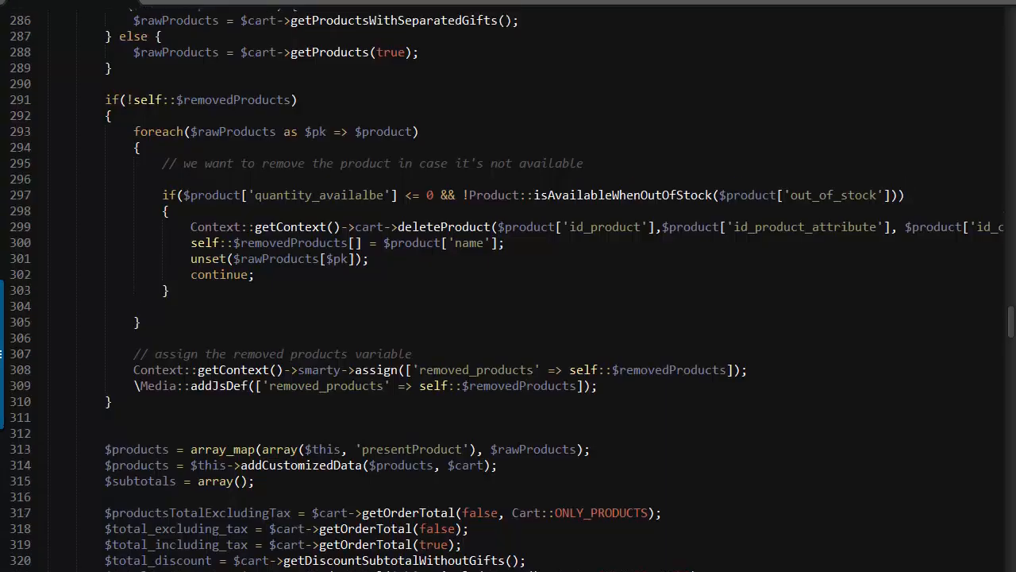
- Review the file after filling addJsDef with removed_products and adding the missing semicolons
scroll("up", 3)
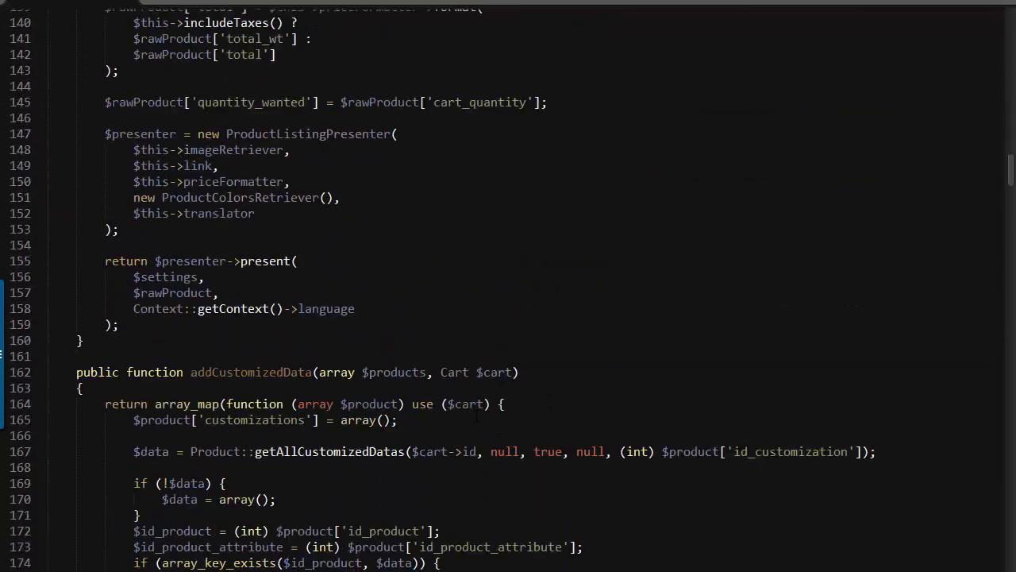
scroll("up", 3)
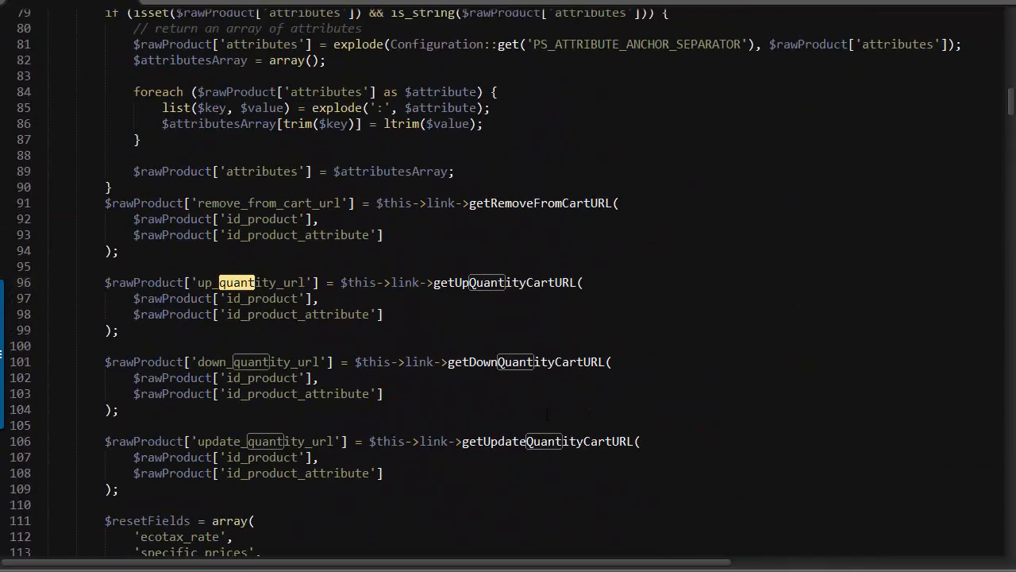
scroll("down", 3)
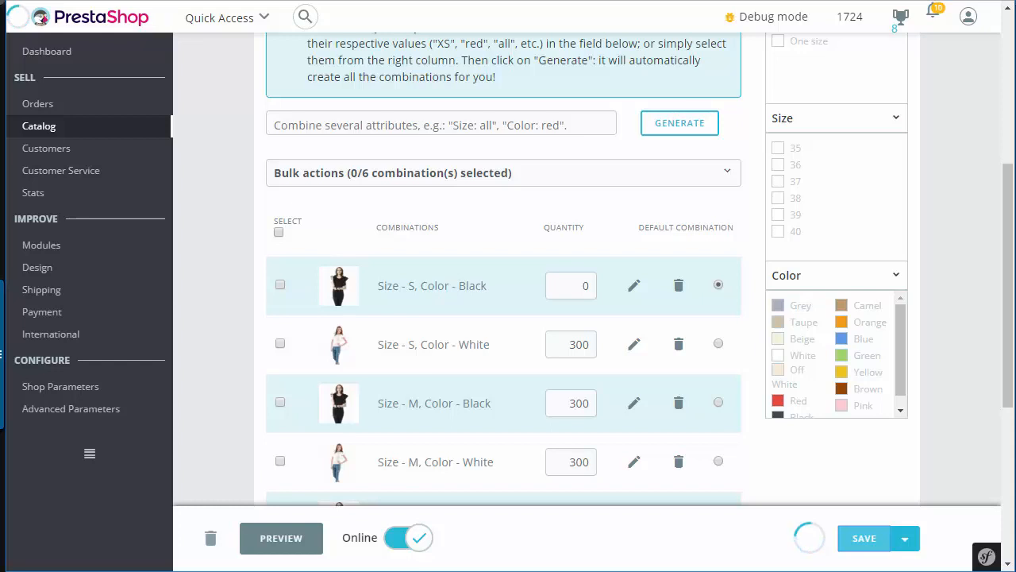
- Save the blouse combination quantities and view the Blouse page on the storefront
left_click(864, 537)
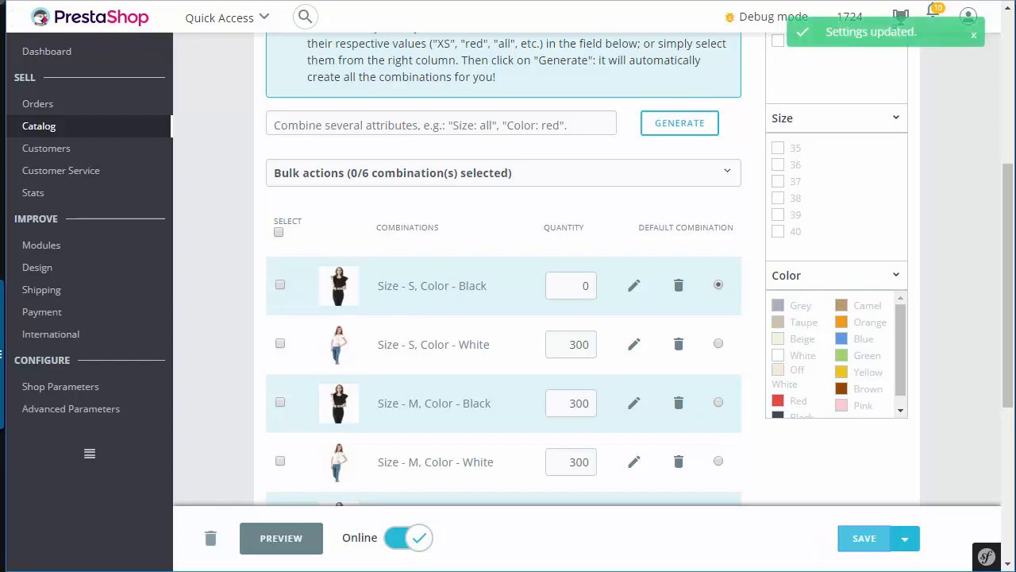
left_click(280, 537)
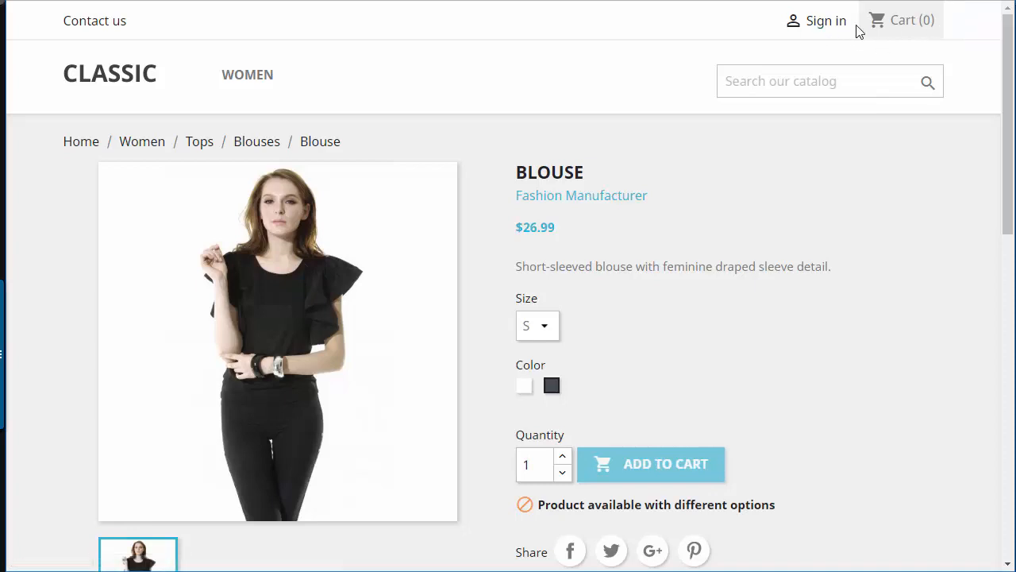
mouse_move(851, 196)
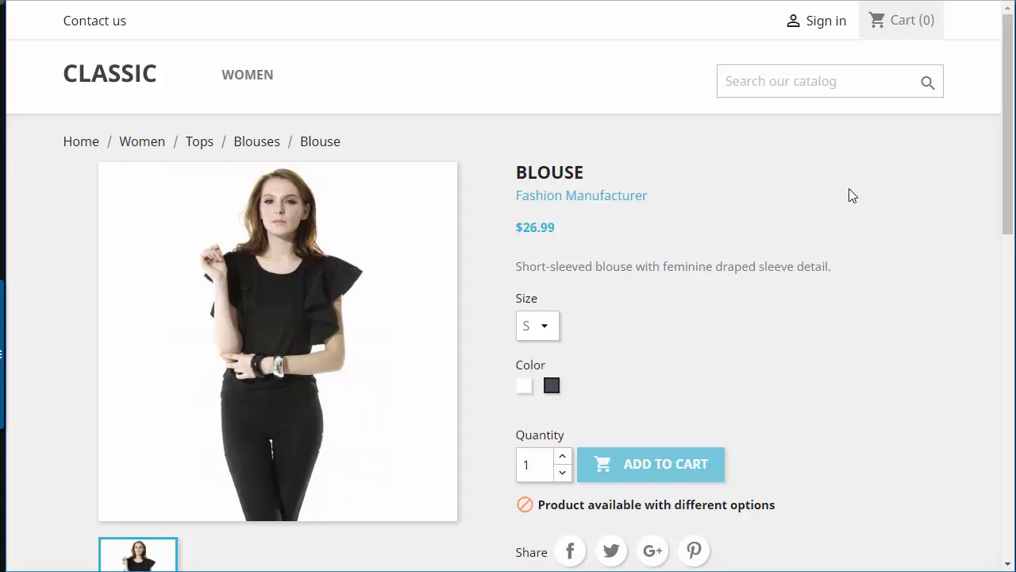
mouse_move(675, 319)
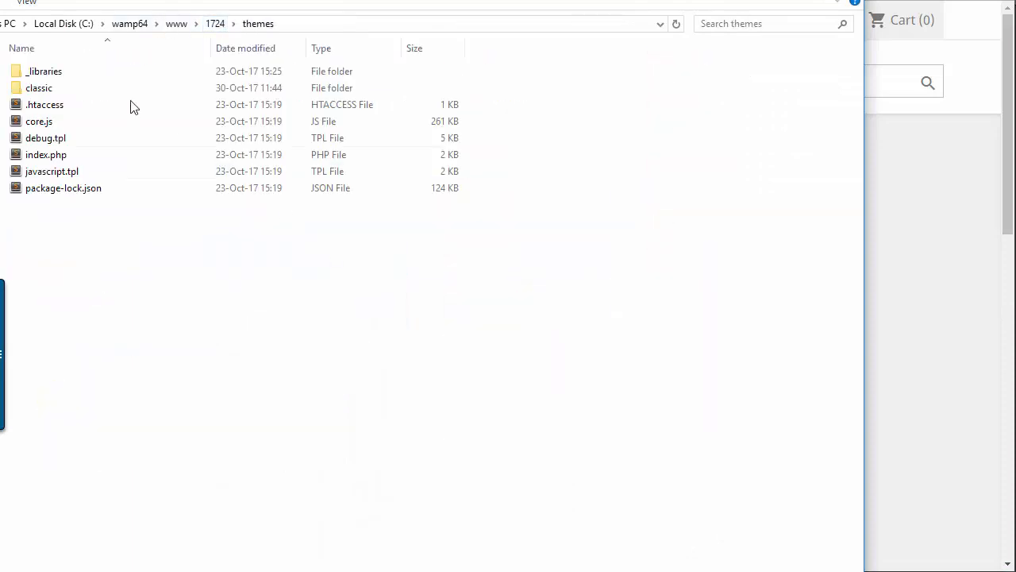
- Navigate into themes/classic/modules/ps_shoppingcart and open ps_shoppingcart.tpl for editing
double_click(38, 87)
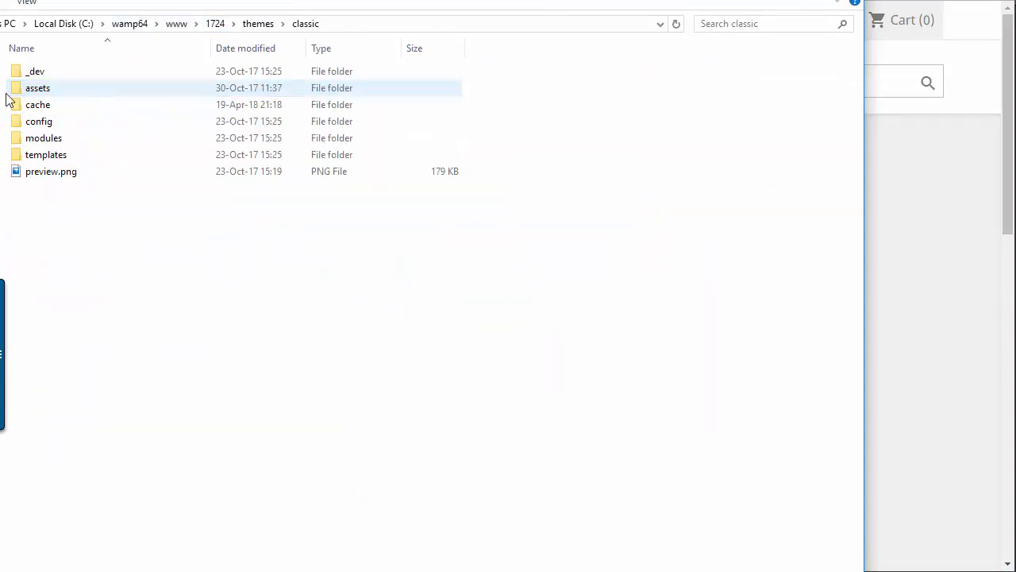
double_click(42, 137)
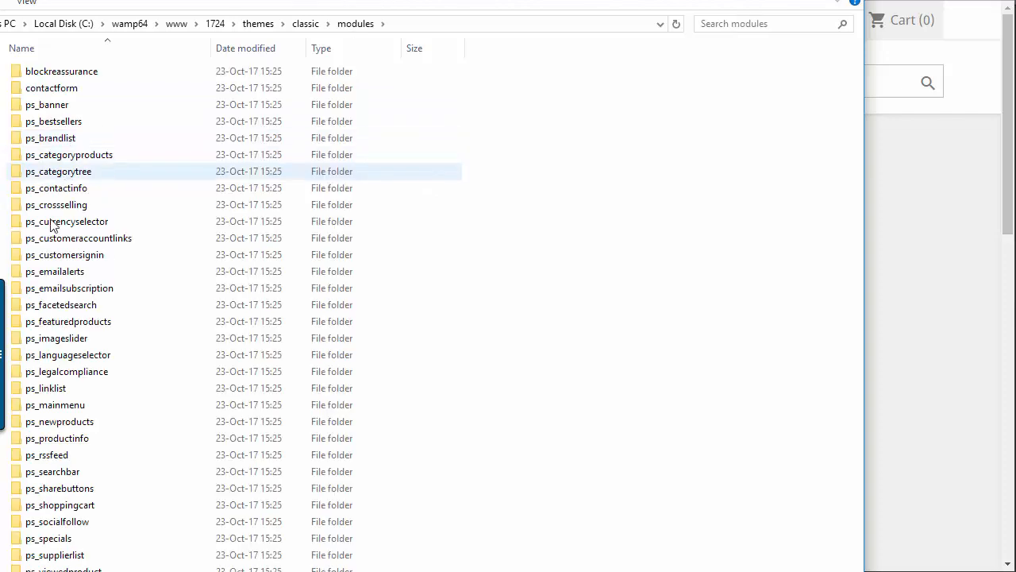
double_click(60, 505)
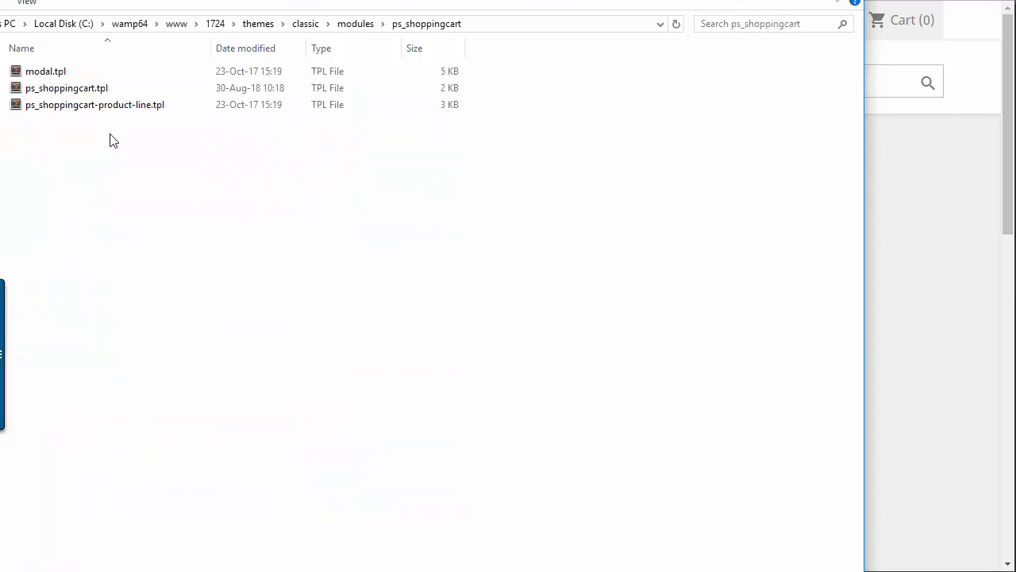
mouse_move(67, 87)
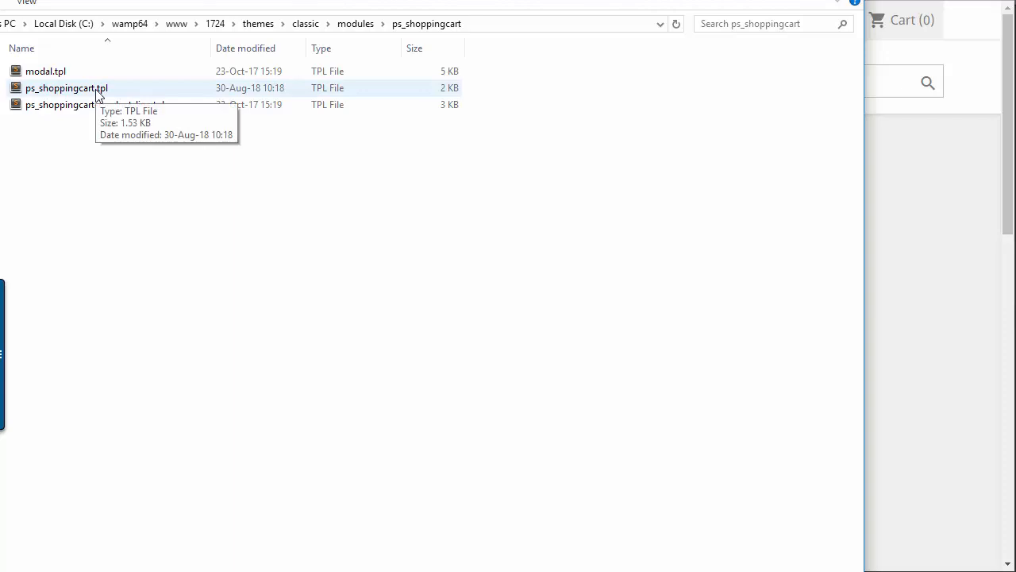
double_click(67, 87)
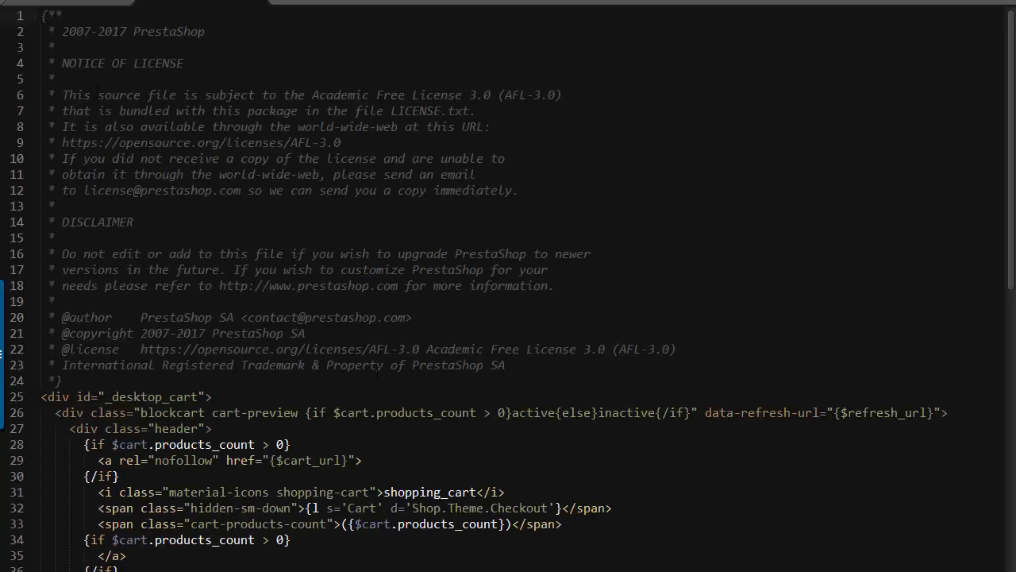
- Append an empty {if isset($removed_products) && $removed_products}{/if} block at the end of the template
scroll("down", 3)
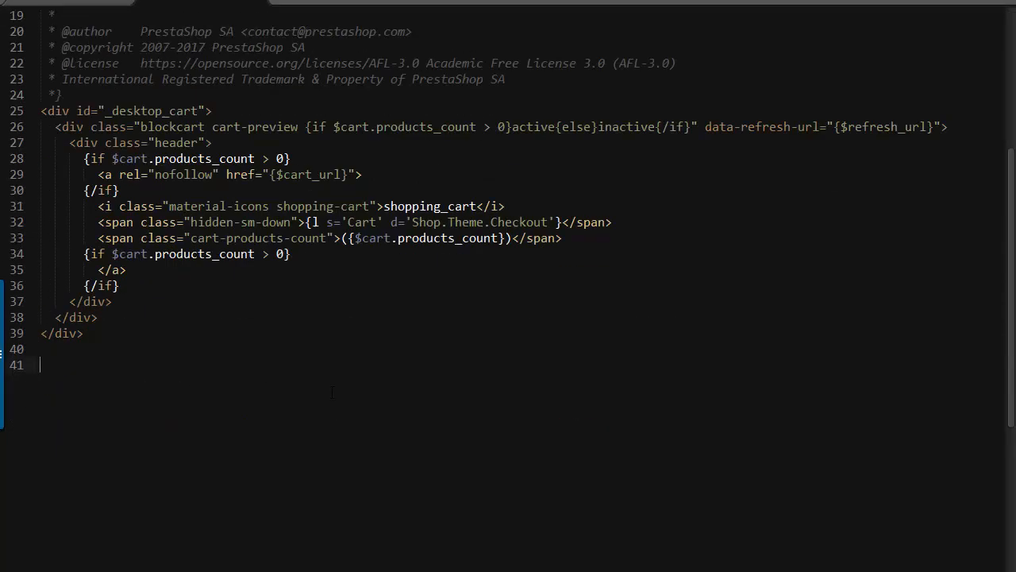
key("enter")
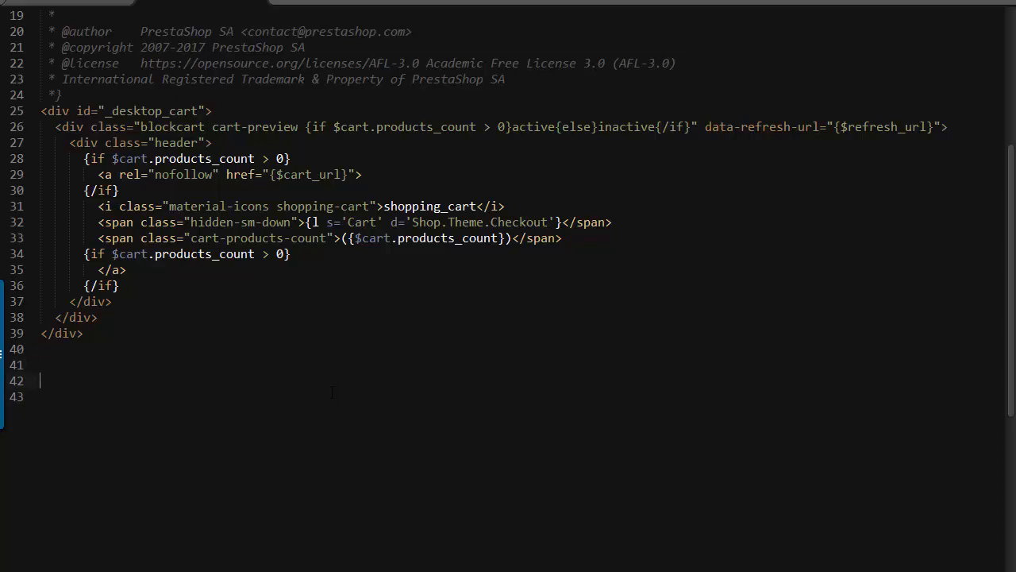
type("{}")
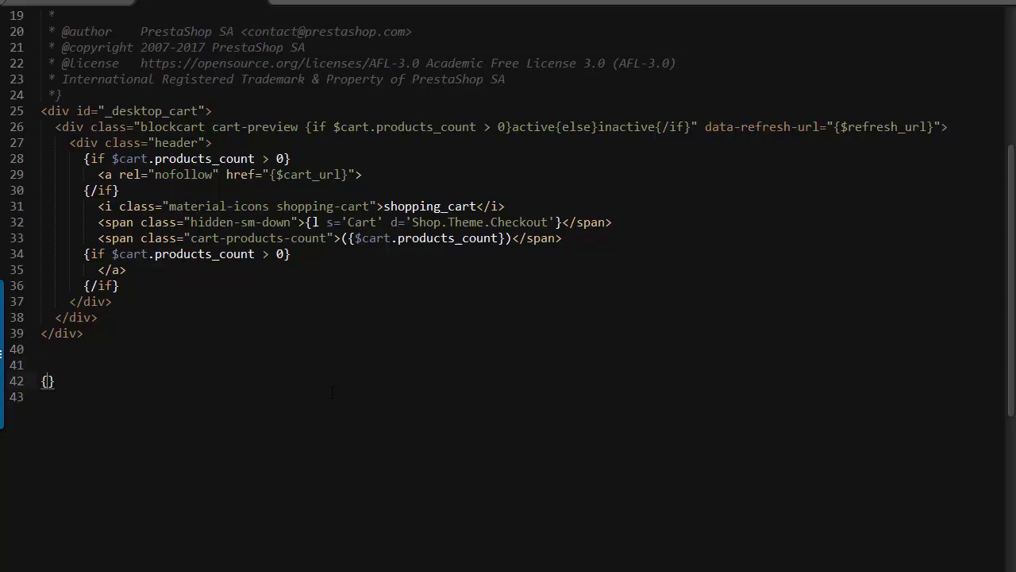
type("if")
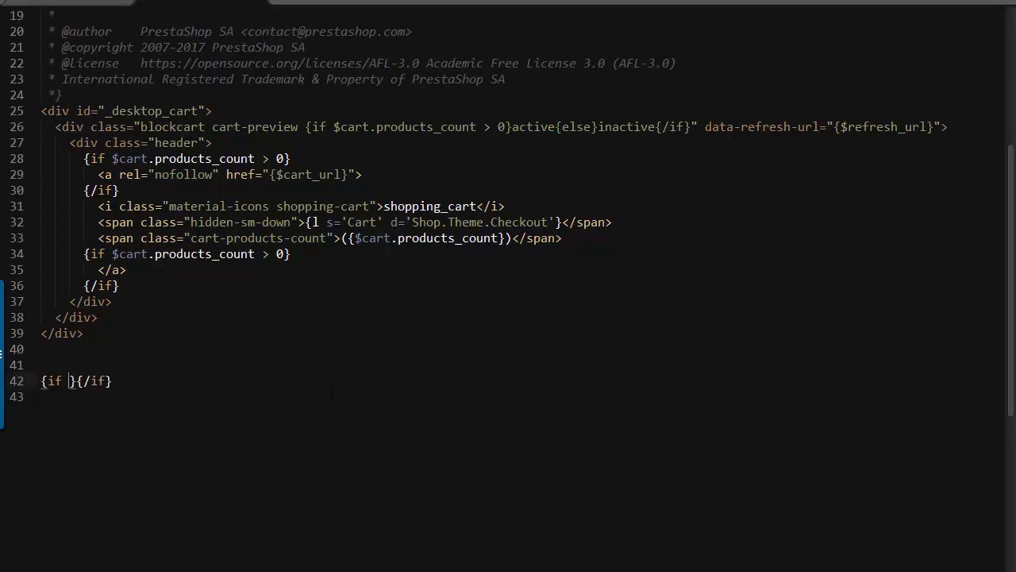
type("isset(")
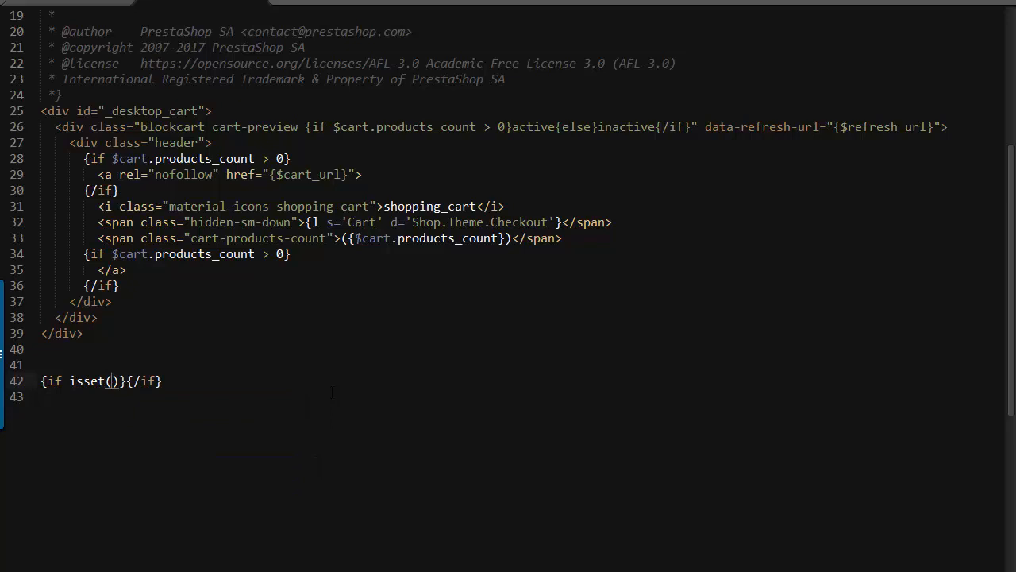
type("$removed_pro")
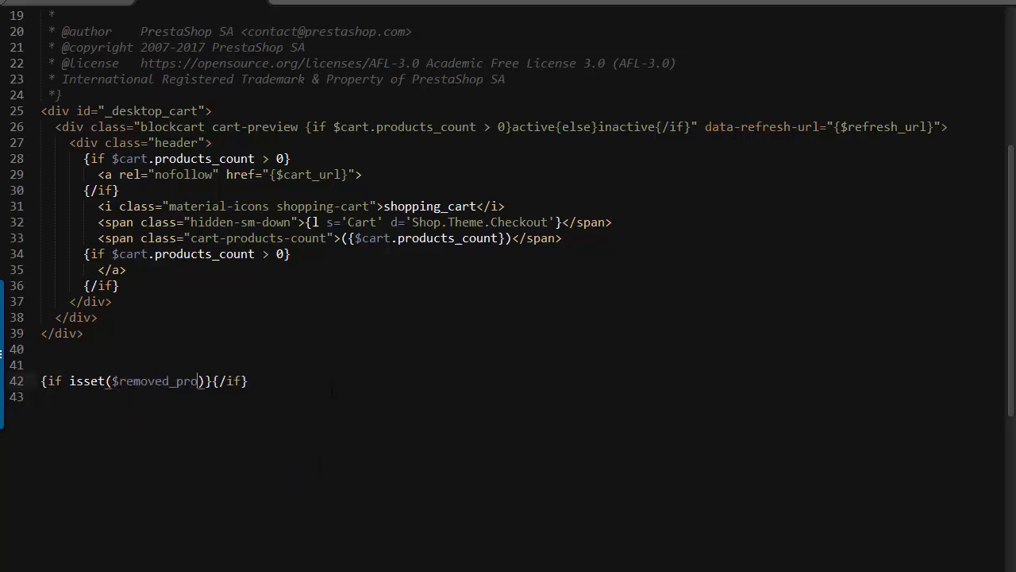
type("ducts")
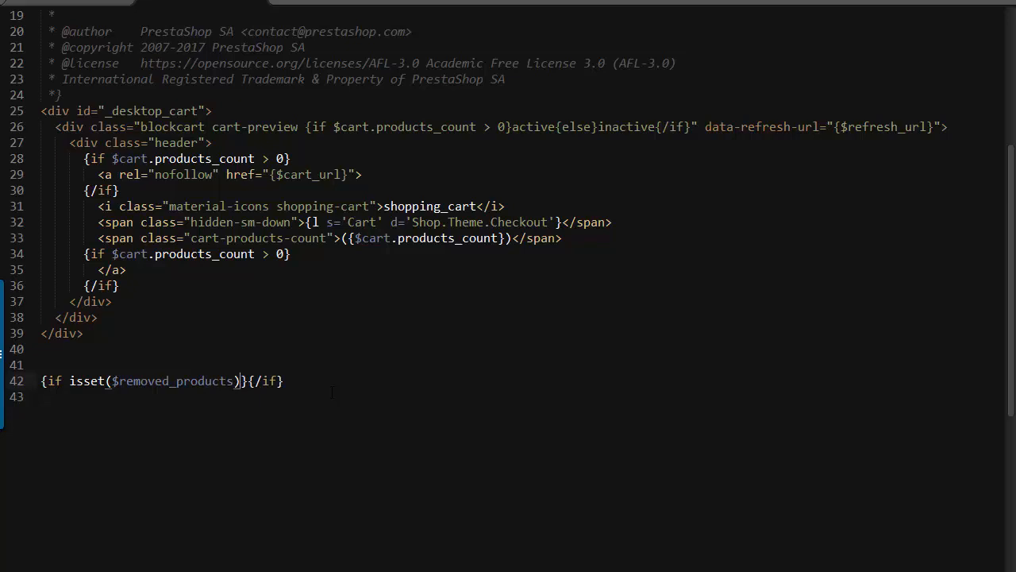
type("&&")
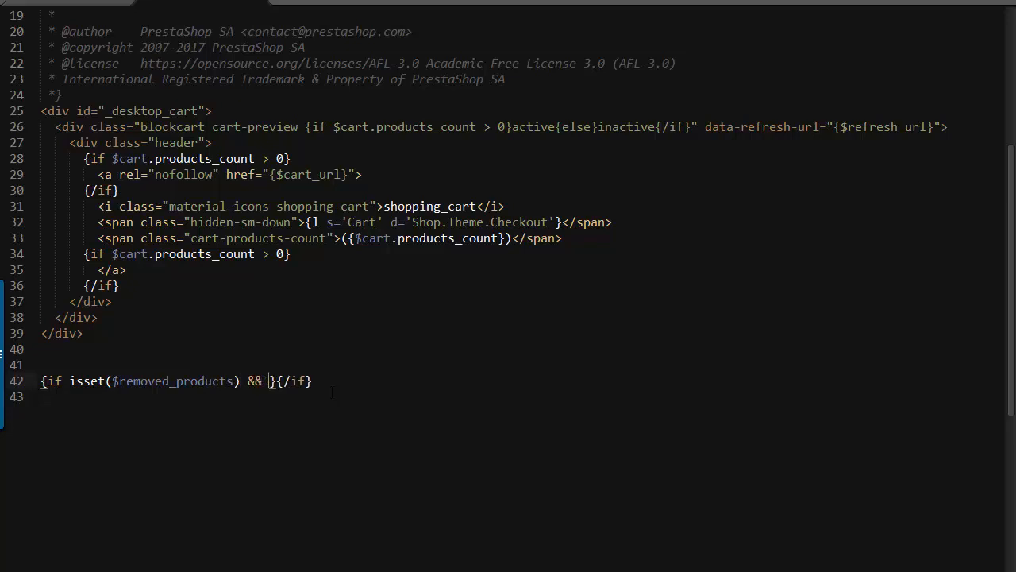
type("$removed_products")
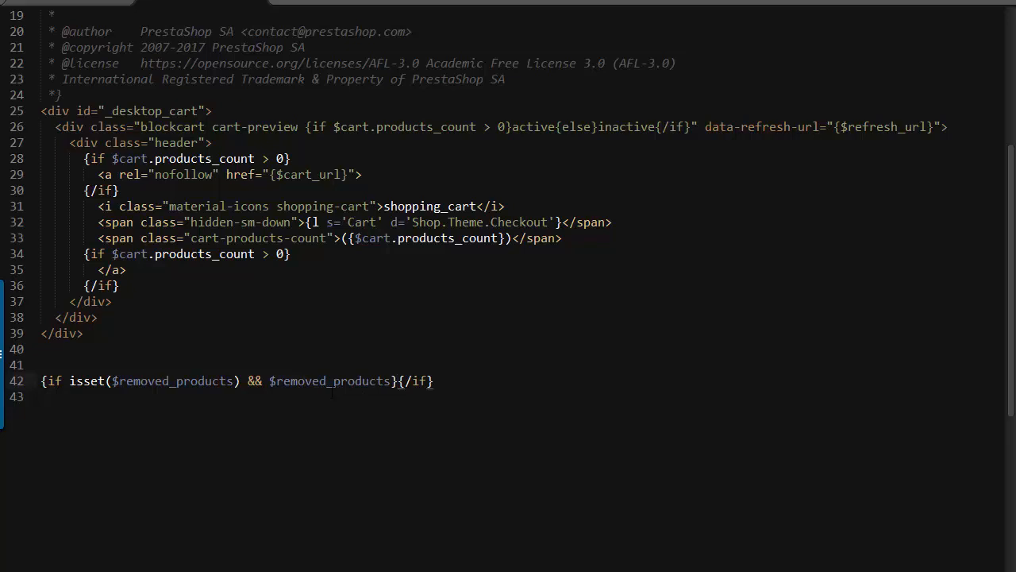
key("Enter")
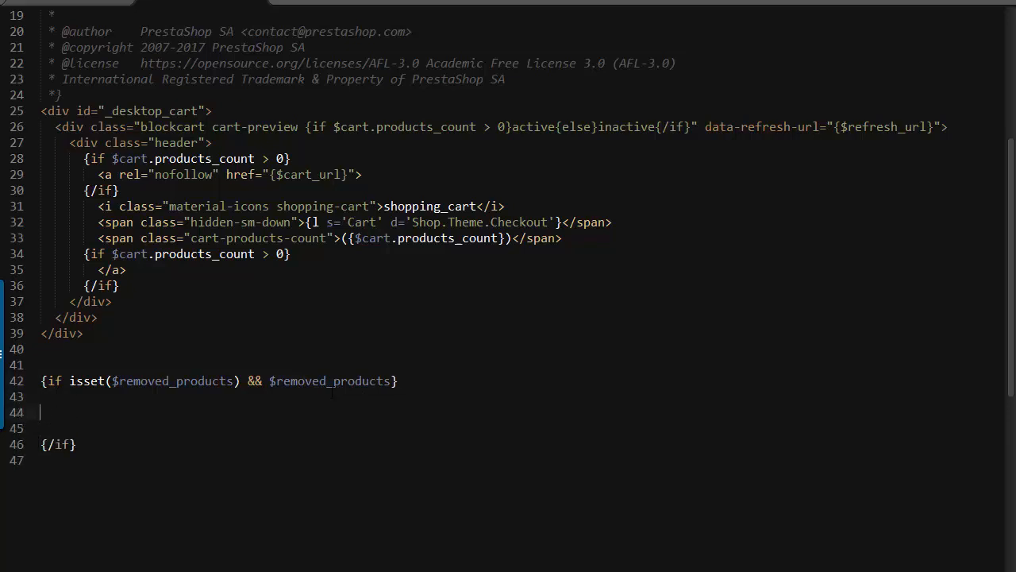
- Add a modal div with id="removed_modal" inside the conditional block
type("<div>")
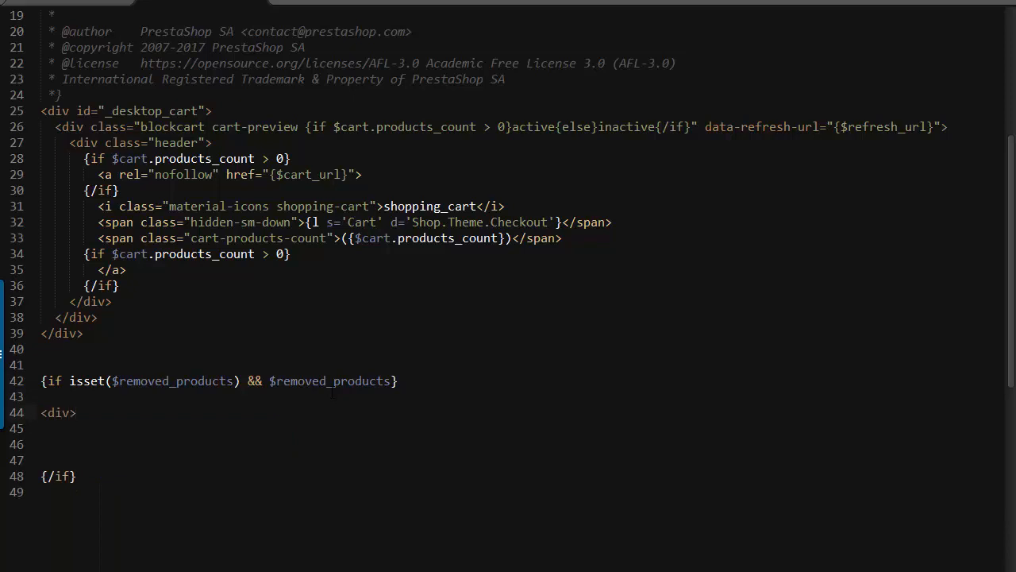
type("</div")
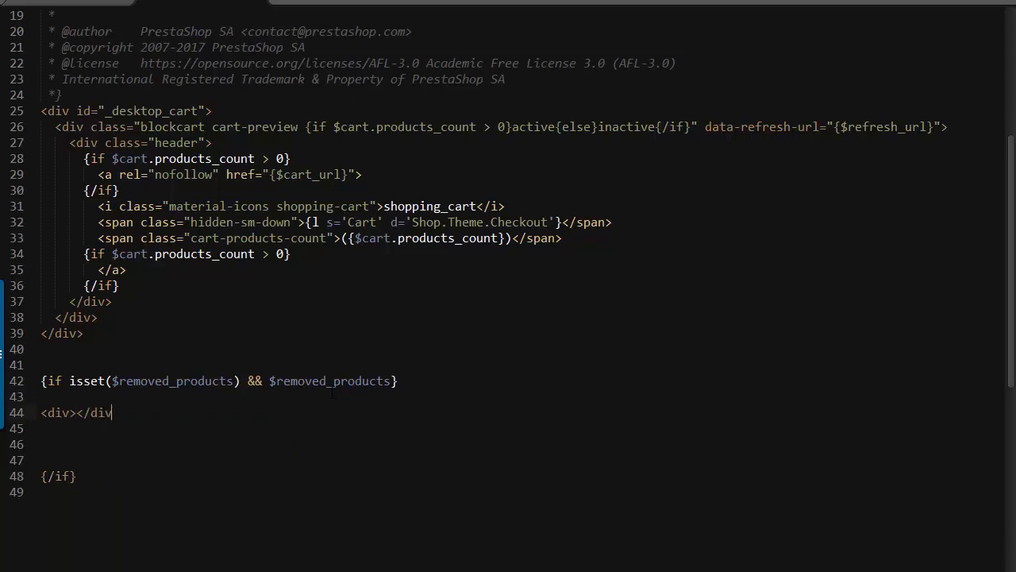
type("i")
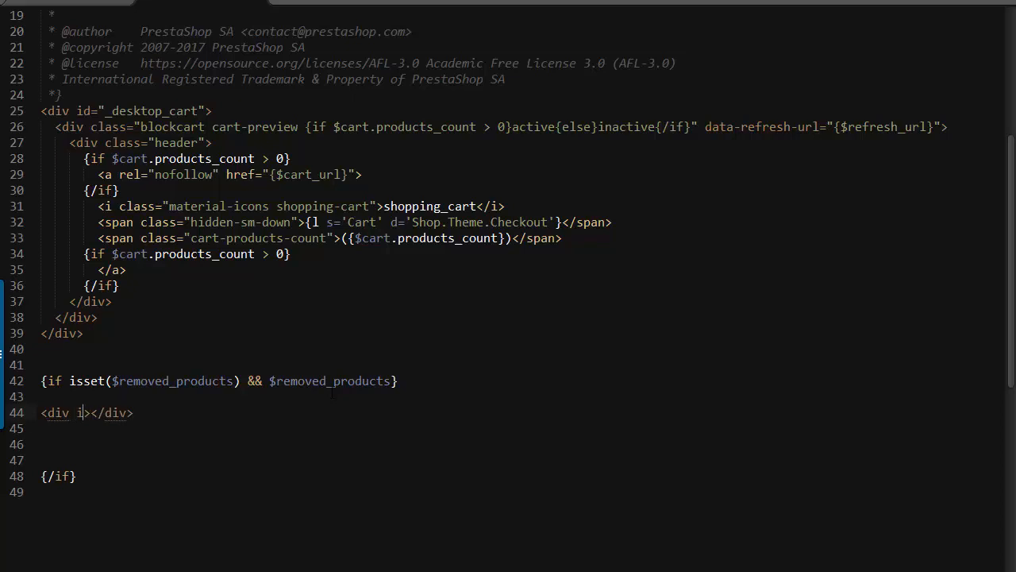
type("id=\"rem\"")
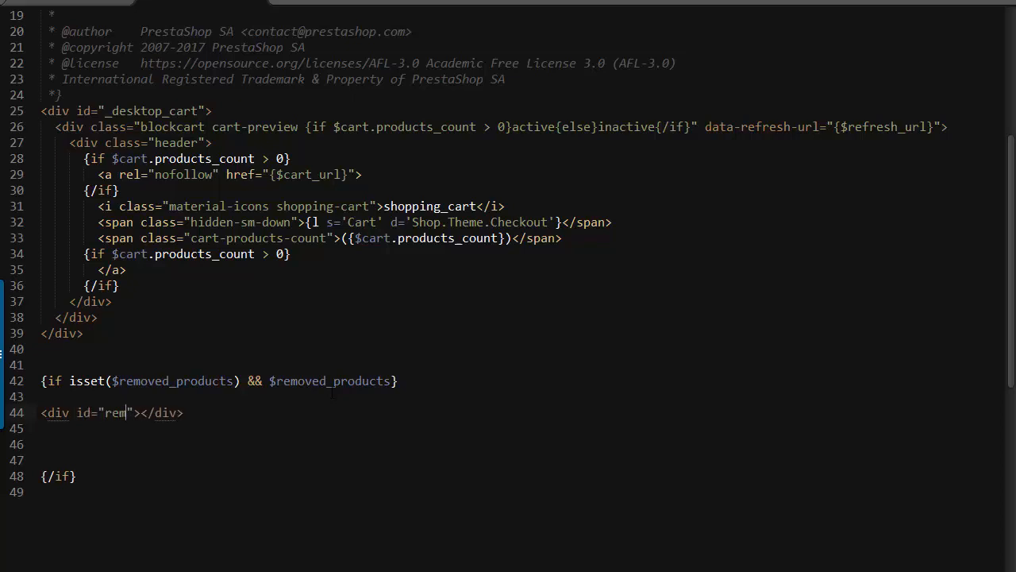
type("oved_mo")
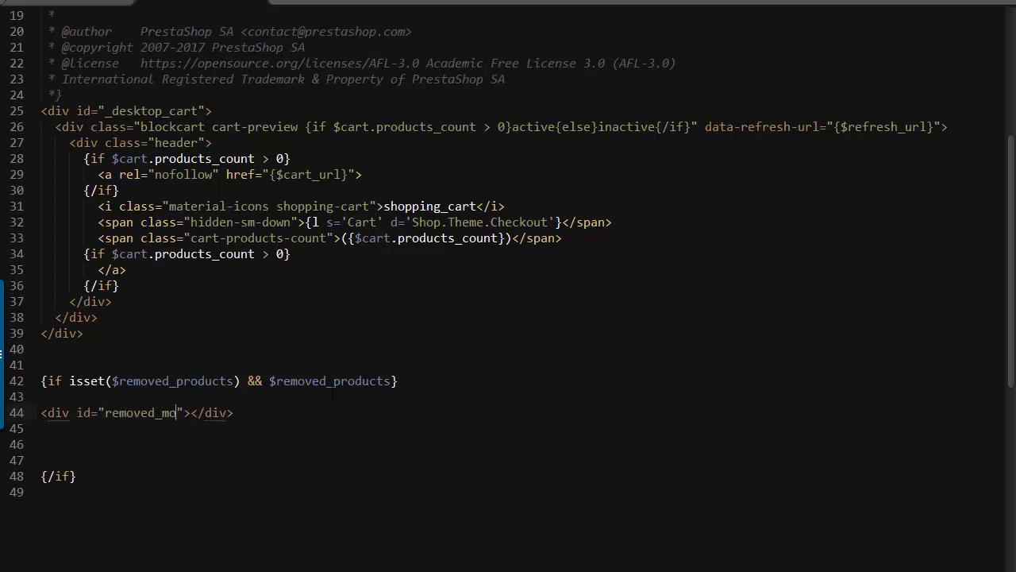
type("dal")
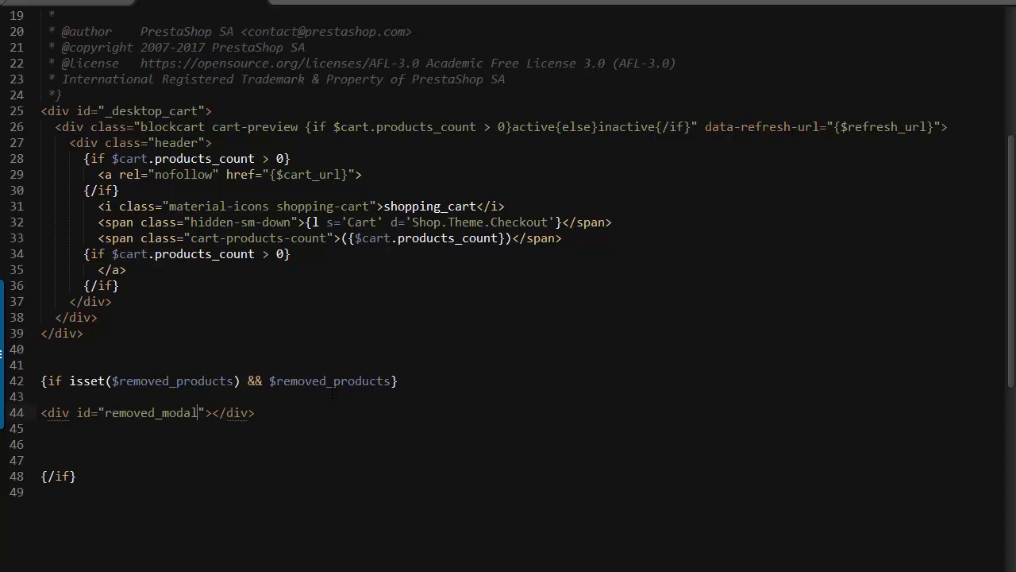
type("class=\"modal")
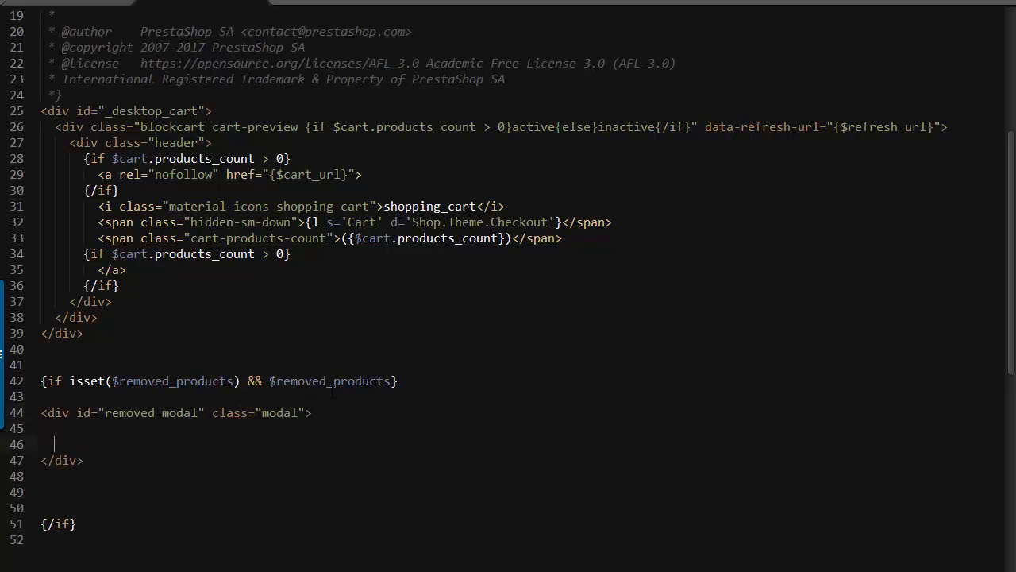
key("Enter")
type("<>")
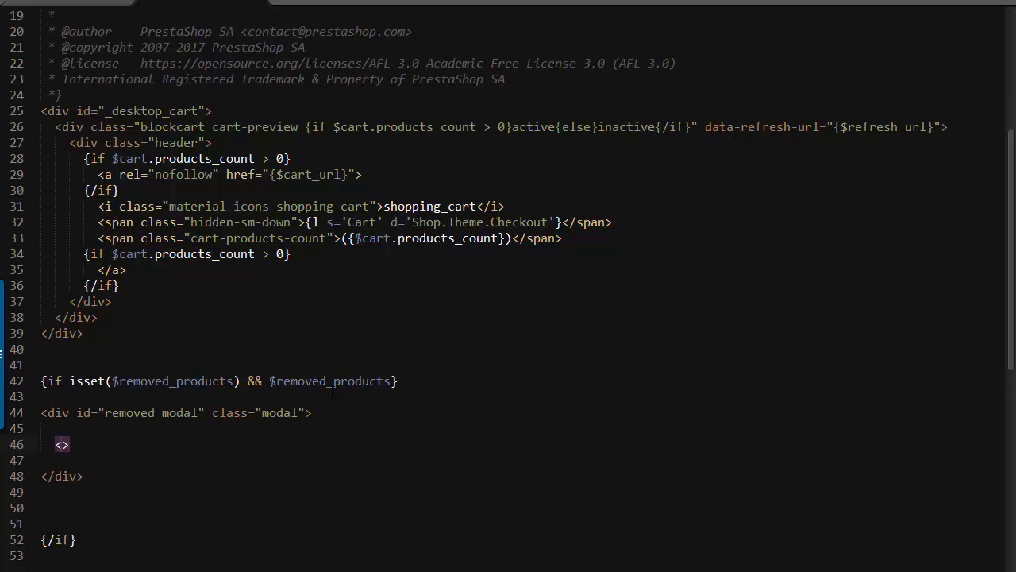
- Nest a modal-dialog div containing an empty modal-content div inside removed_modal
type("div cl")
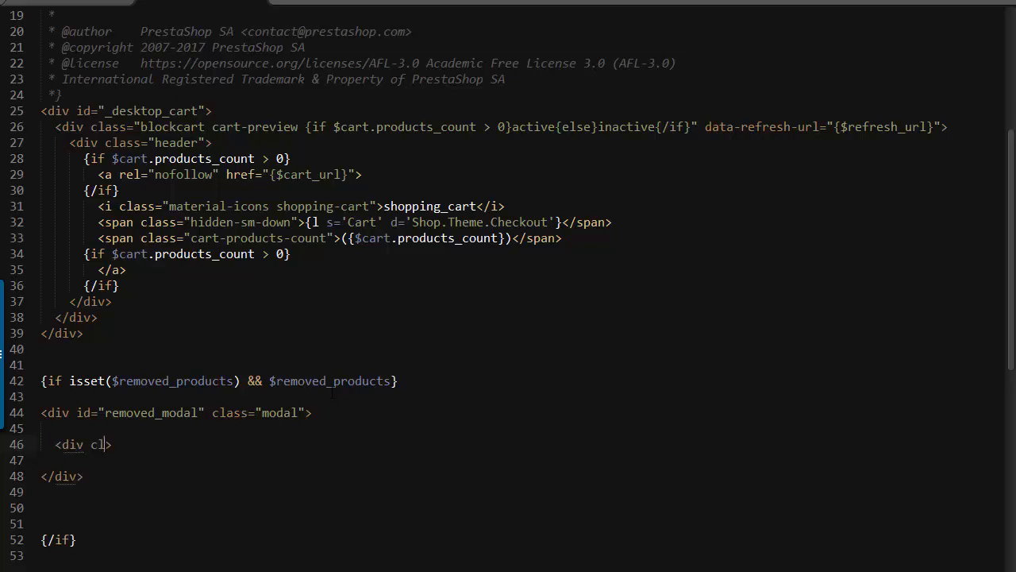
type("ass=\"moda")
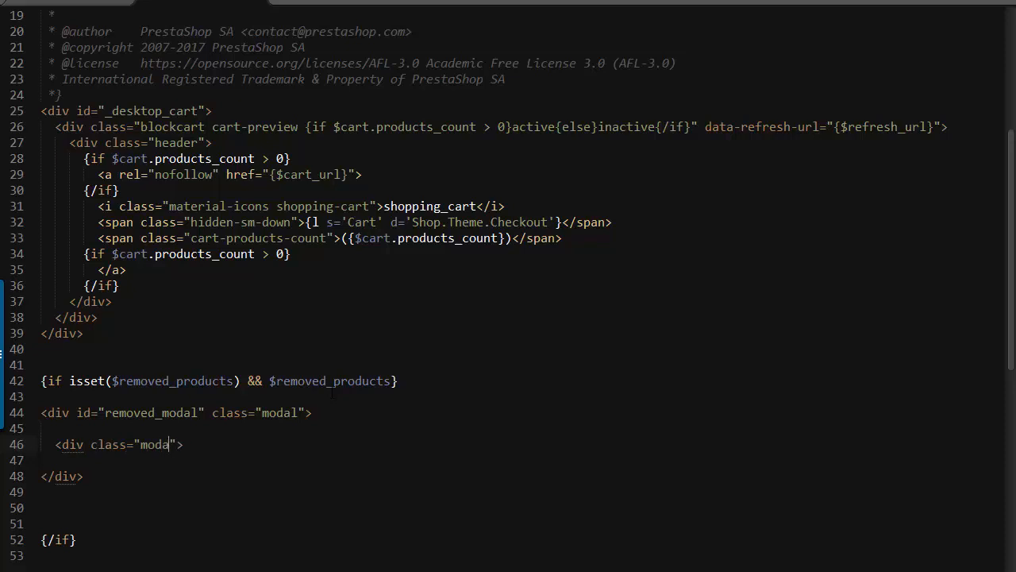
type("l-dialog")
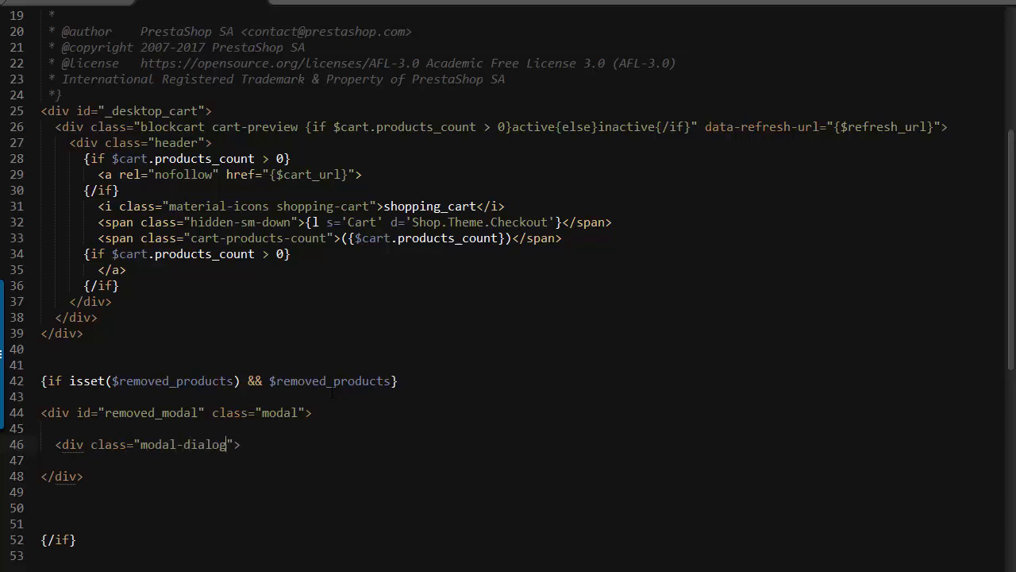
type("></div")
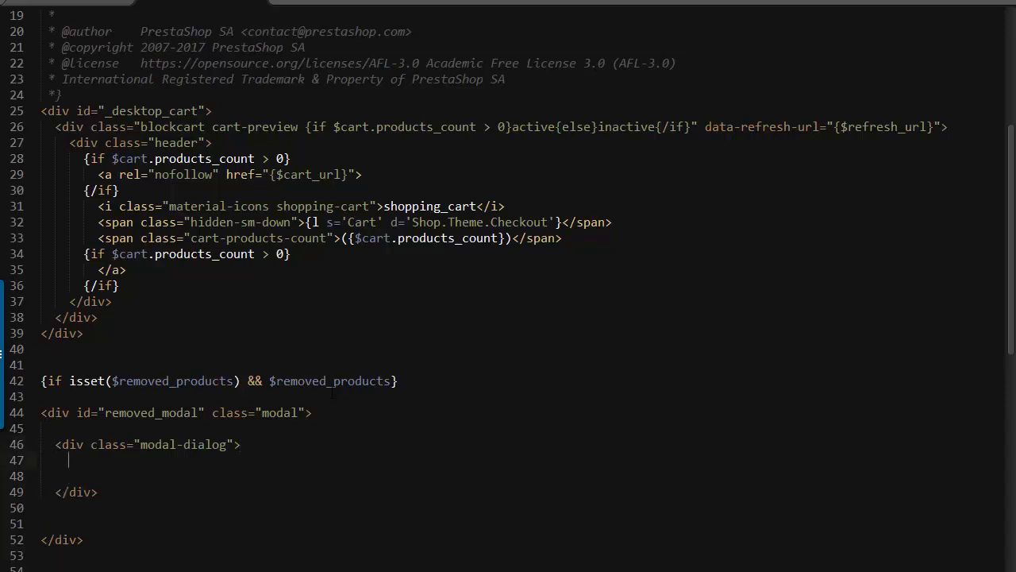
type("<div></div>")
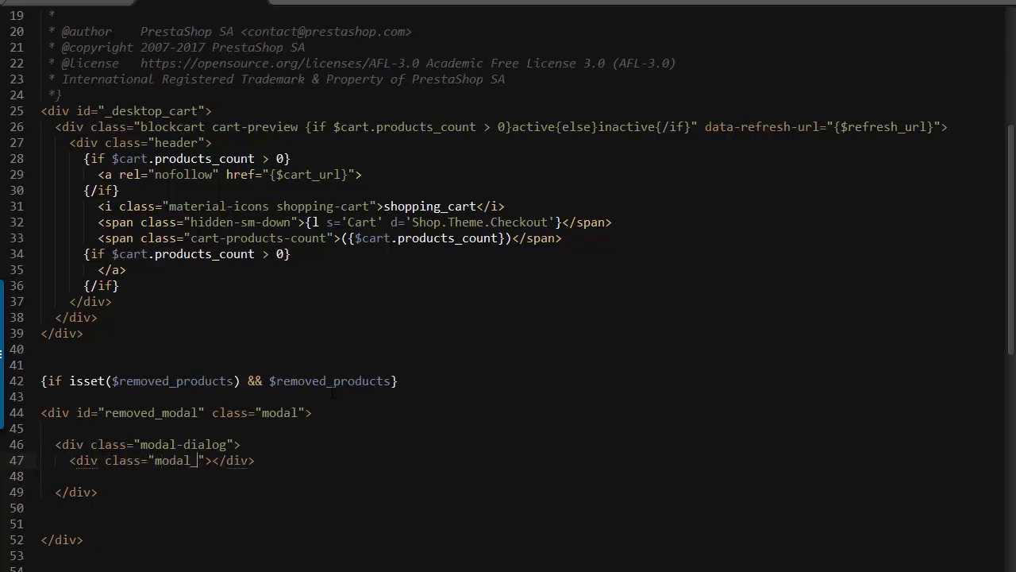
type("content")
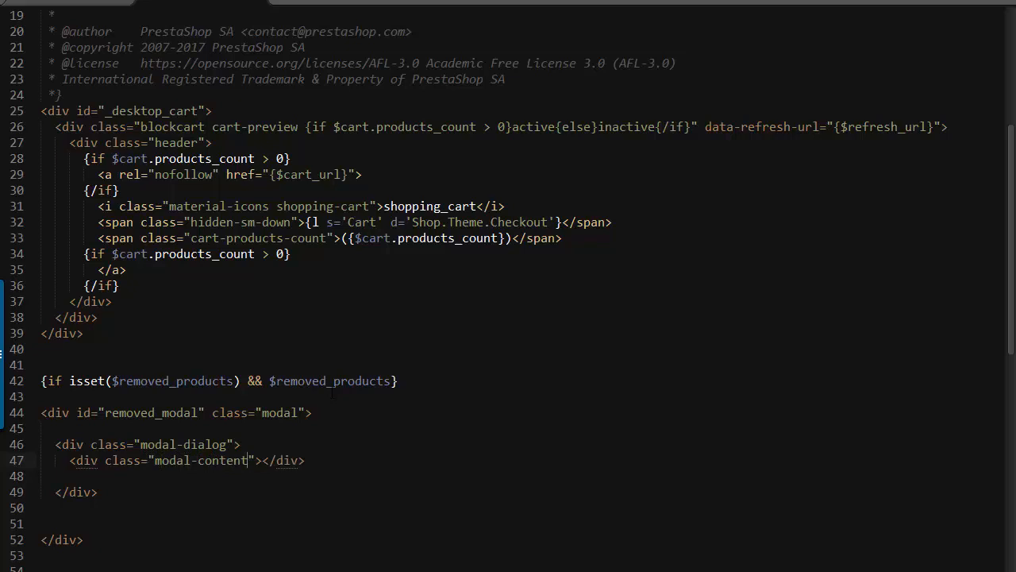
key("enter")
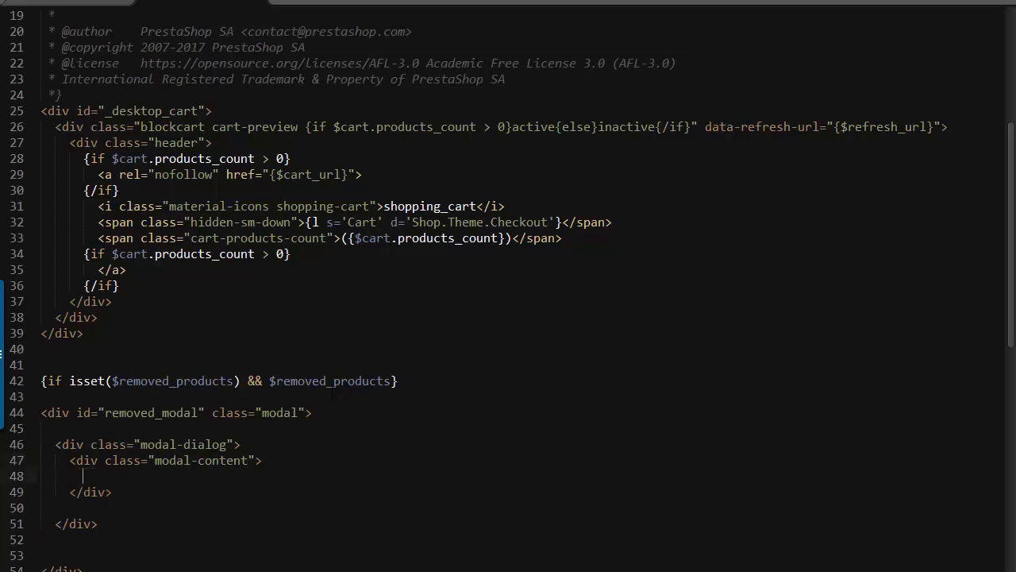
- Add a modal-body div with a paragraph translating 'These products are out of stock' in Shop.Theme.Checkout
type("<div></div>")
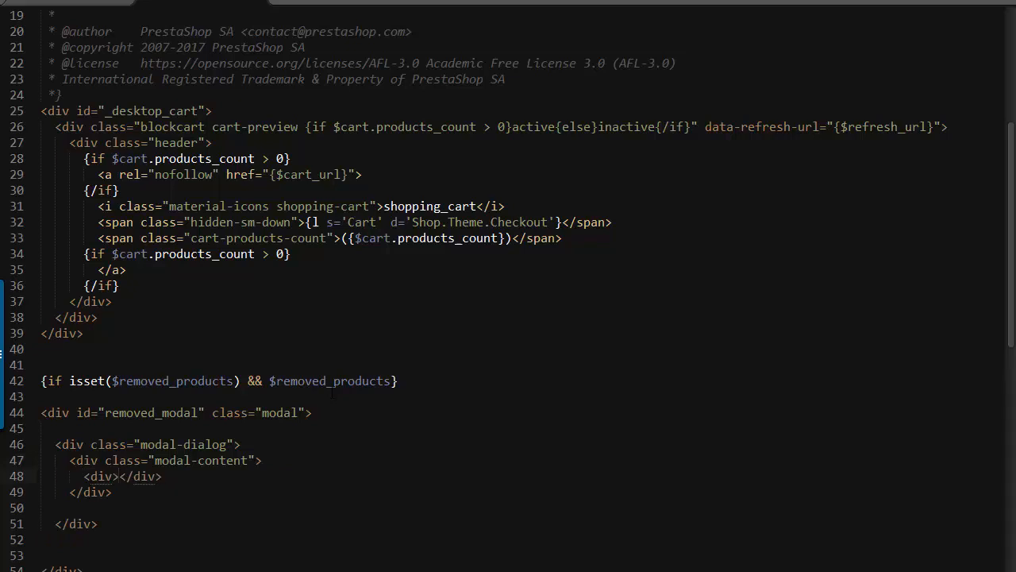
type("class=\"modal\"")
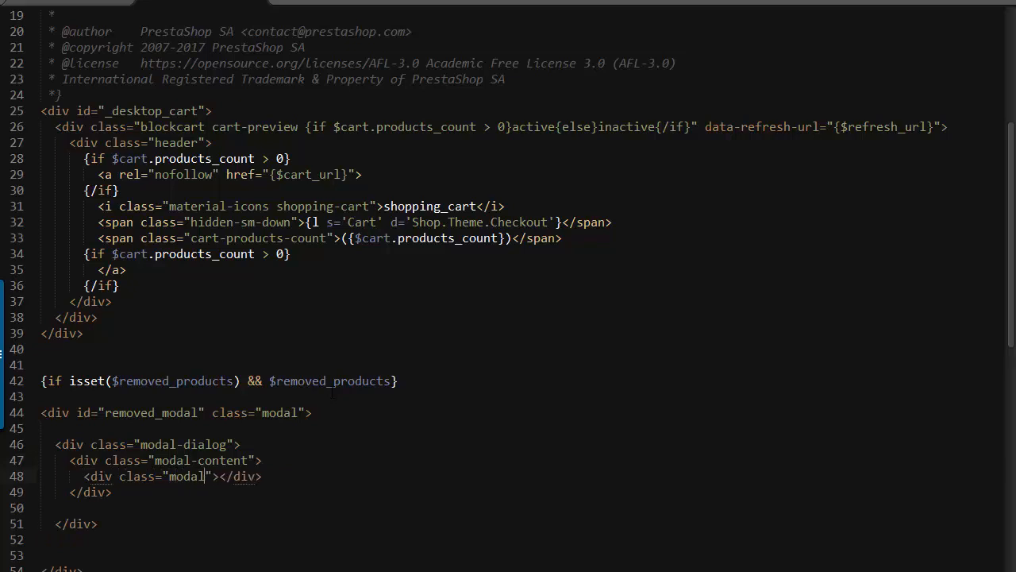
type("-body")
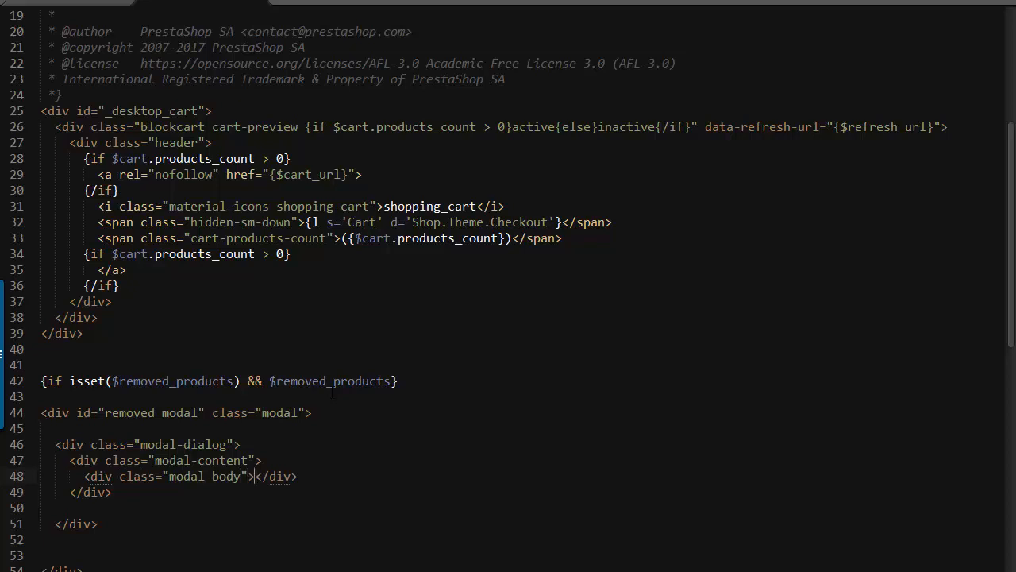
key("Return")
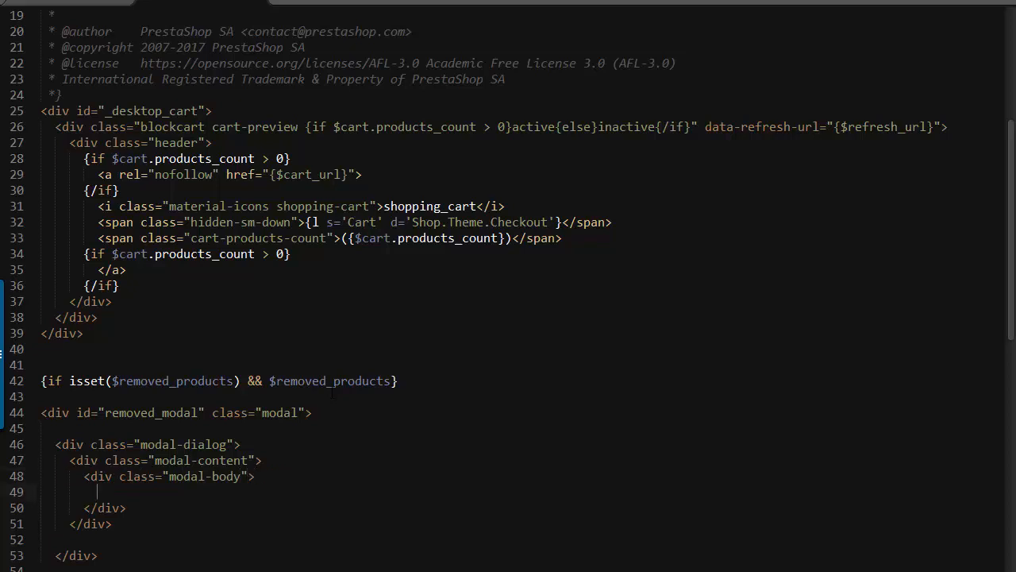
type("<p></p>")
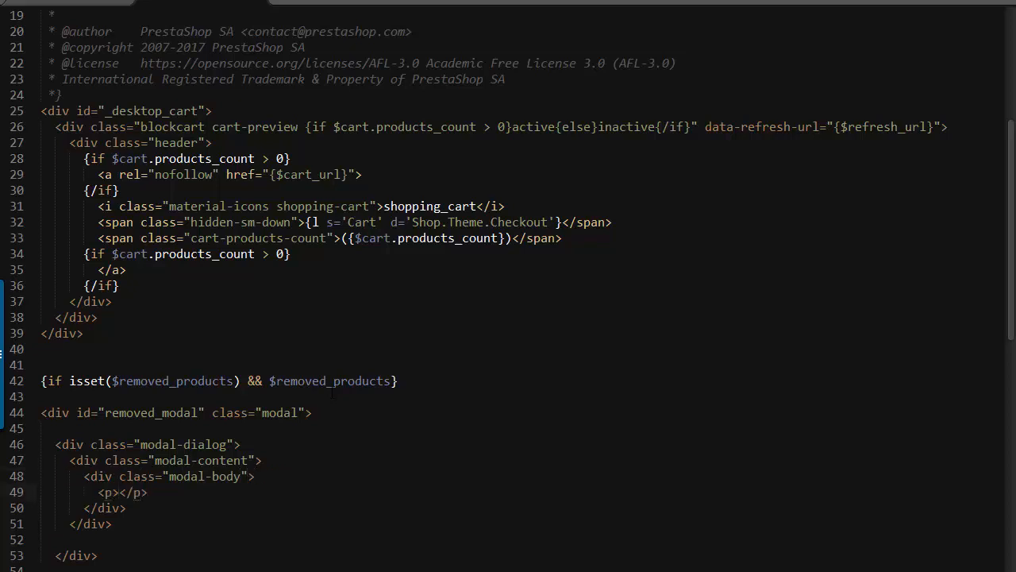
type("{}")
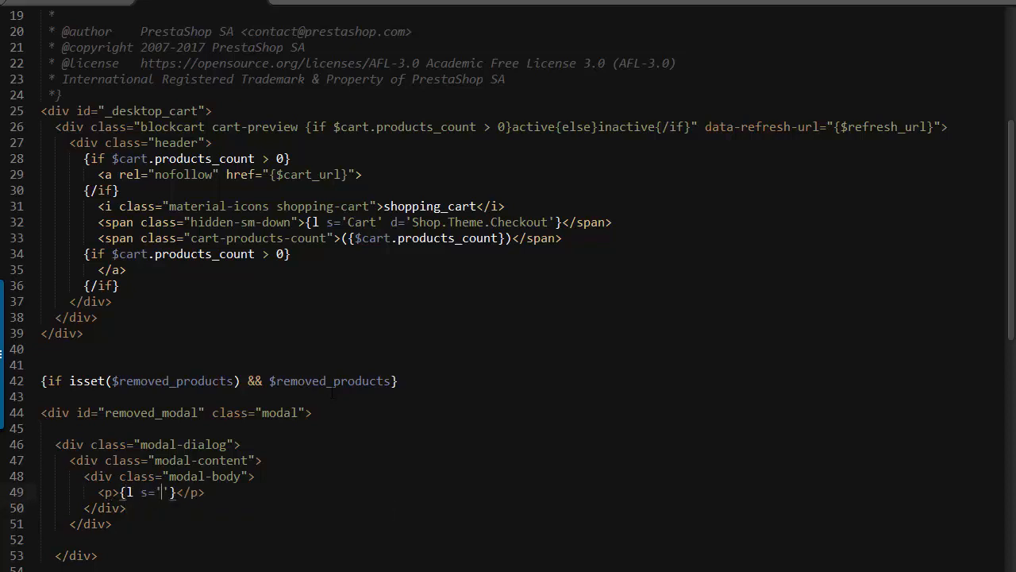
type("These products are out of stoc")
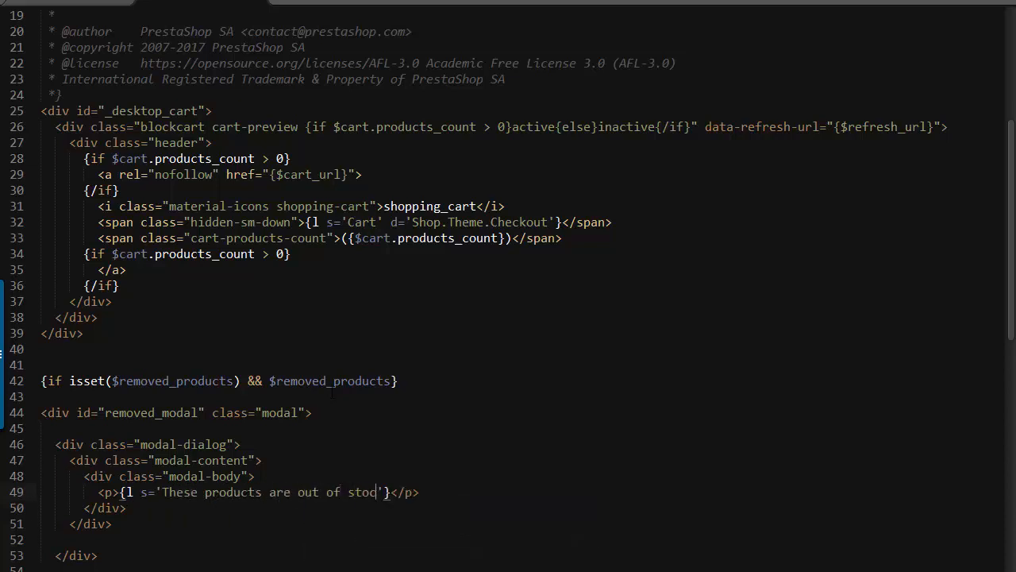
type("k'")
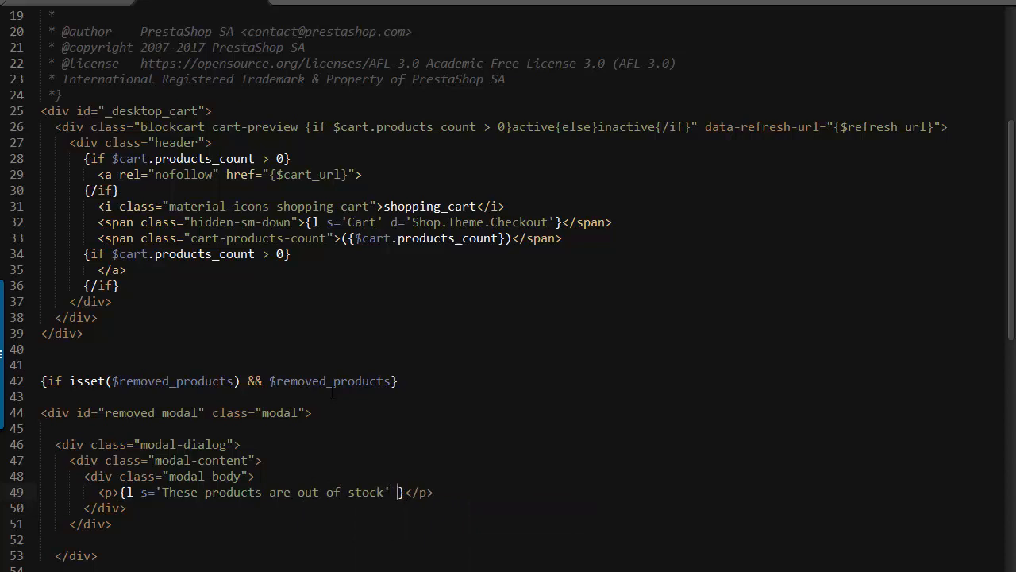
type("d=''")
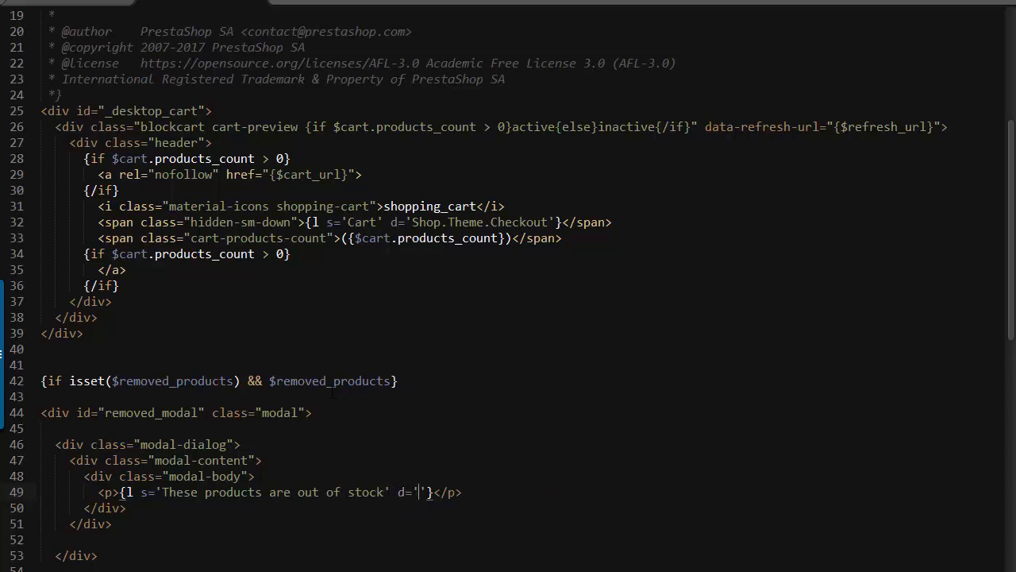
type("Shop.T")
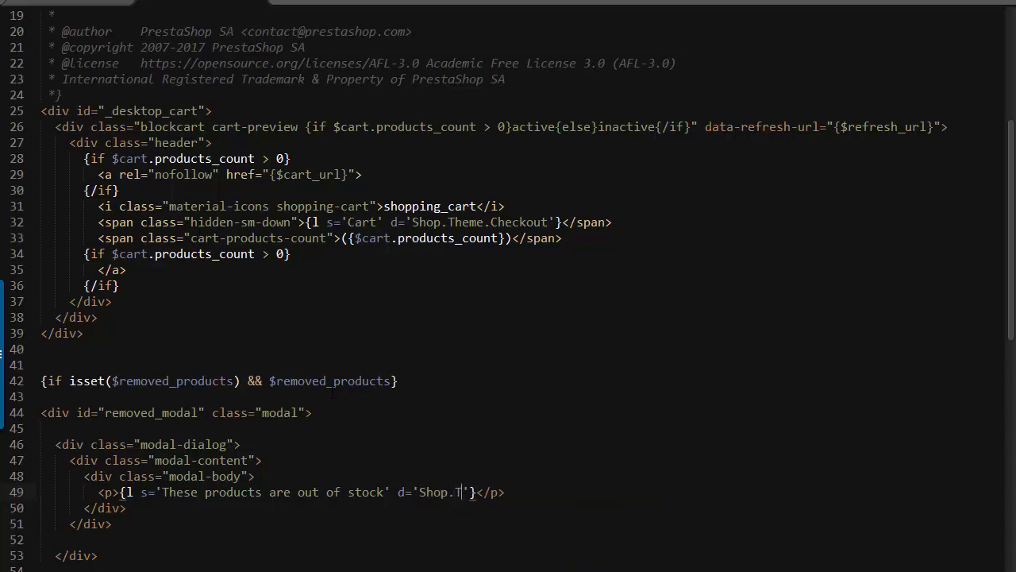
type("heme.")
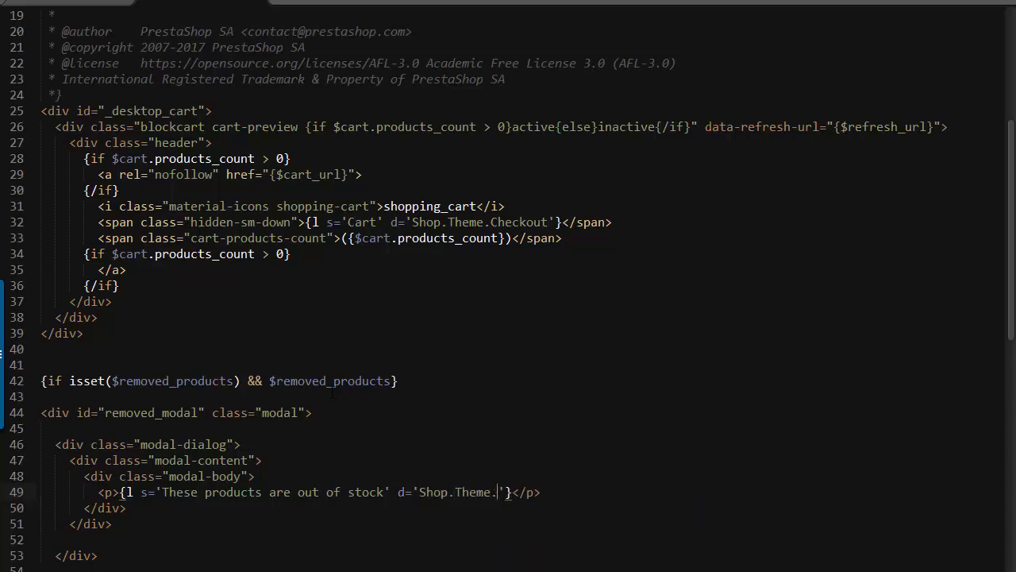
type("Checkout")
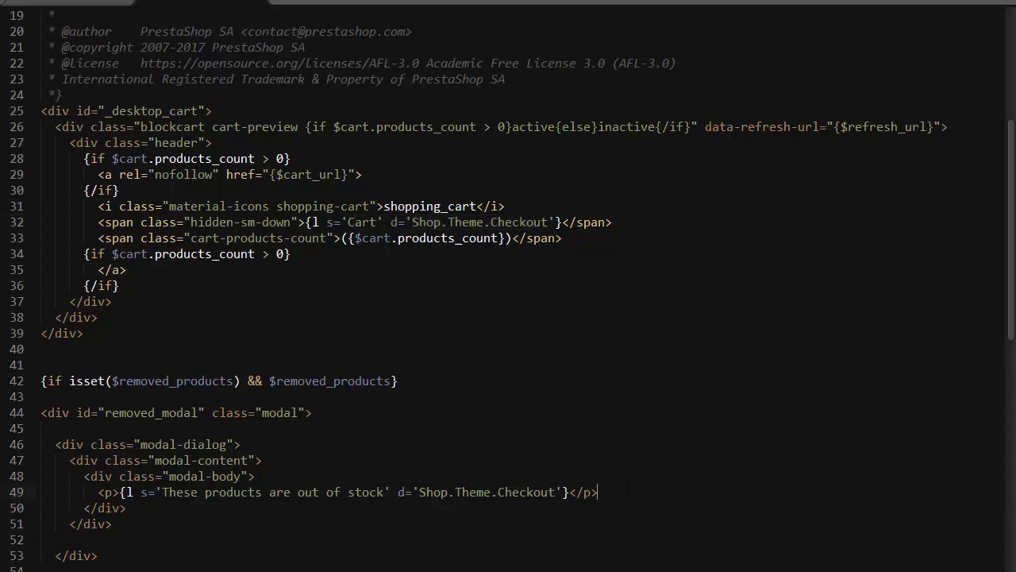
- Add a <ul> looping {foreach} over $removed_products, printing each as '<li>- {$r_product}</li>'
key("enter")
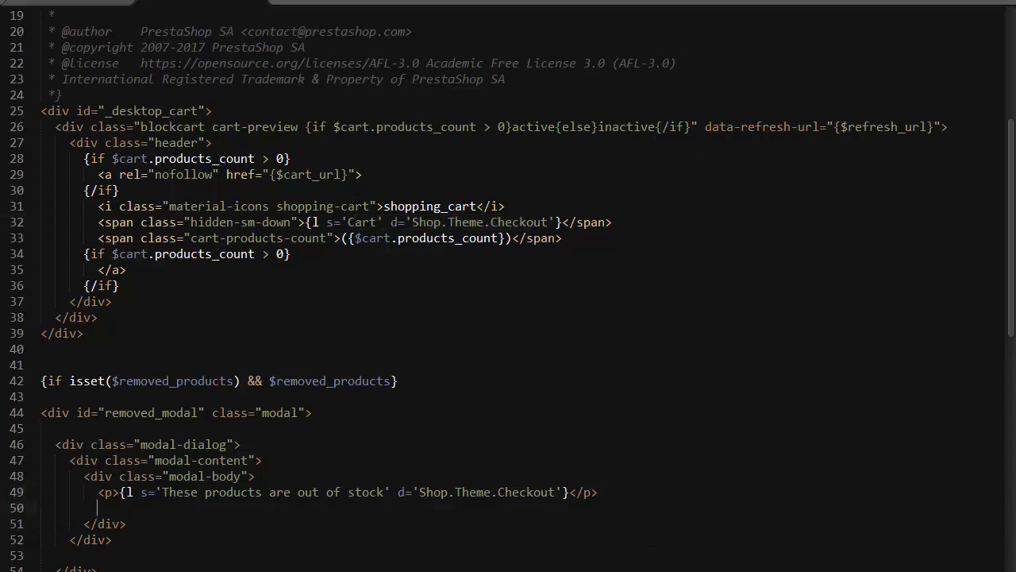
type("<ul></ul>")
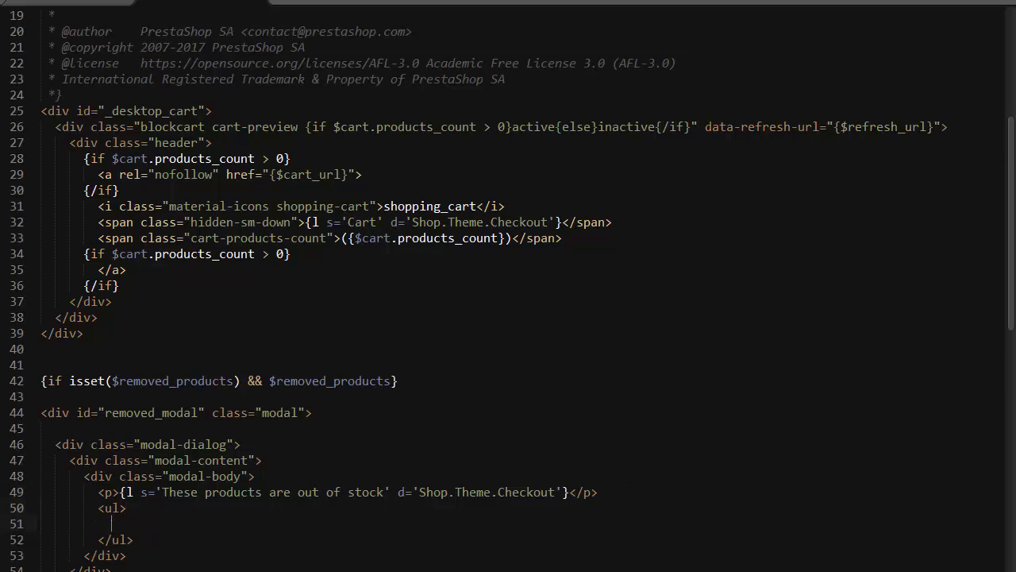
type("smaf")
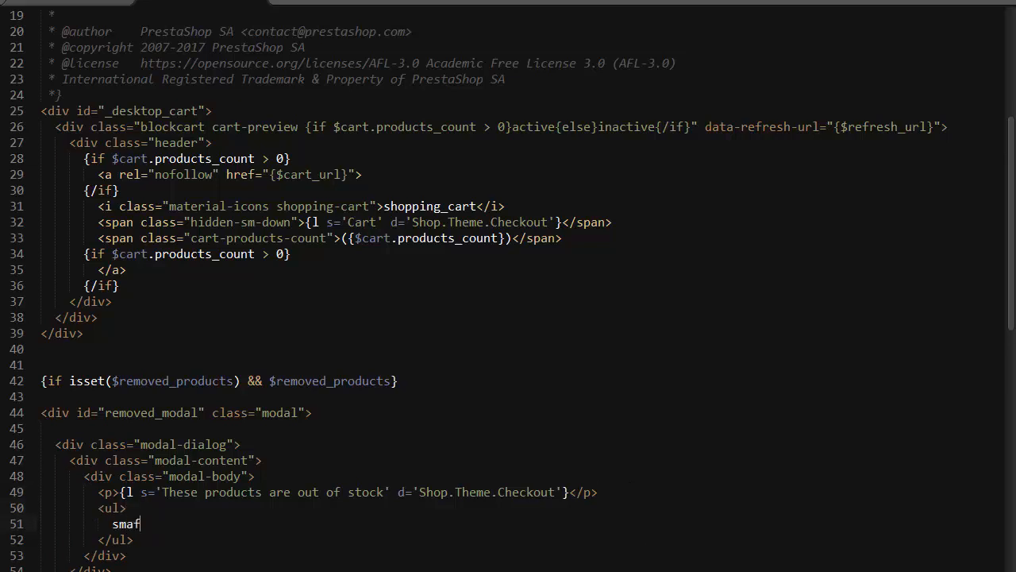
type("{foreach from= item=}")
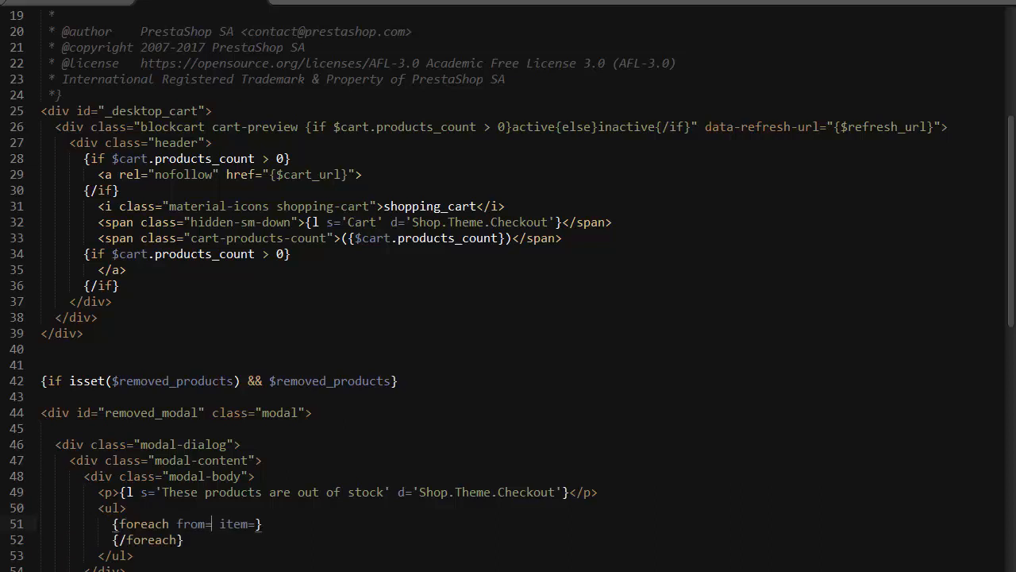
type("$removed_products")
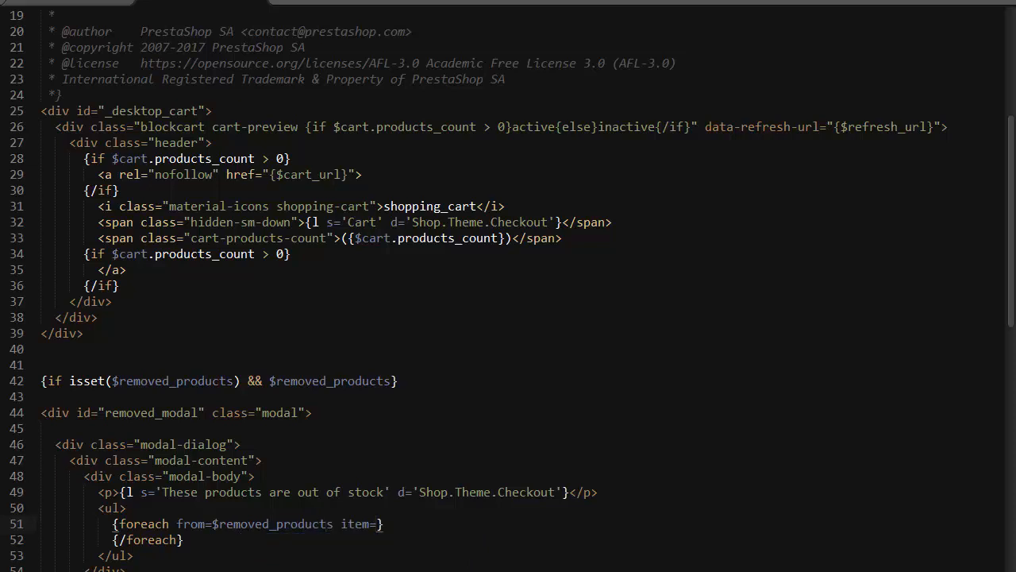
type("r_product'")
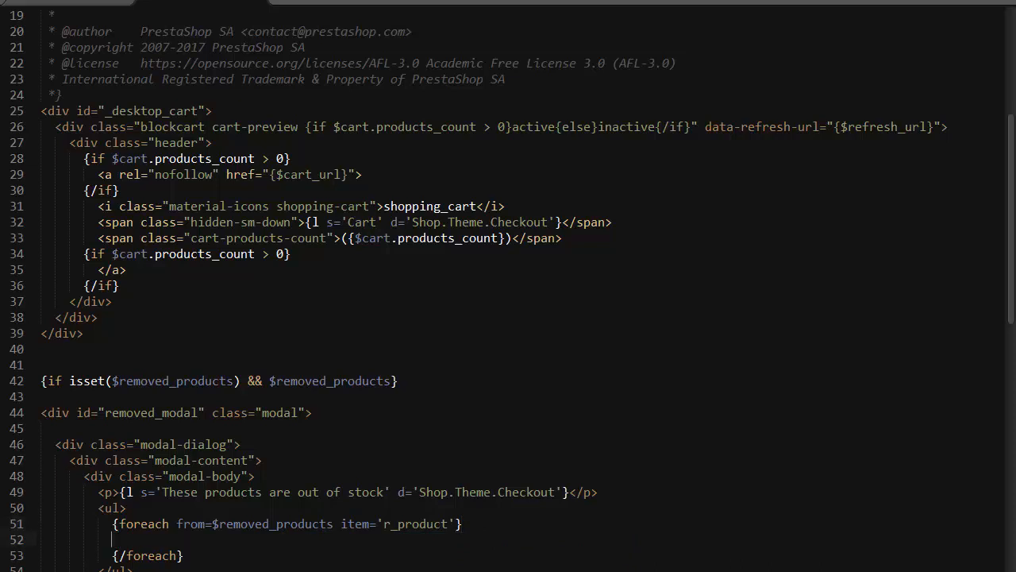
type("<li></li>")
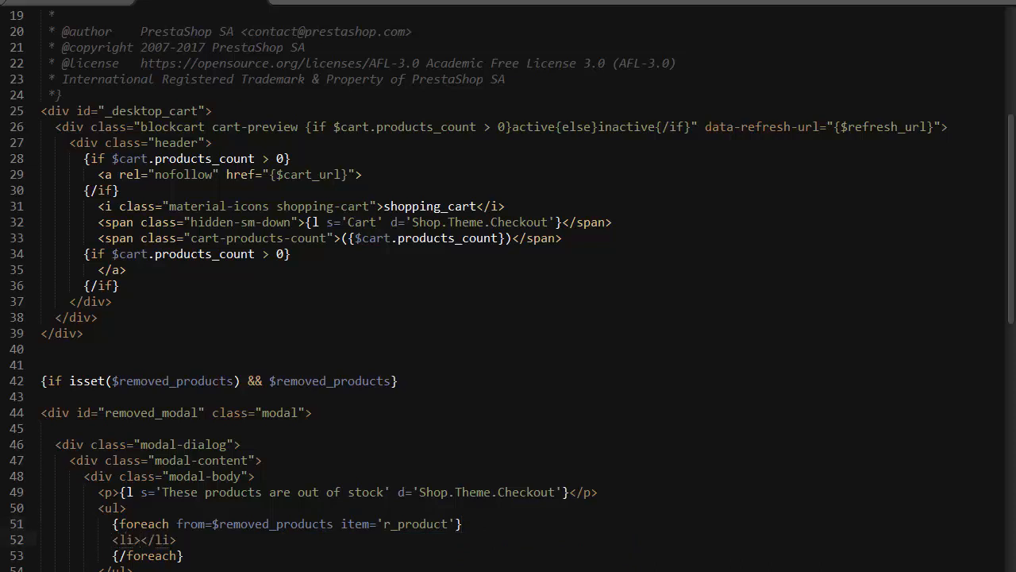
type("-")
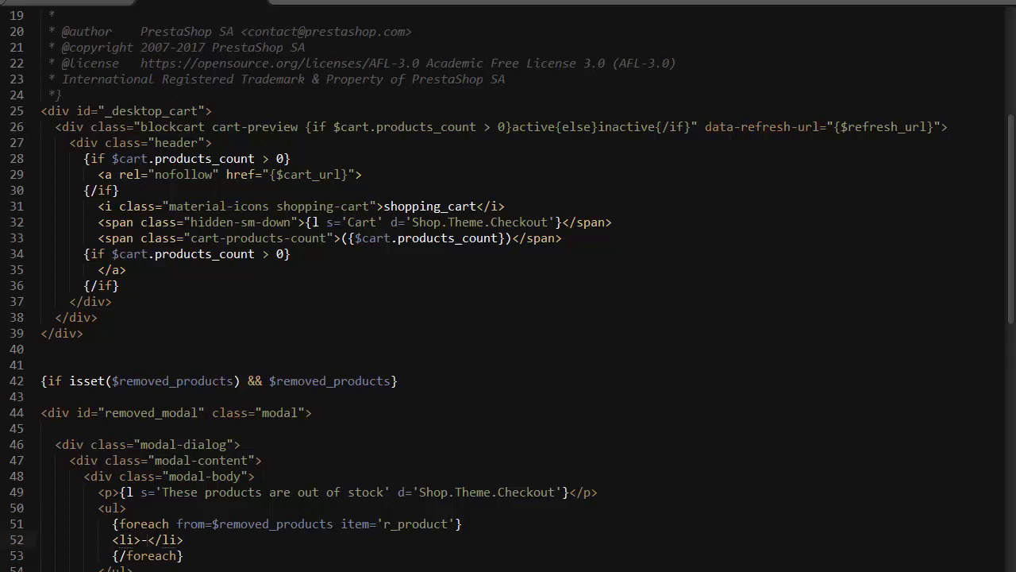
type("{}")
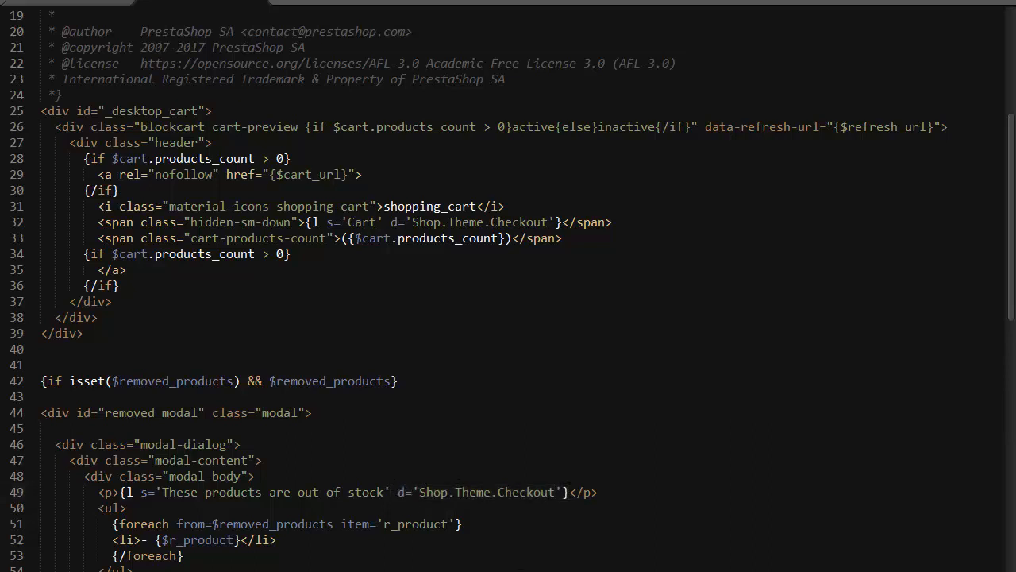
- Review the finished modal markup and save the cart template
scroll("down", 3)
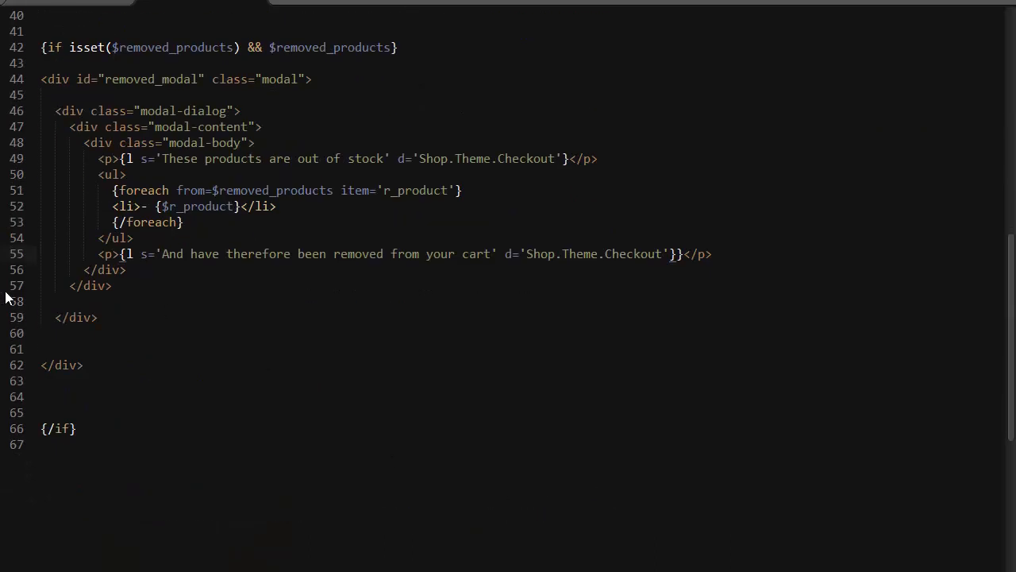
scroll("up", 3)
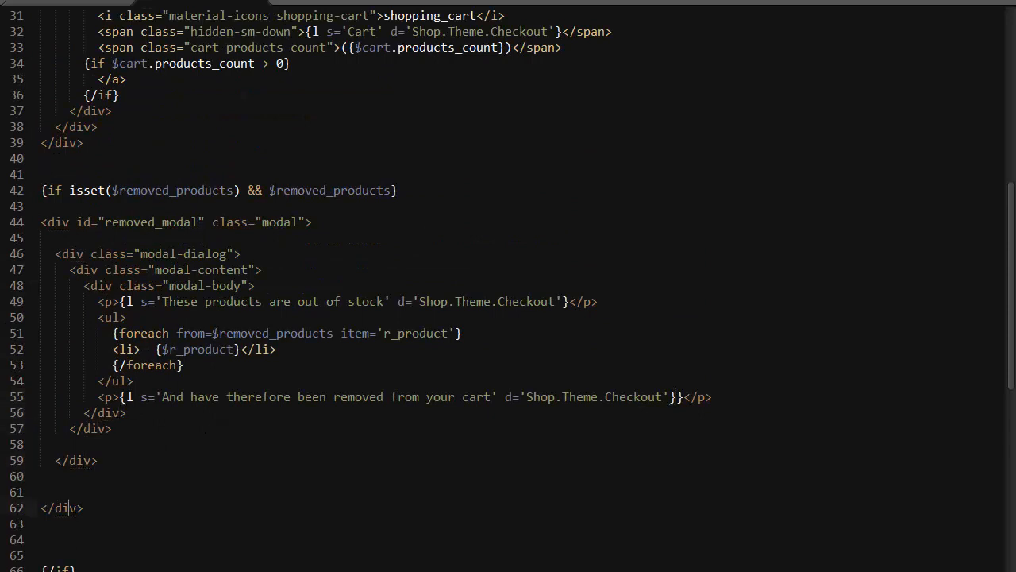
key("Backspace")
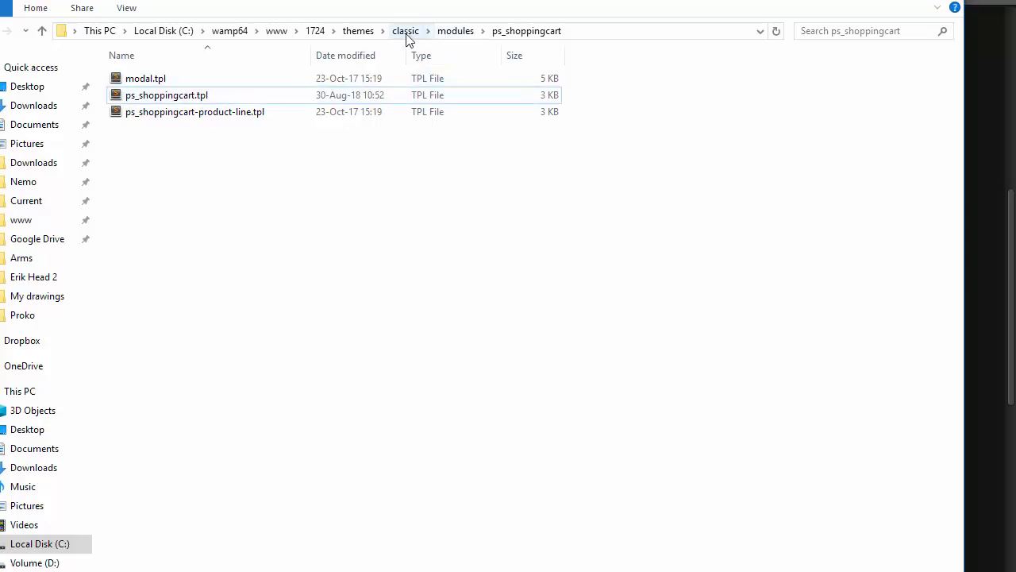
- Navigate into the classic theme's assets/js folder and open custom.js for editing
left_click(407, 30)
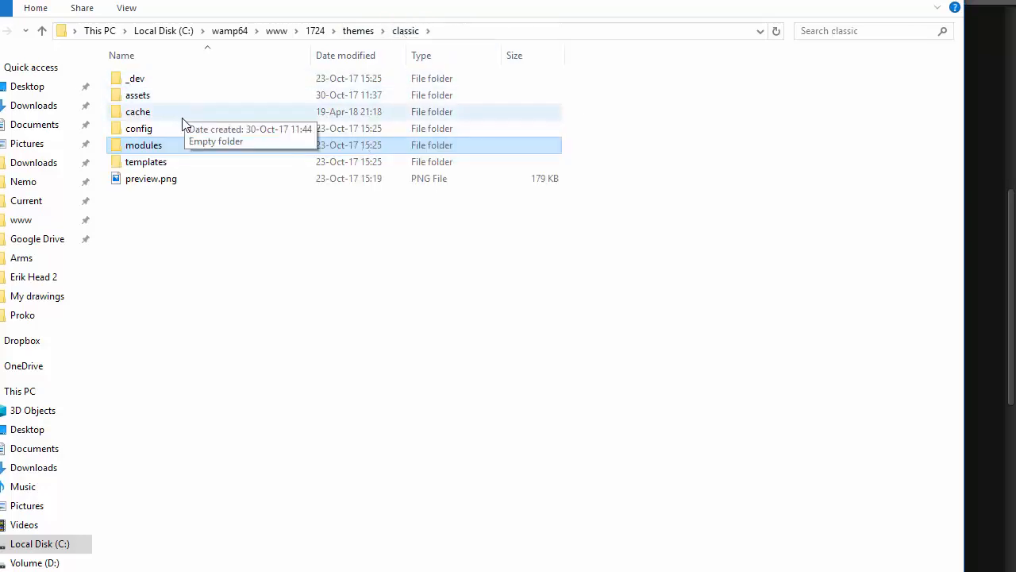
double_click(137, 95)
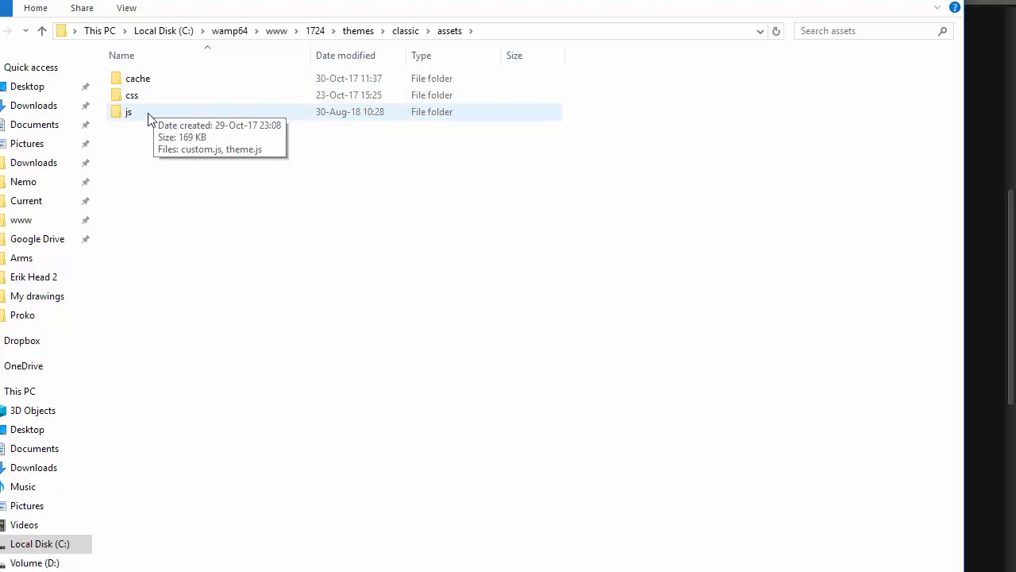
double_click(127, 112)
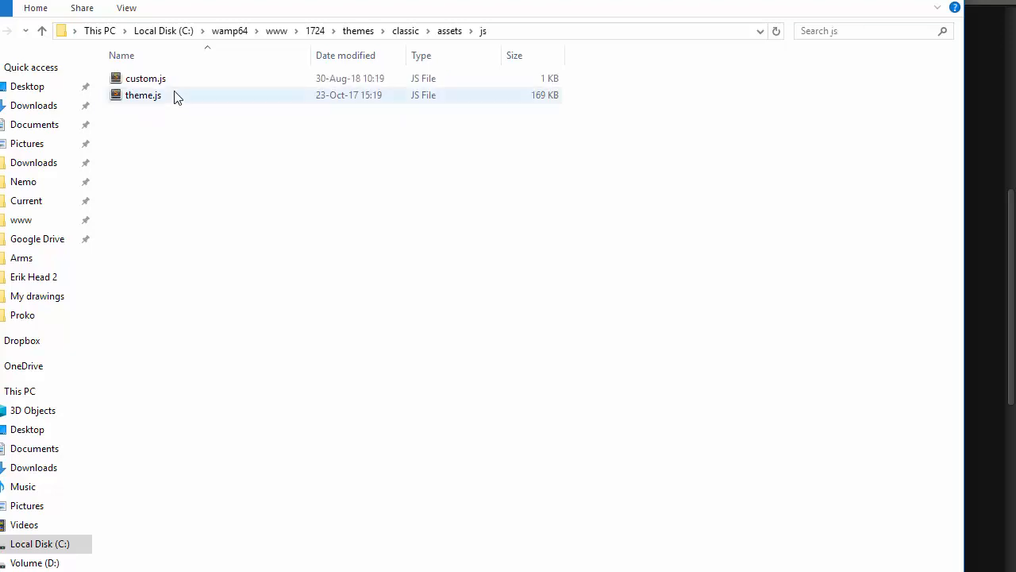
left_click(147, 77)
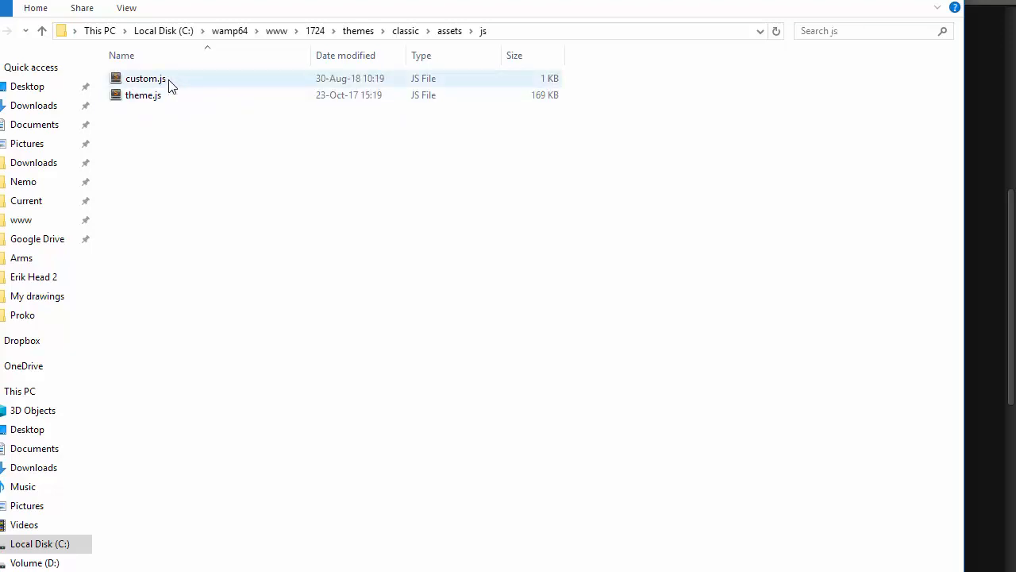
double_click(146, 77)
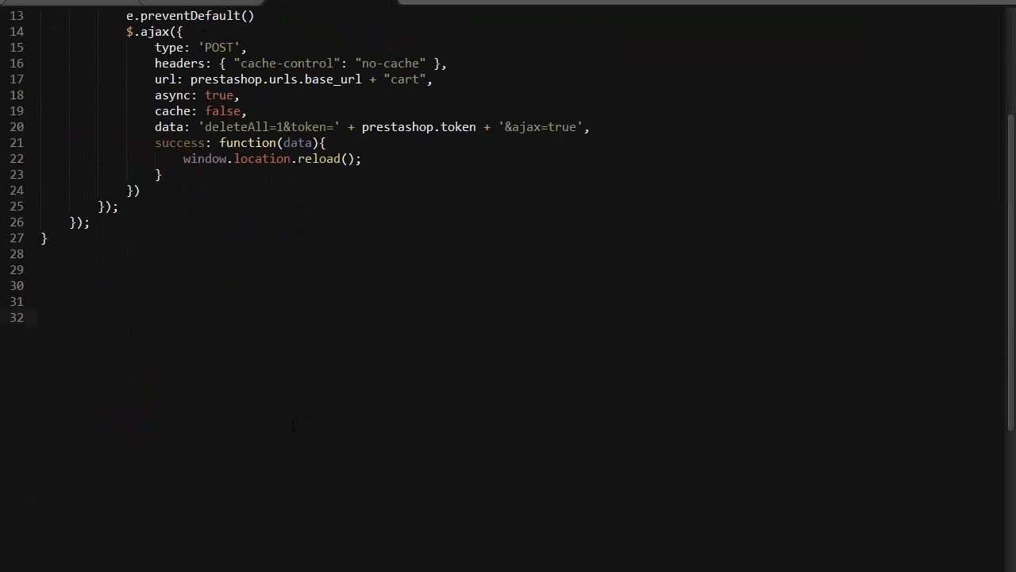
- Append if(removed_products.length > 0) { $('#removed-modal').modal('show'); } to custom.js
type("if(")
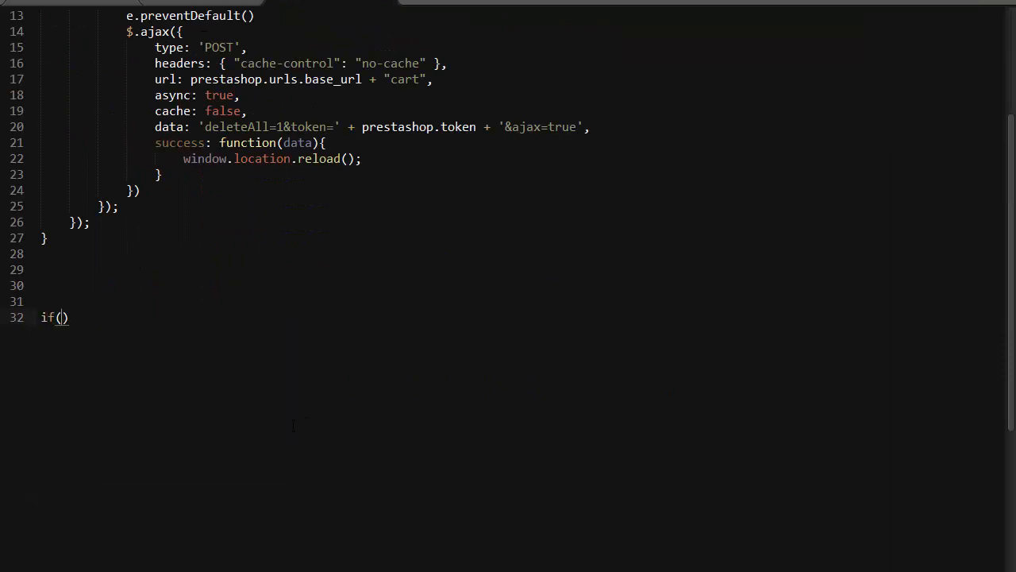
type("removed_pr")
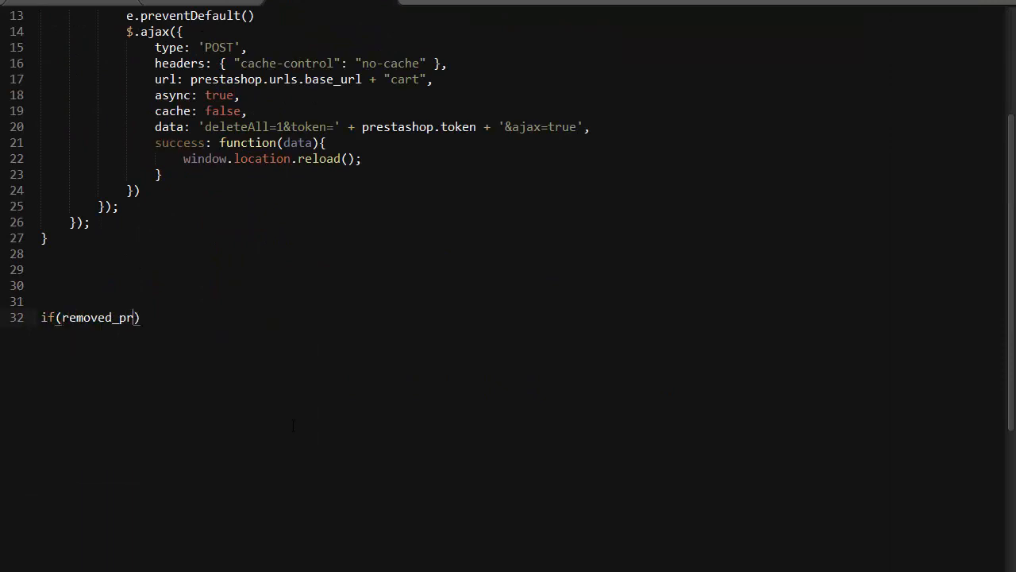
type("oducts")
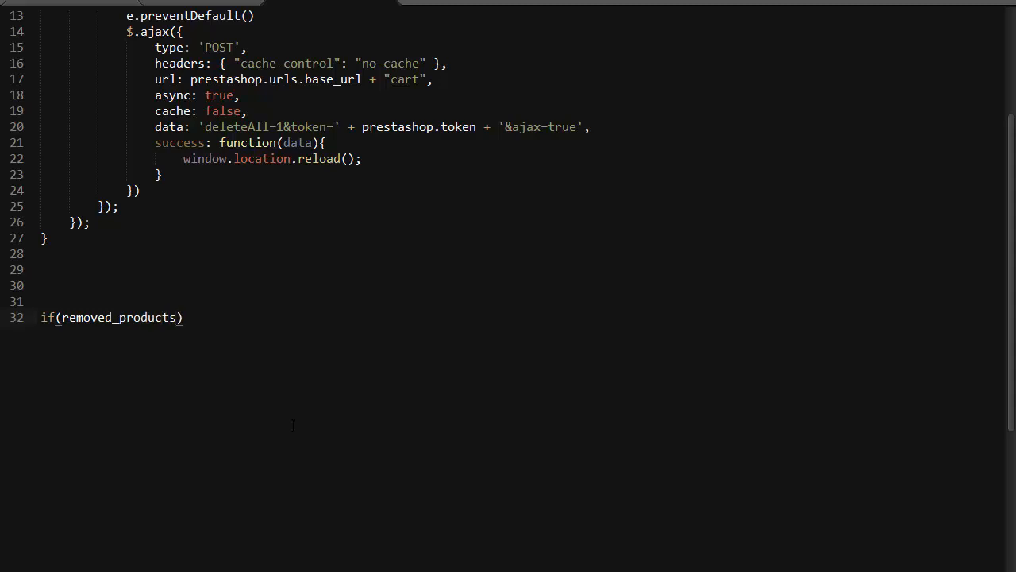
type(".length")
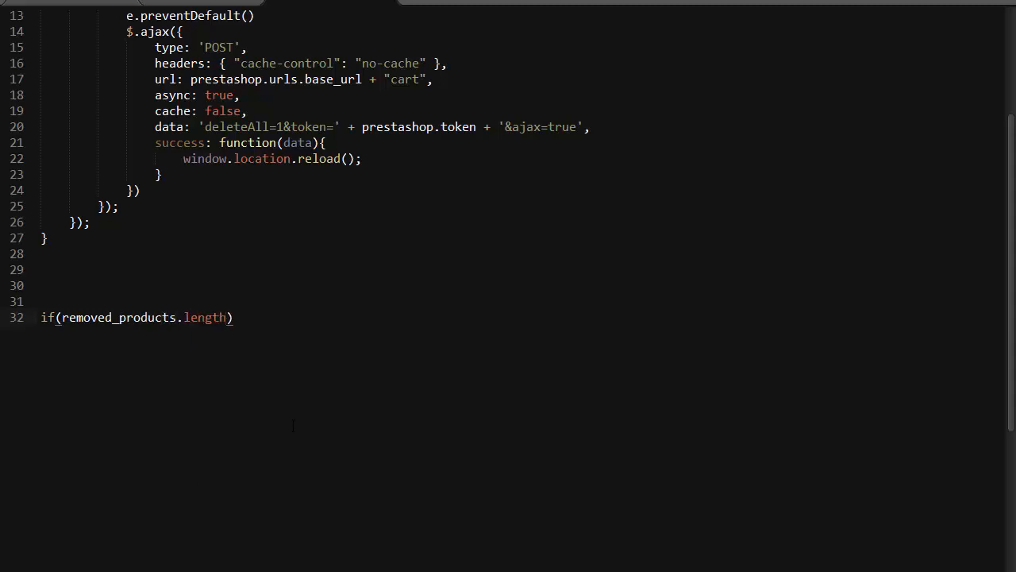
type("> 0")
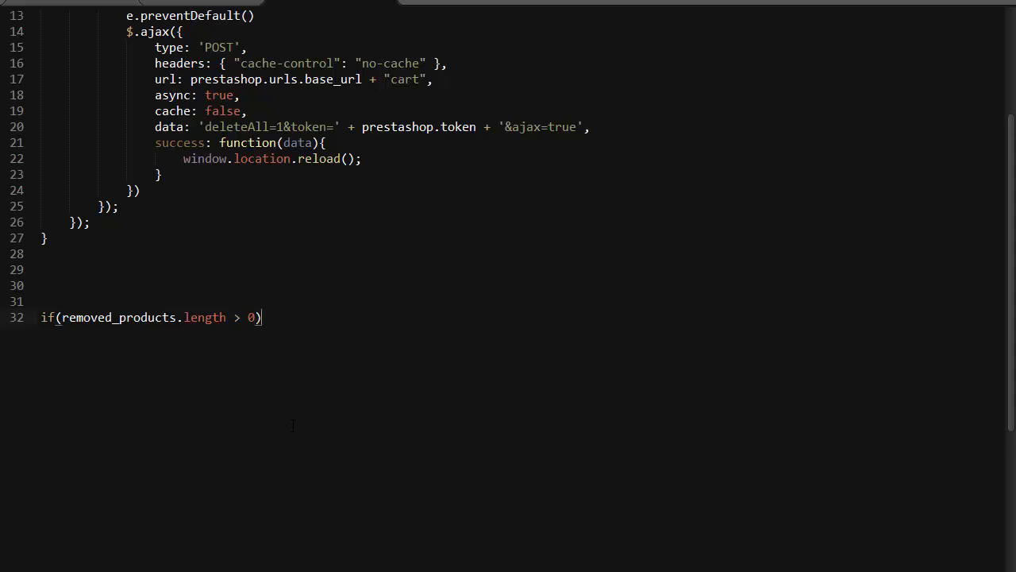
type("{")
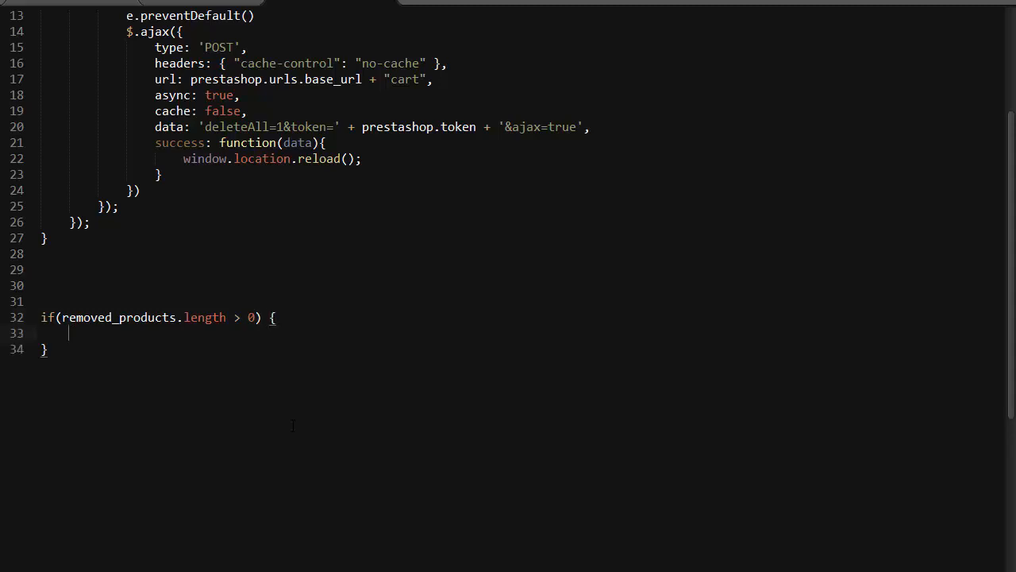
type("$")
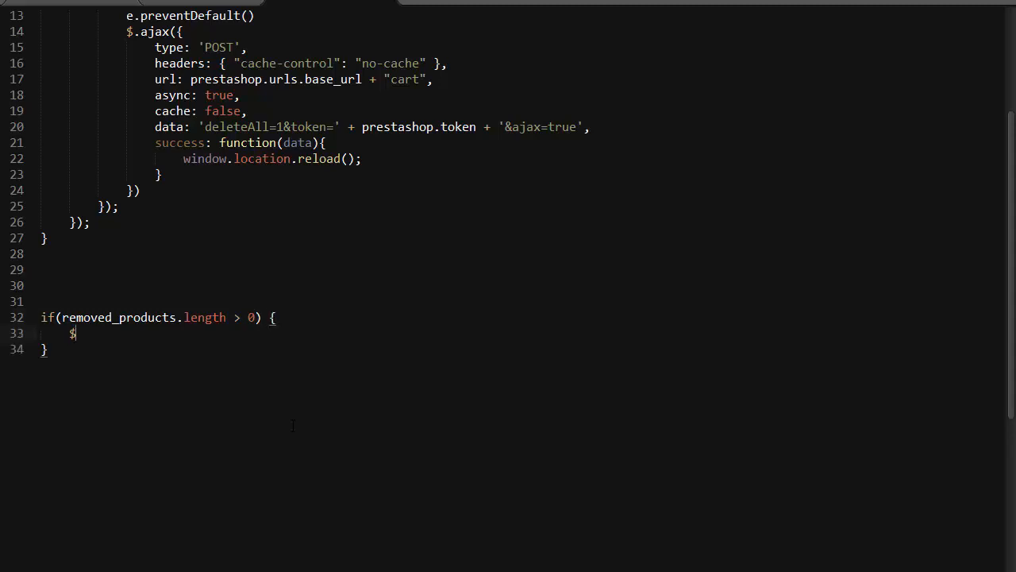
type("('')")
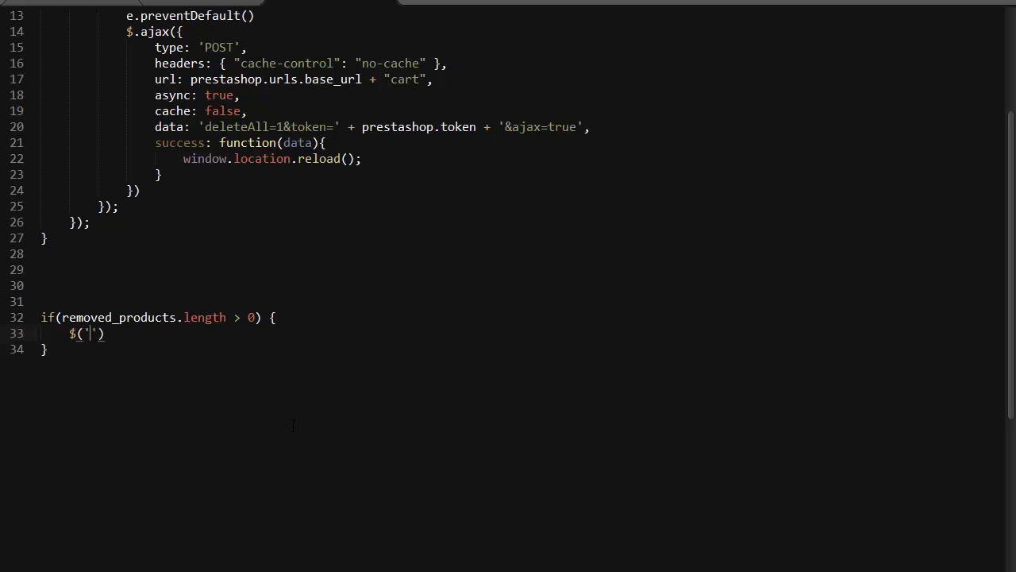
type("#removed-mo")
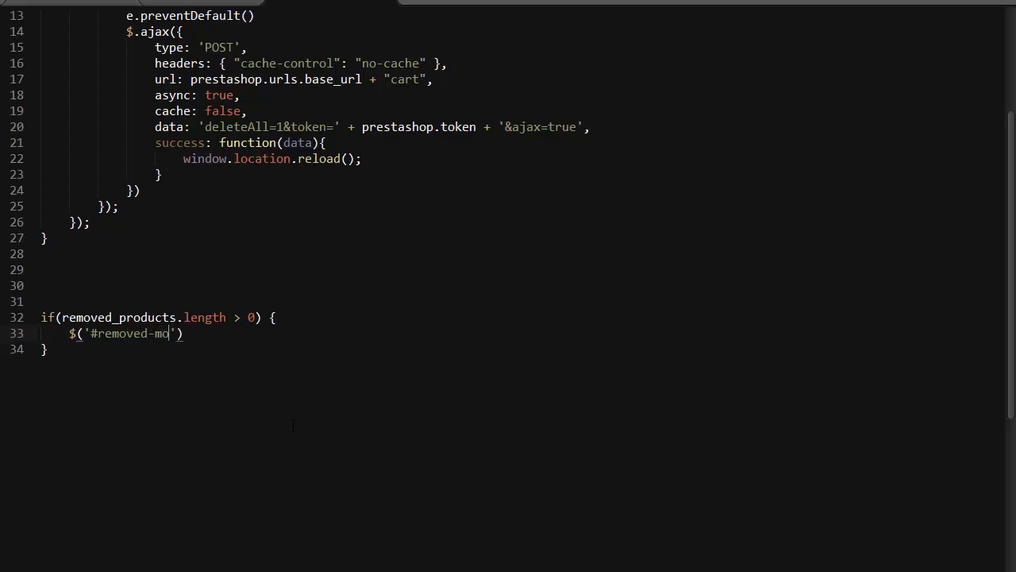
type("dal').m")
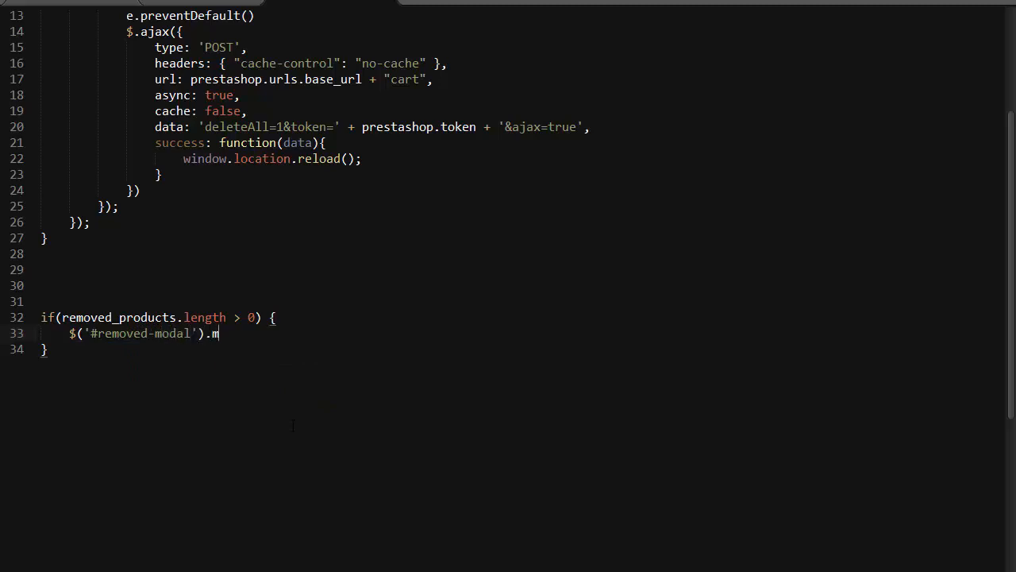
type("odal('show'")
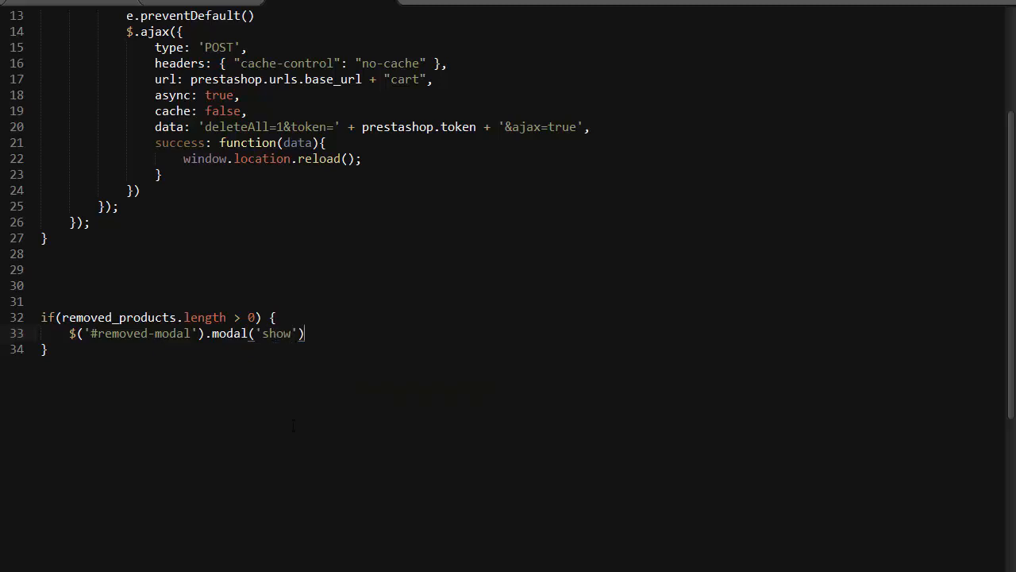
type(";")
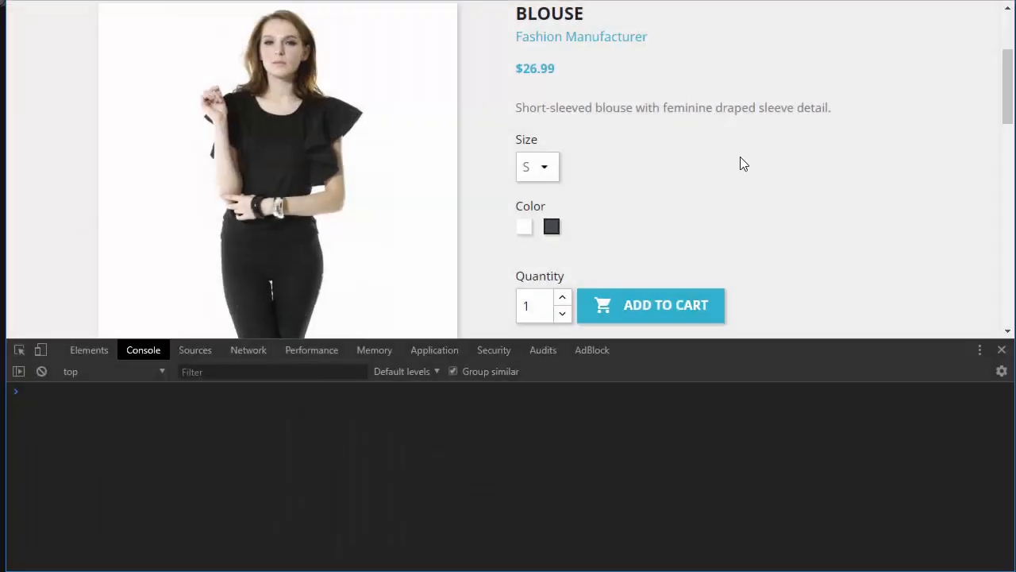
mouse_move(559, 197)
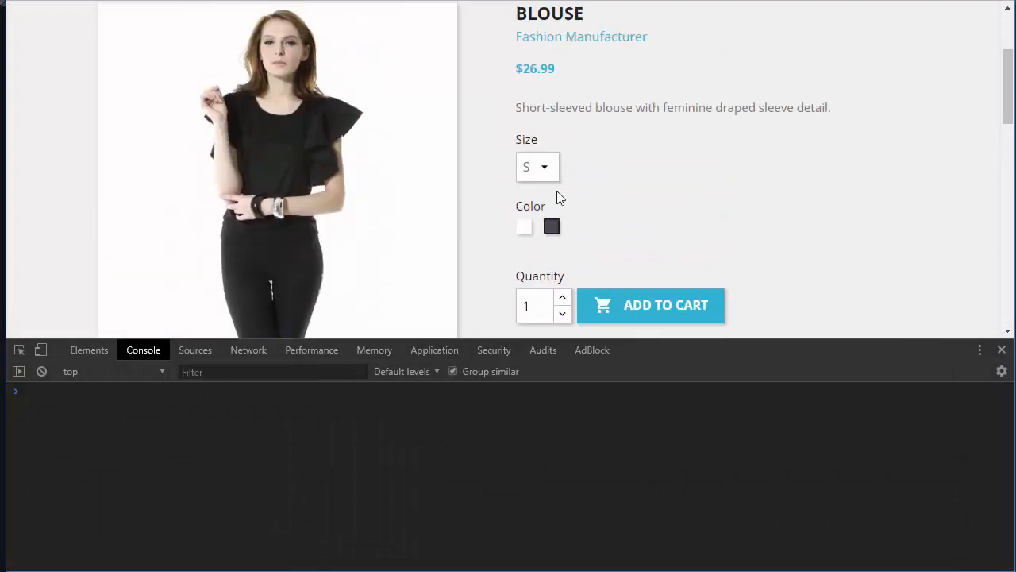
- Add the blouse to the cart, then set the Size S Black combination quantity to 0
scroll("down", 3)
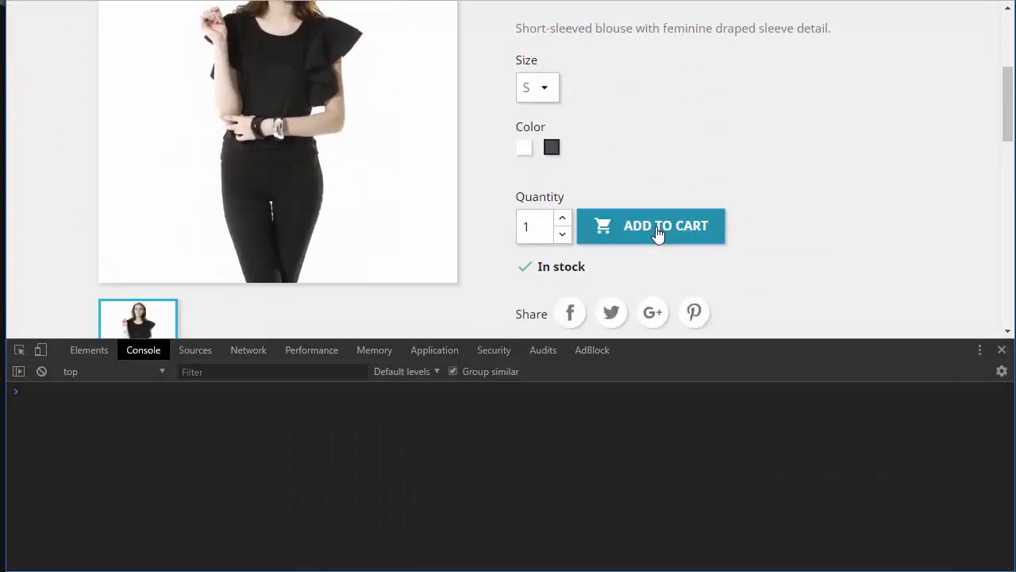
left_click(651, 225)
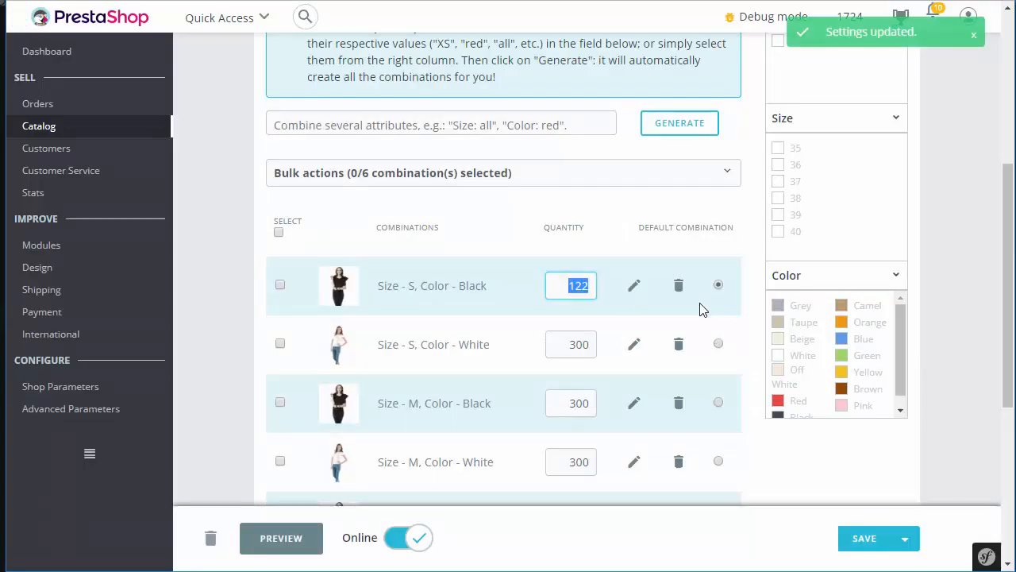
type("0")
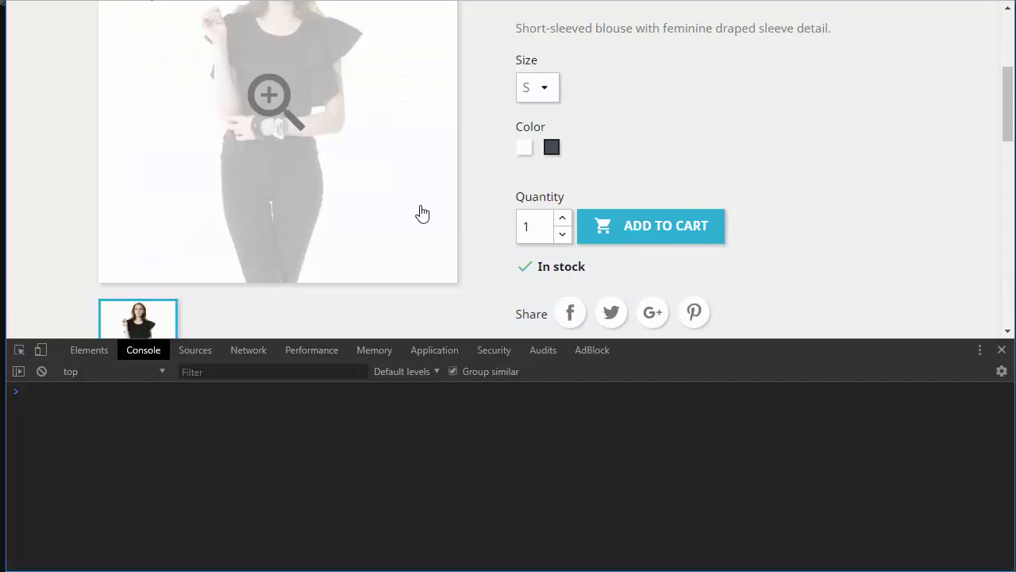
- Reload the storefront Blouse page so the out-of-stock removal modal appears
left_click(651, 225)
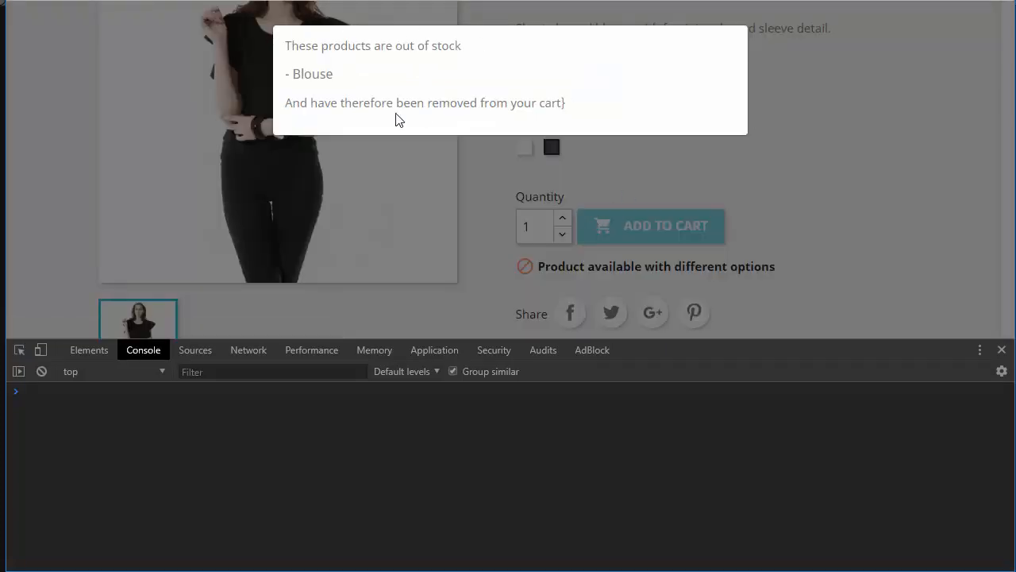
mouse_move(405, 83)
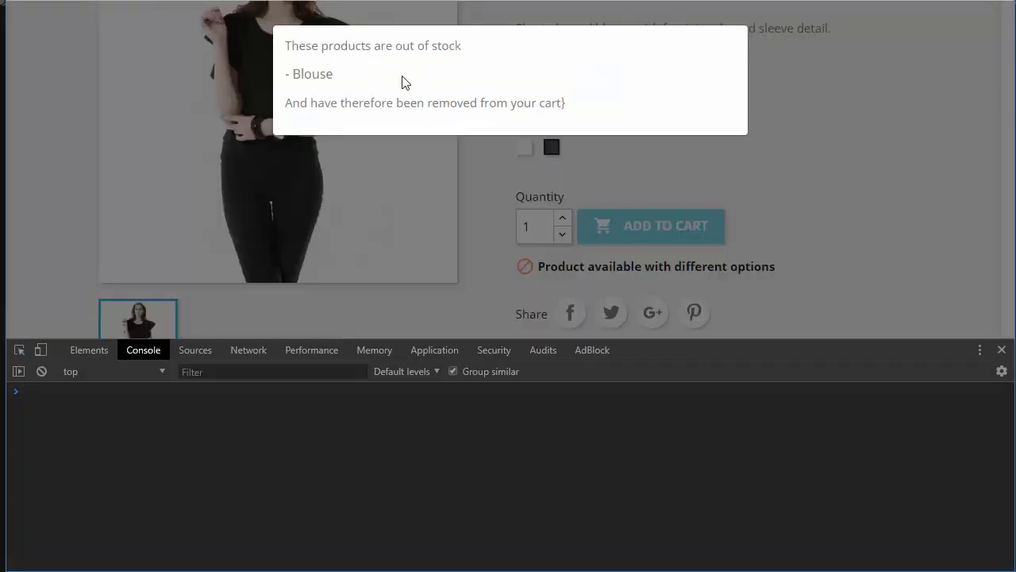
mouse_move(225, 103)
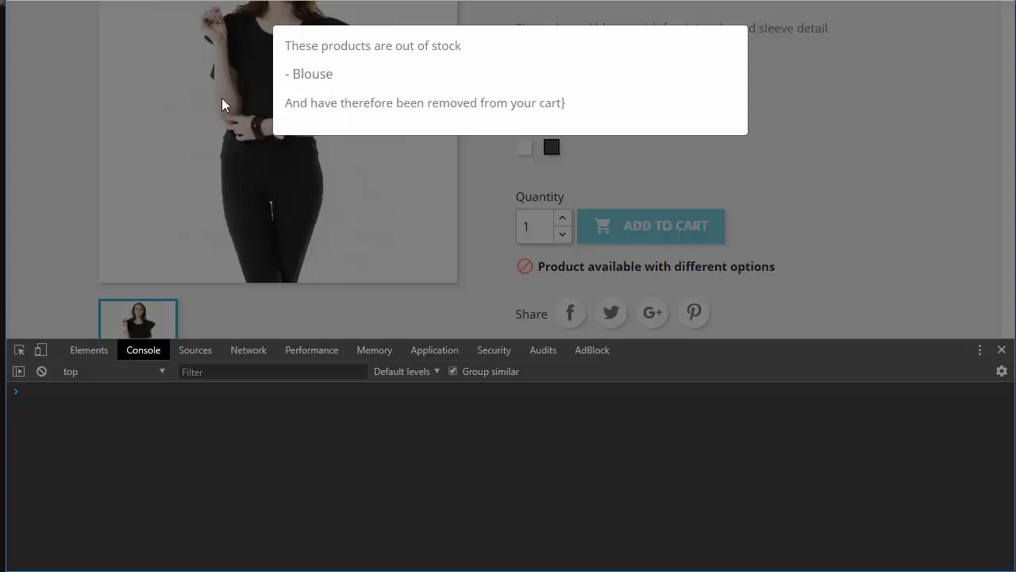
mouse_move(768, 185)
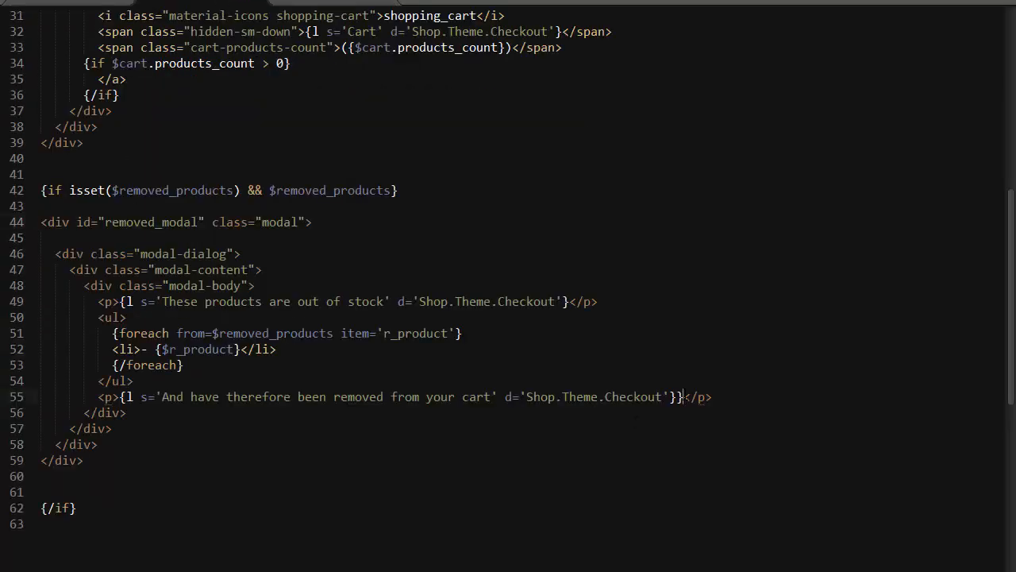
- Switch from Sublime Text back to the storefront showing the Blouse out-of-stock modal
key("Backspace")
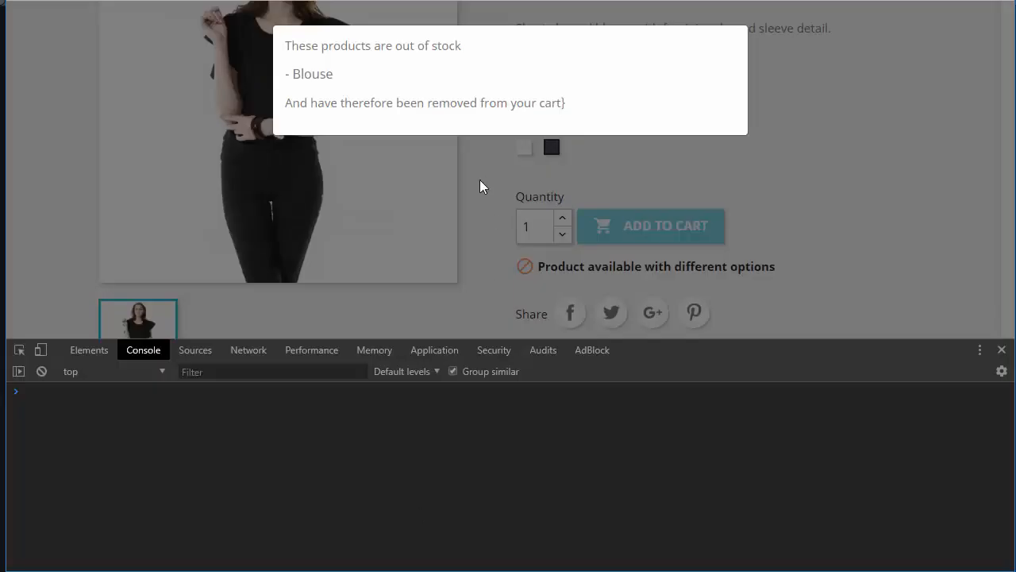
mouse_move(858, 268)
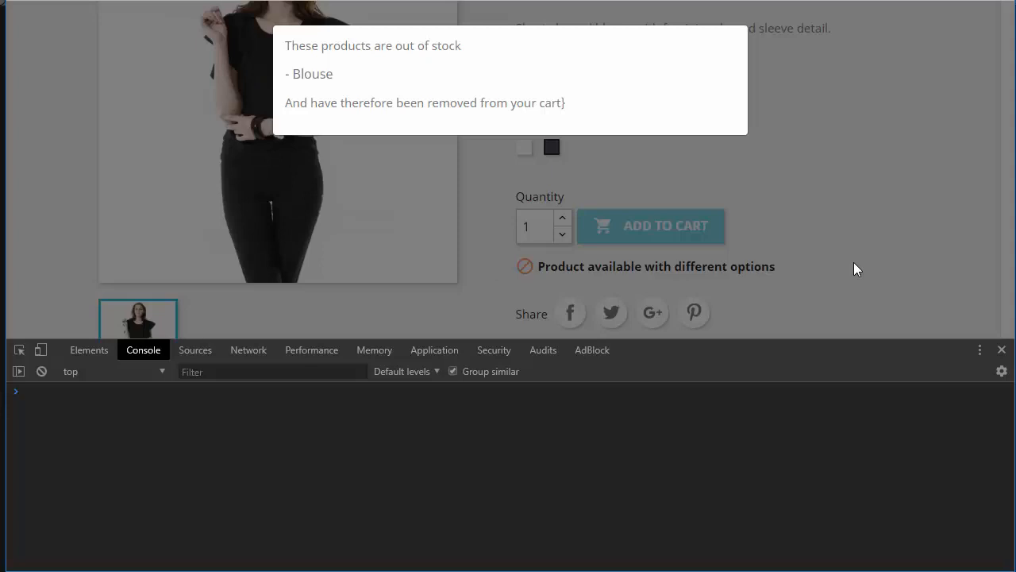